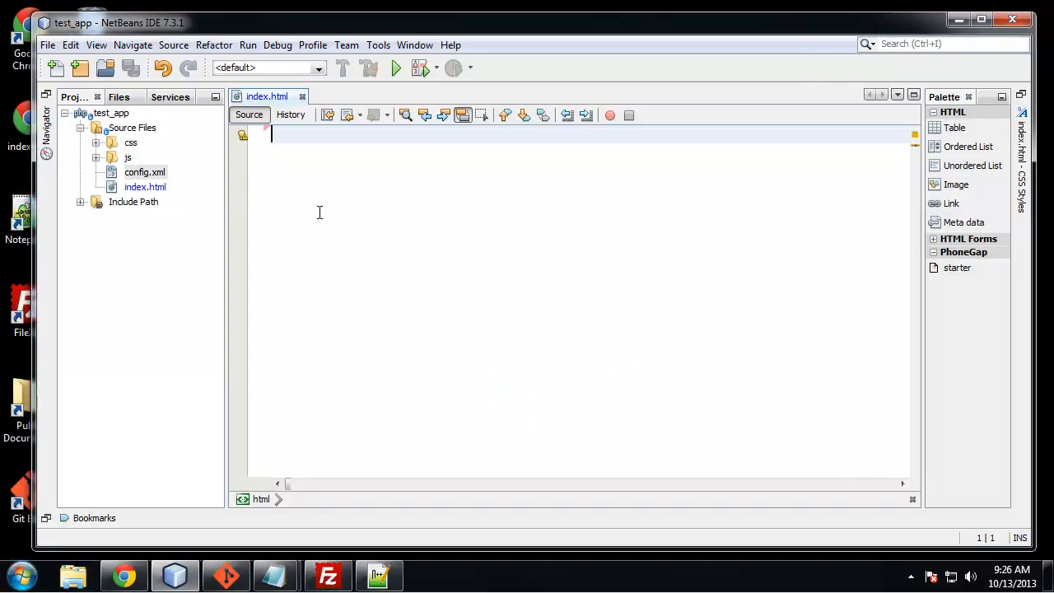
mouse_move(253, 209)
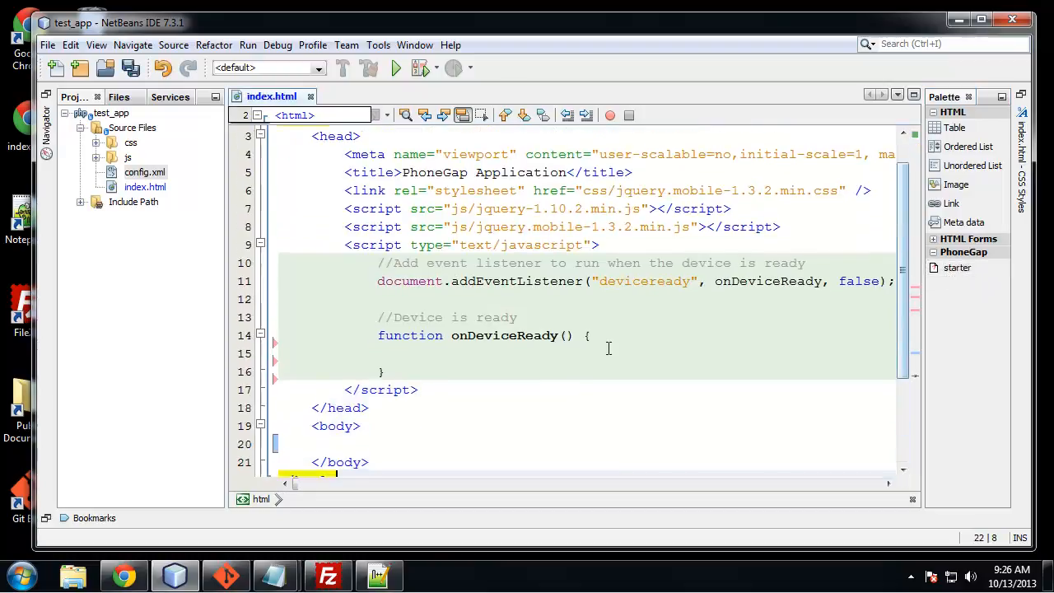
Step: Scroll through the inserted PhoneGap starter page with its deviceready listener
scroll(down, 3)
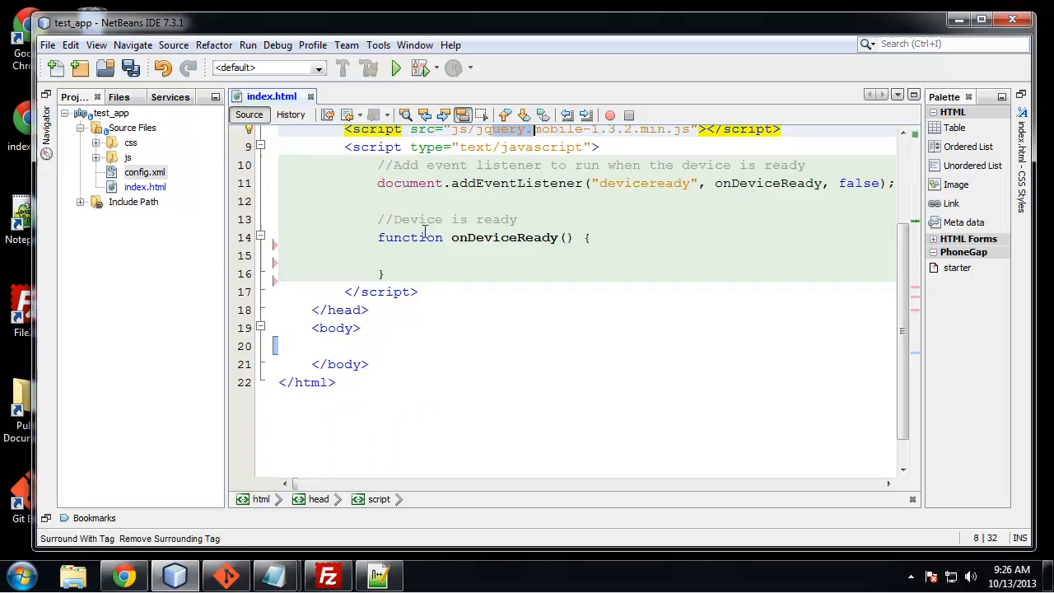
mouse_move(508, 383)
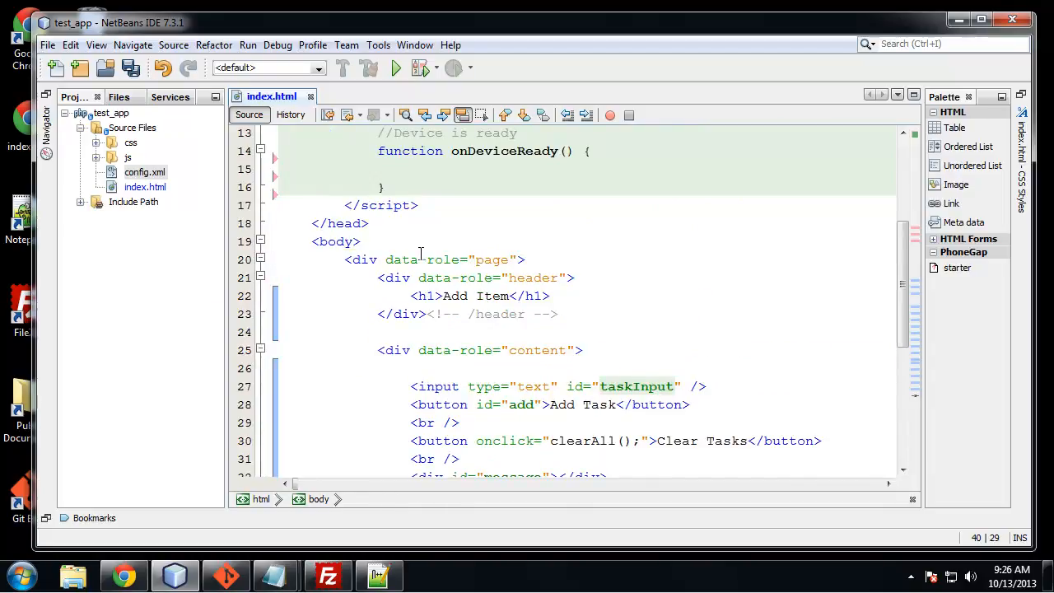
Step: Walk through the body markup: Add Item header, taskInput field, Clear Tasks button, message div
click(436, 260)
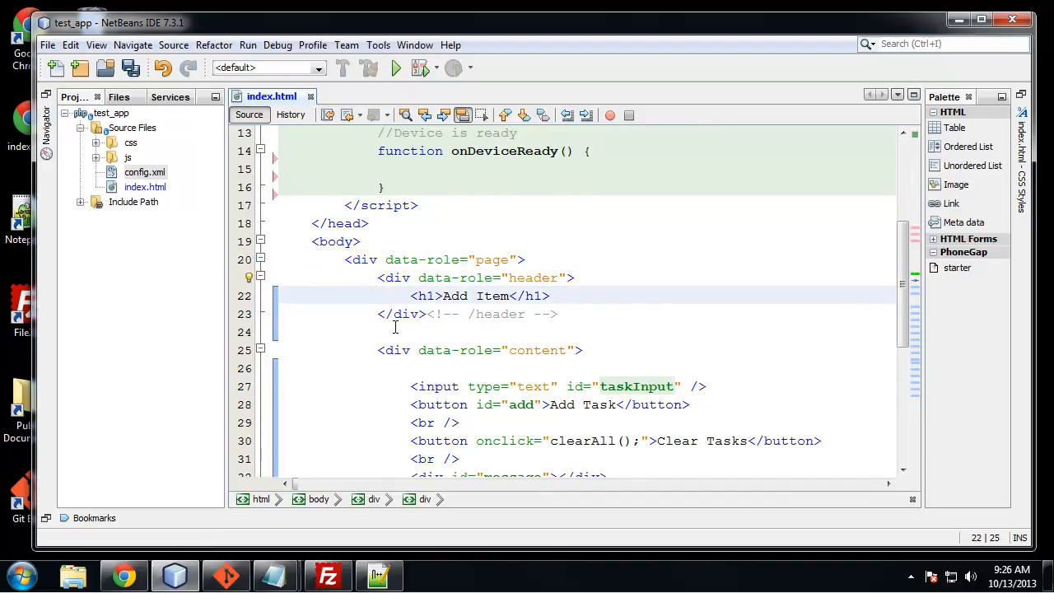
scroll(down, 3)
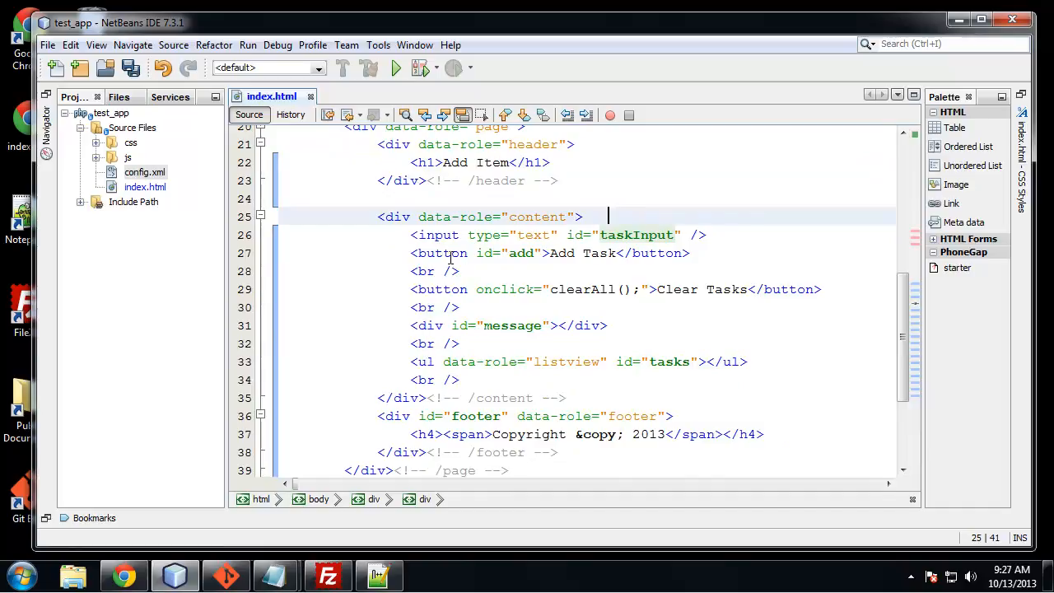
scroll(down, 3)
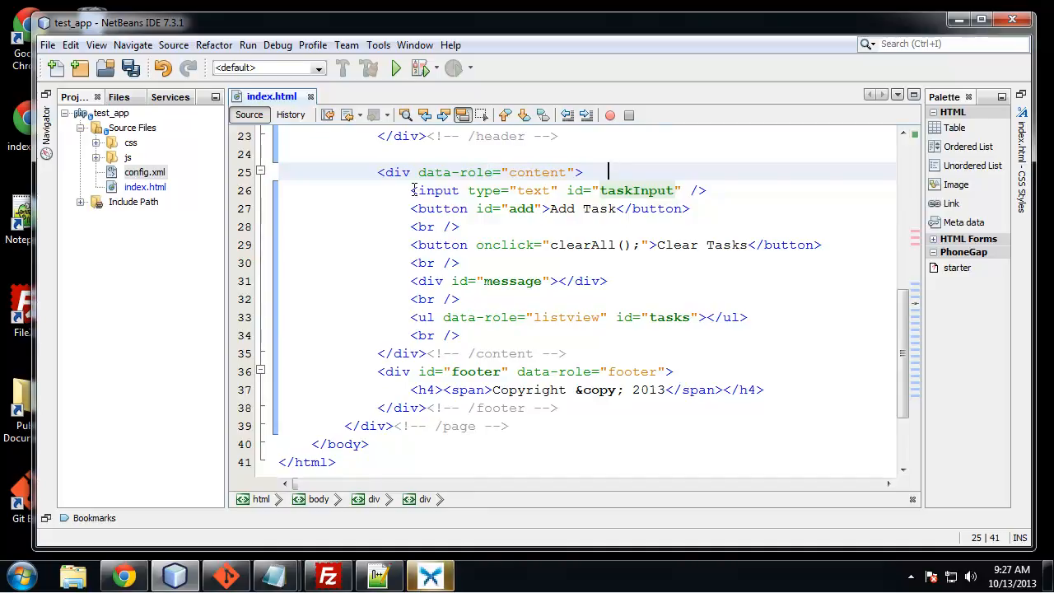
click(559, 191)
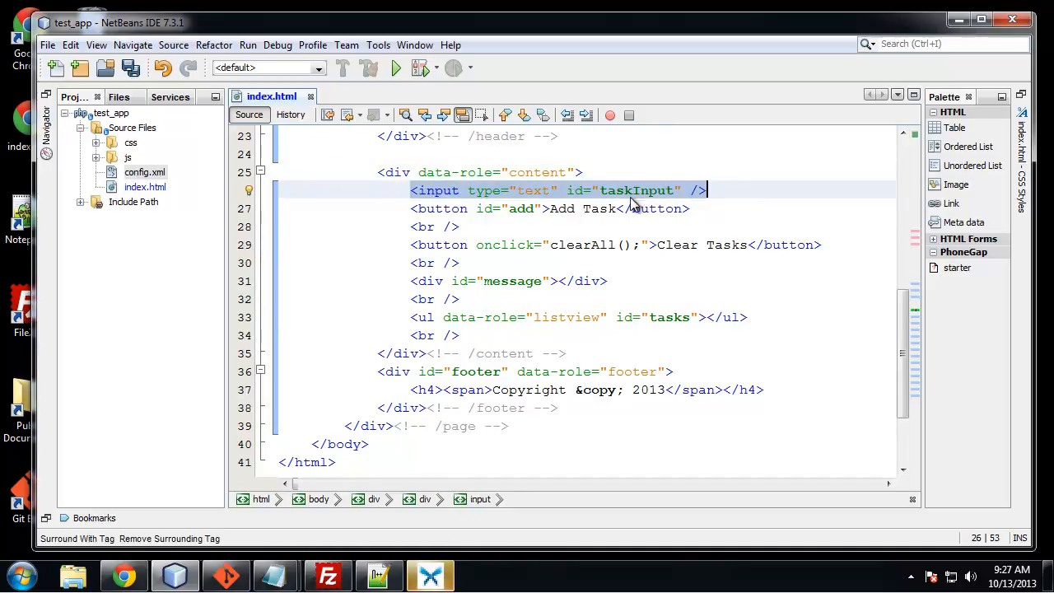
click(411, 208)
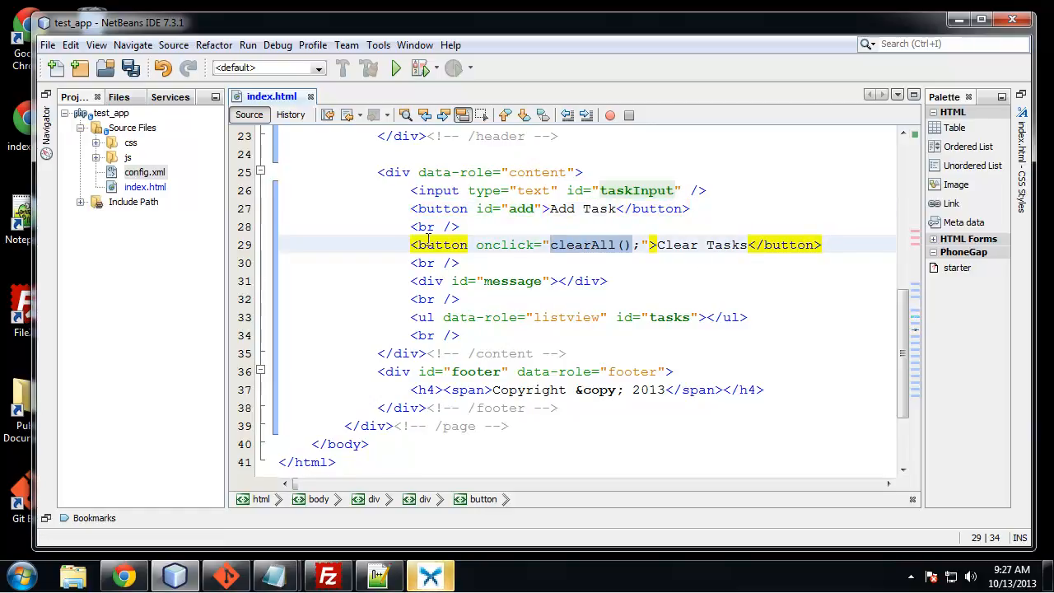
click(560, 281)
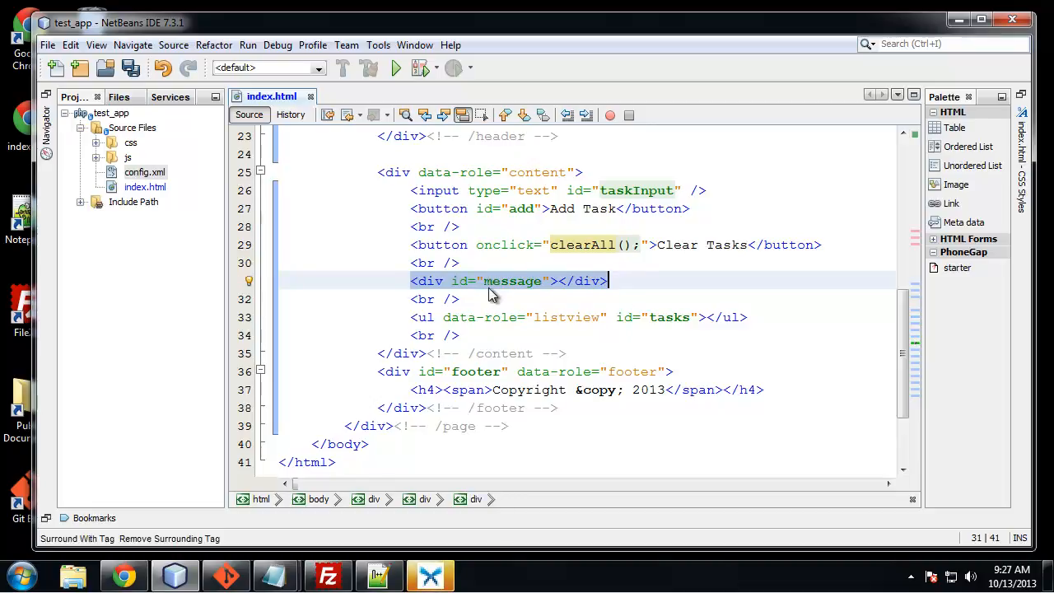
click(436, 317)
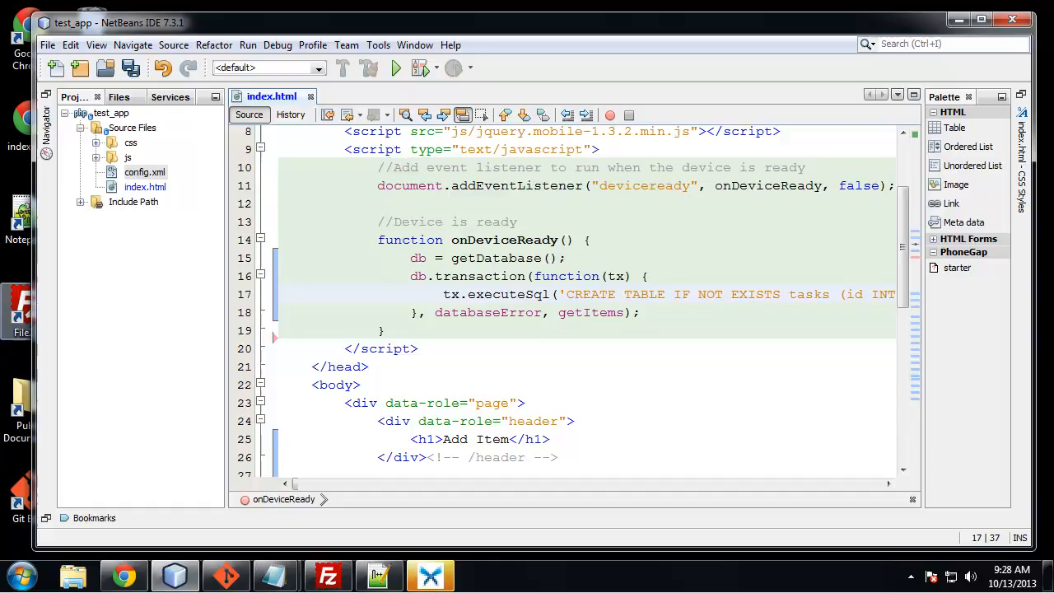
mouse_move(540, 268)
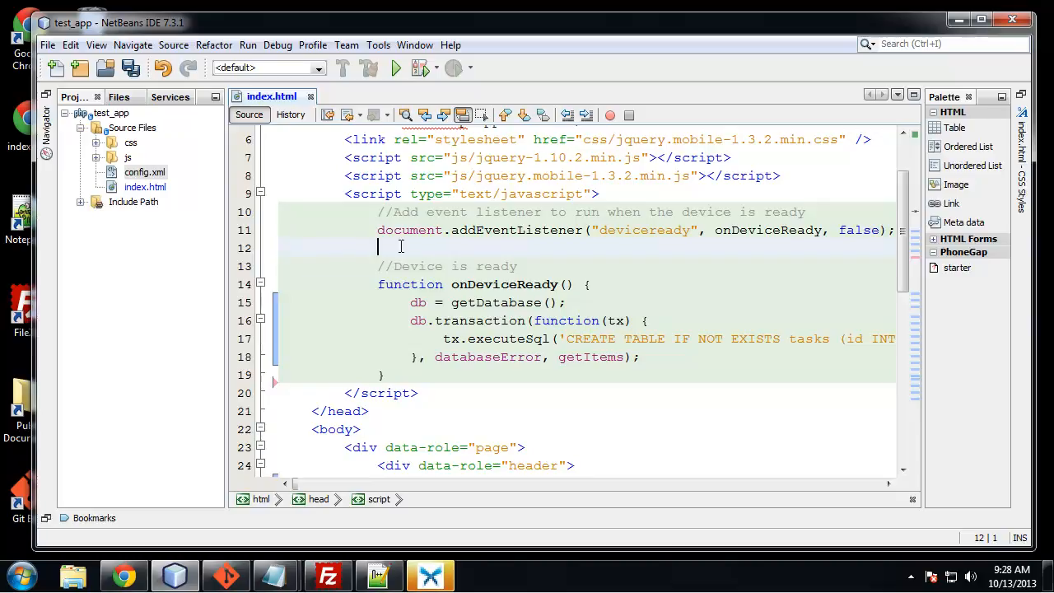
Step: Declare var listElement = $('#tasks'); at the top of the script
key(enter)
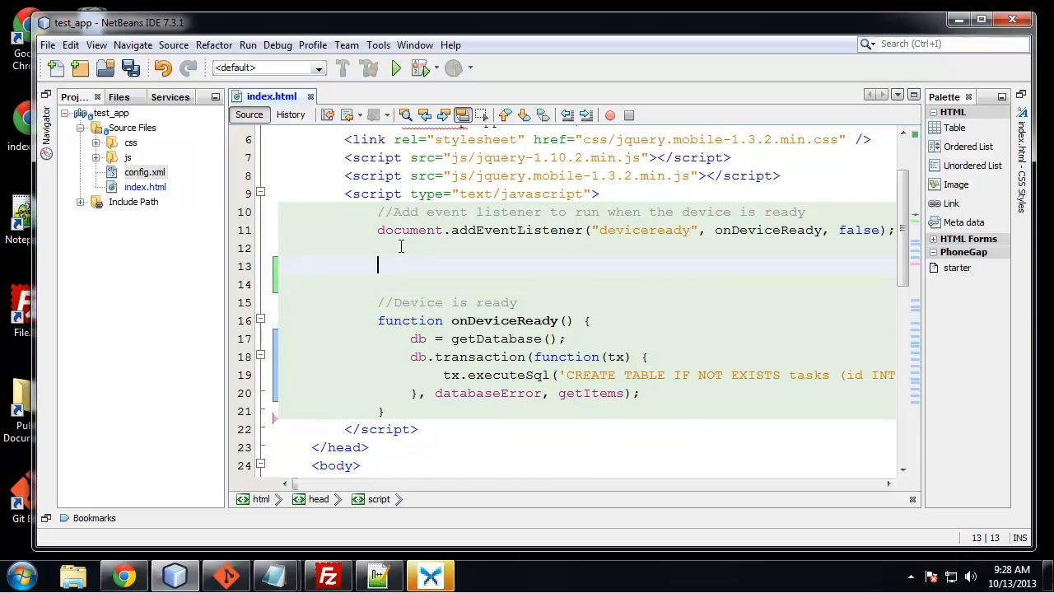
text(var)
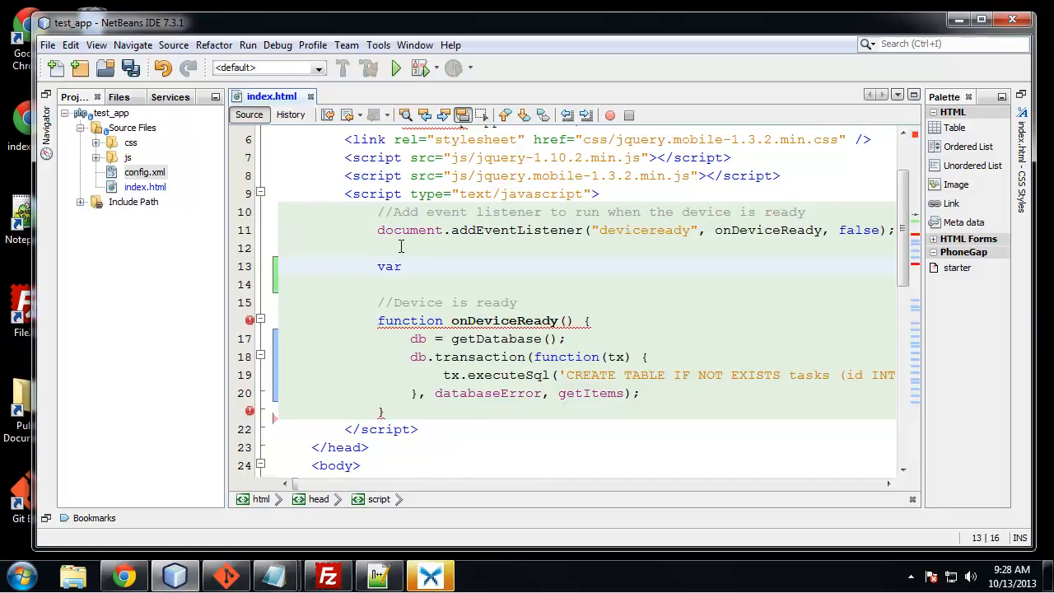
text(ki)
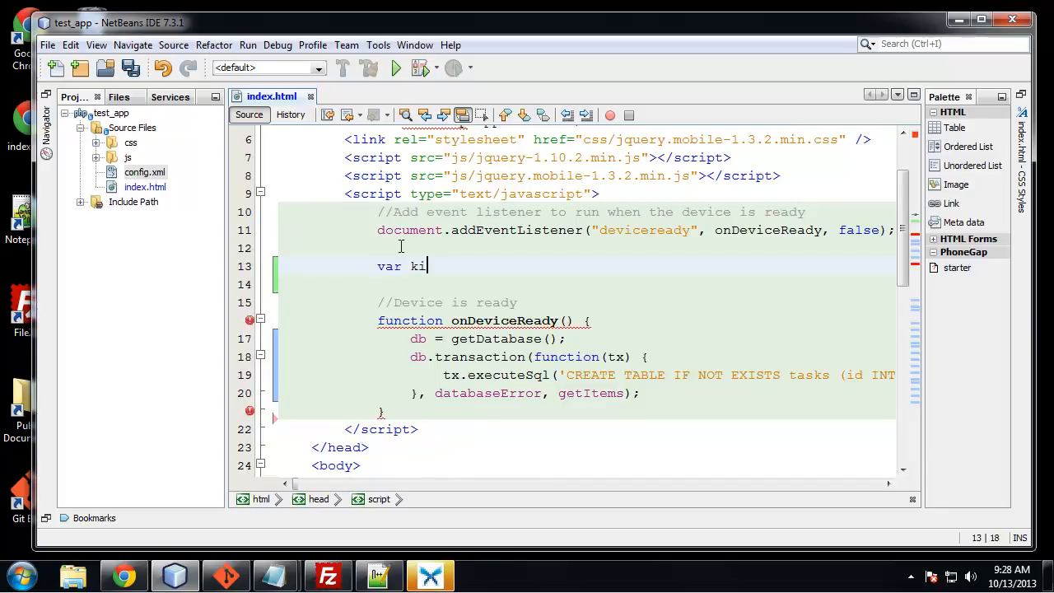
key(BackSpace)
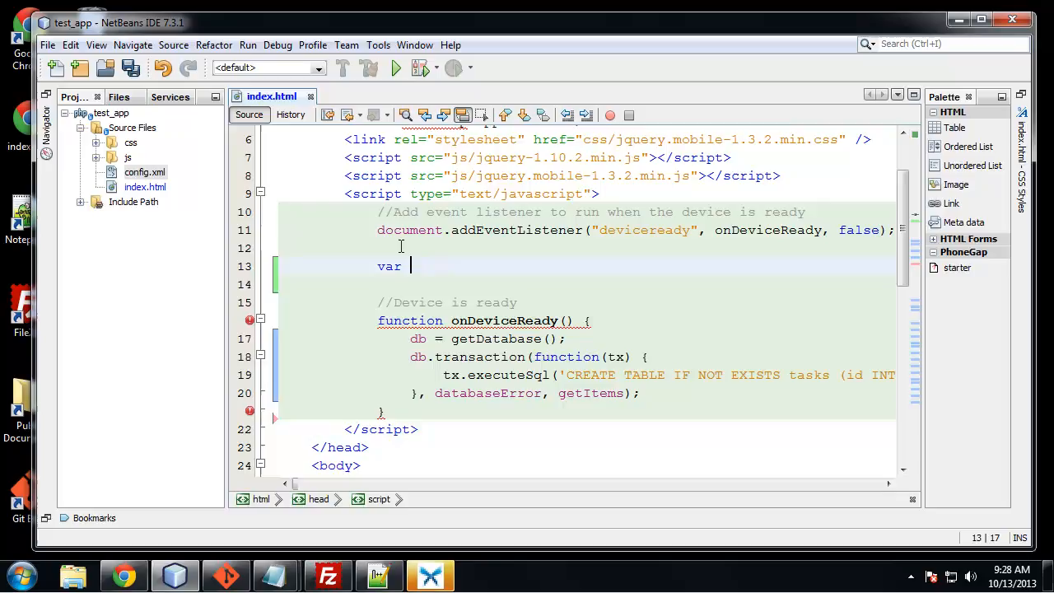
text(listElement)
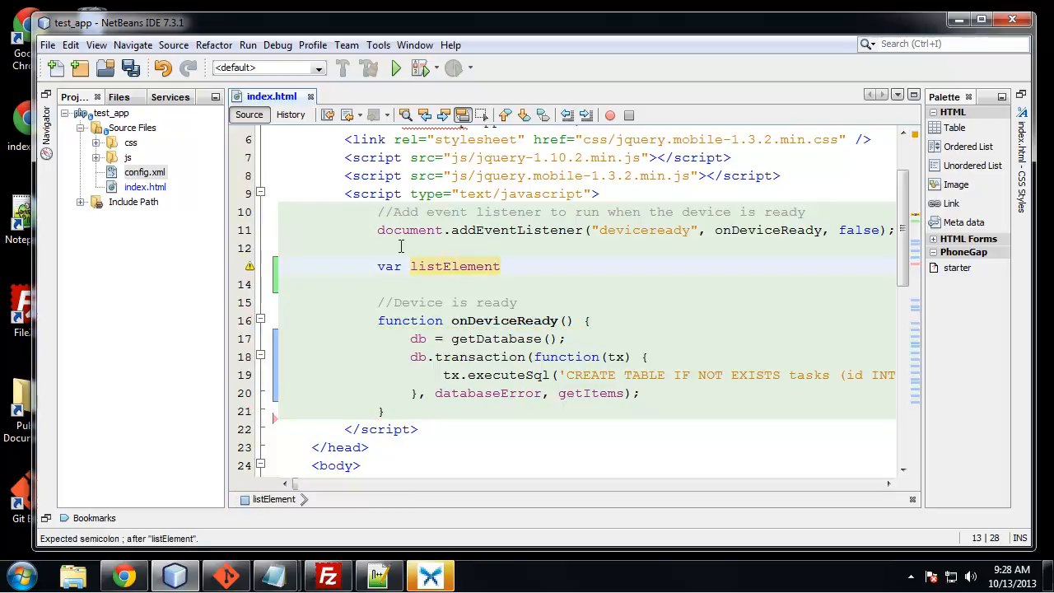
text(=)
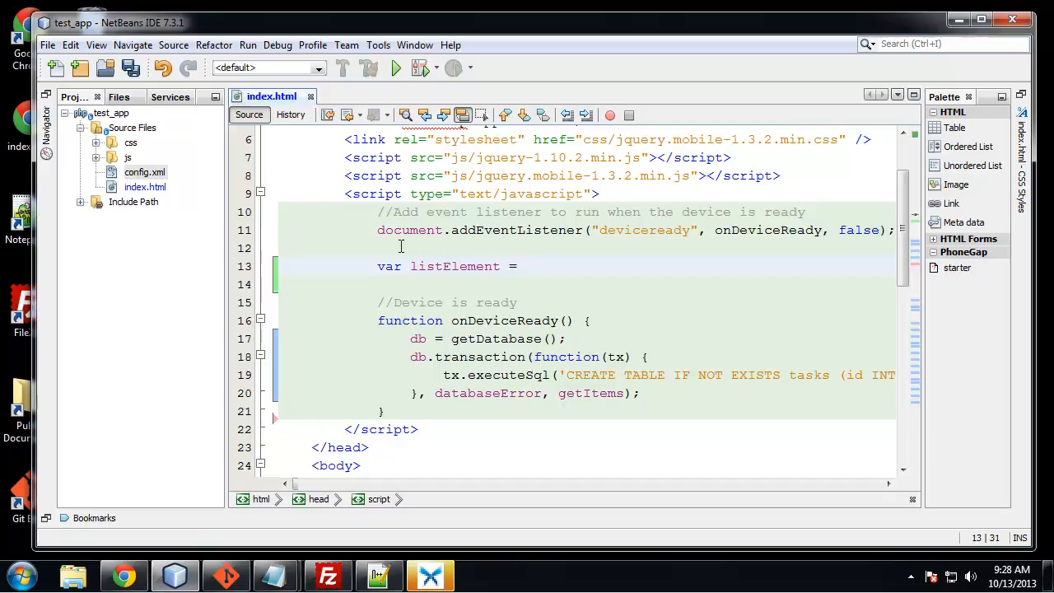
text($();)
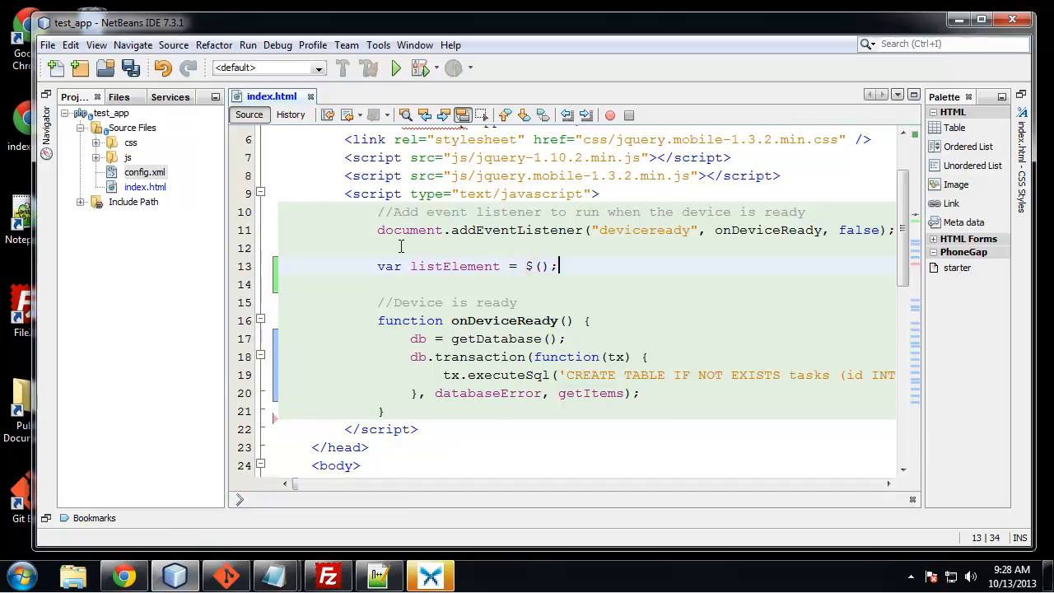
text(')
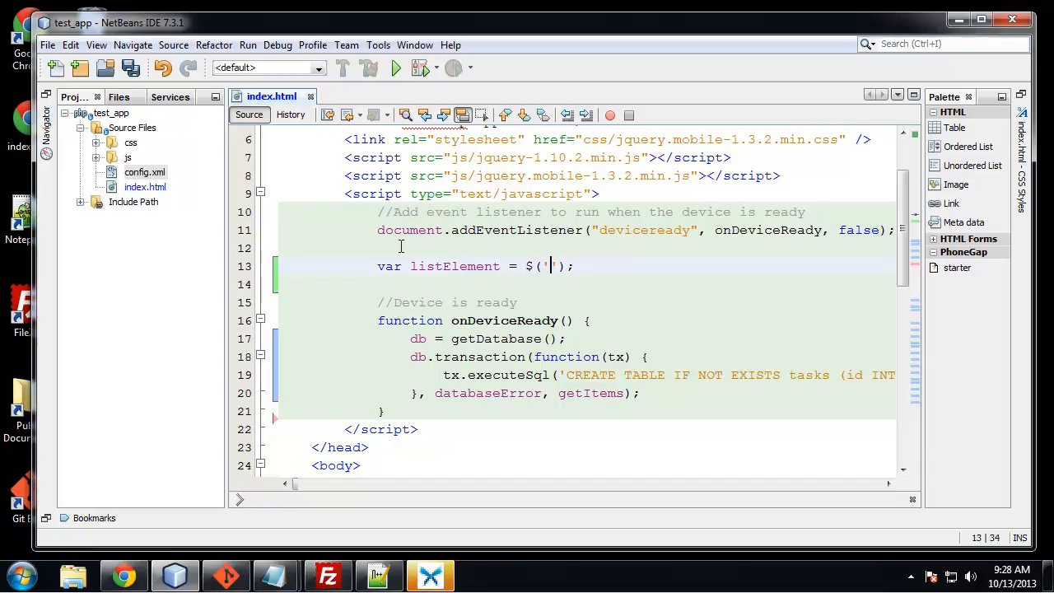
text(#)
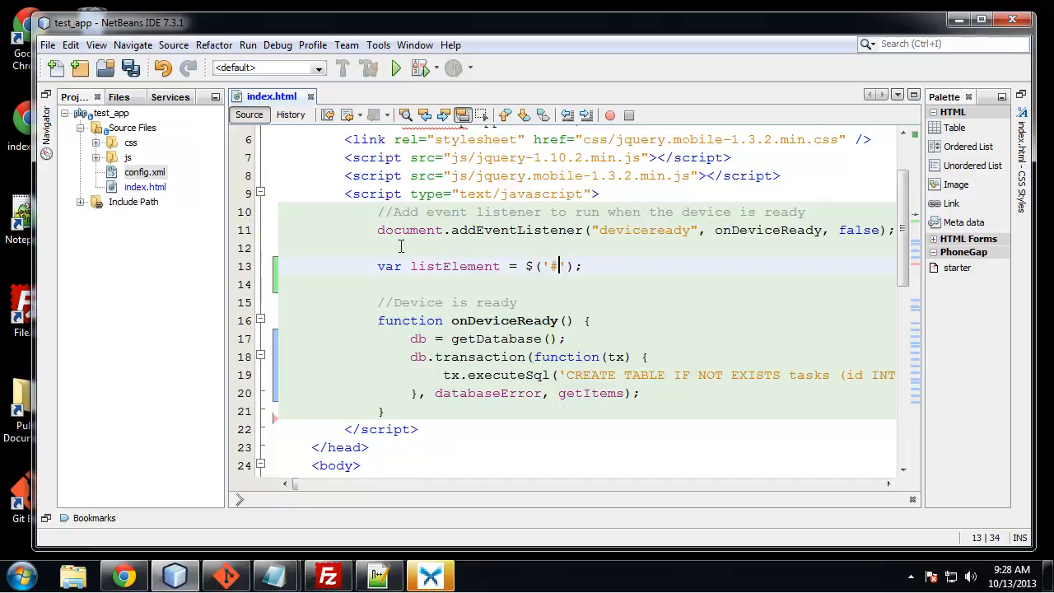
text(tasks)
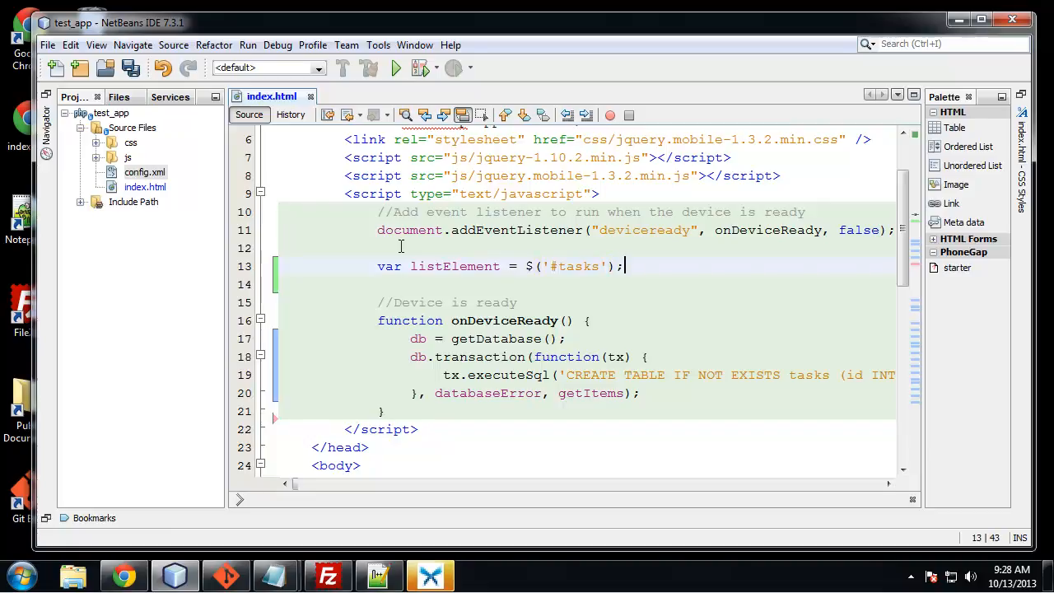
Step: Declare var messageElement = $('#messages'); and var db; below it
text(var)
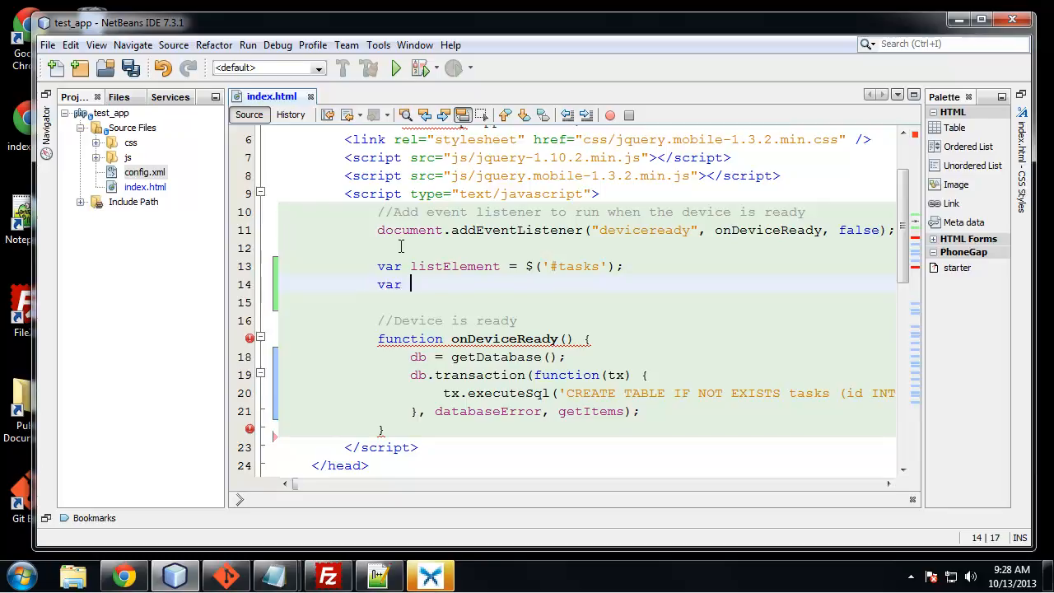
text(messageEle)
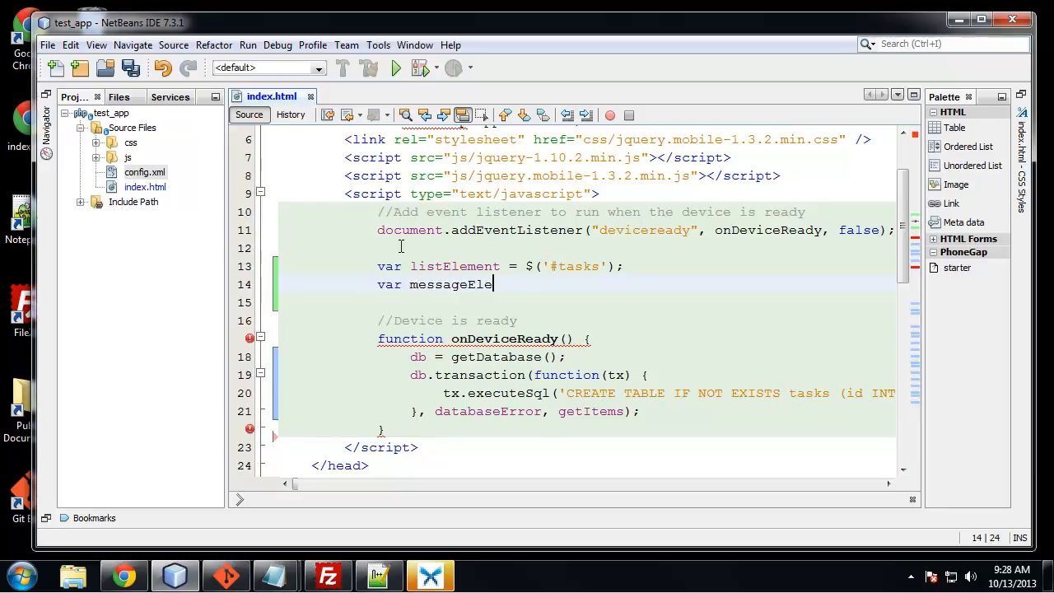
text(ment)
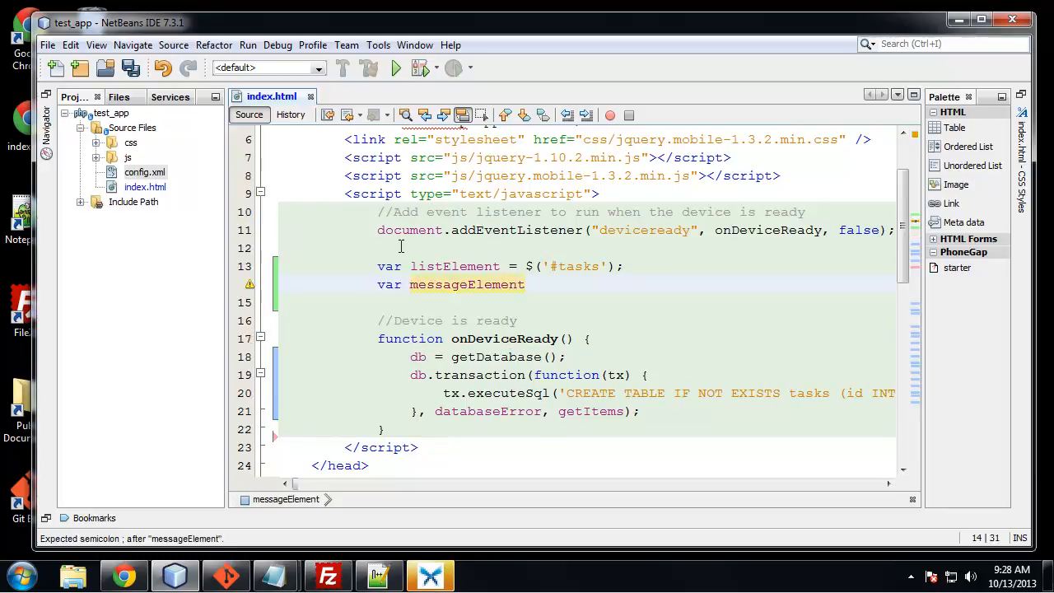
text(= $('')
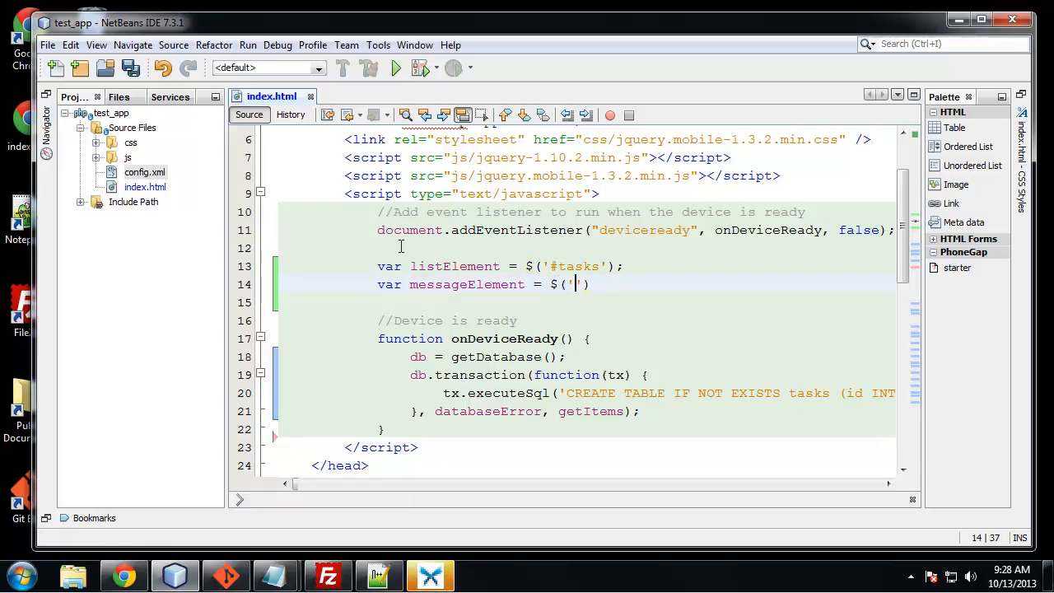
text(#messa)
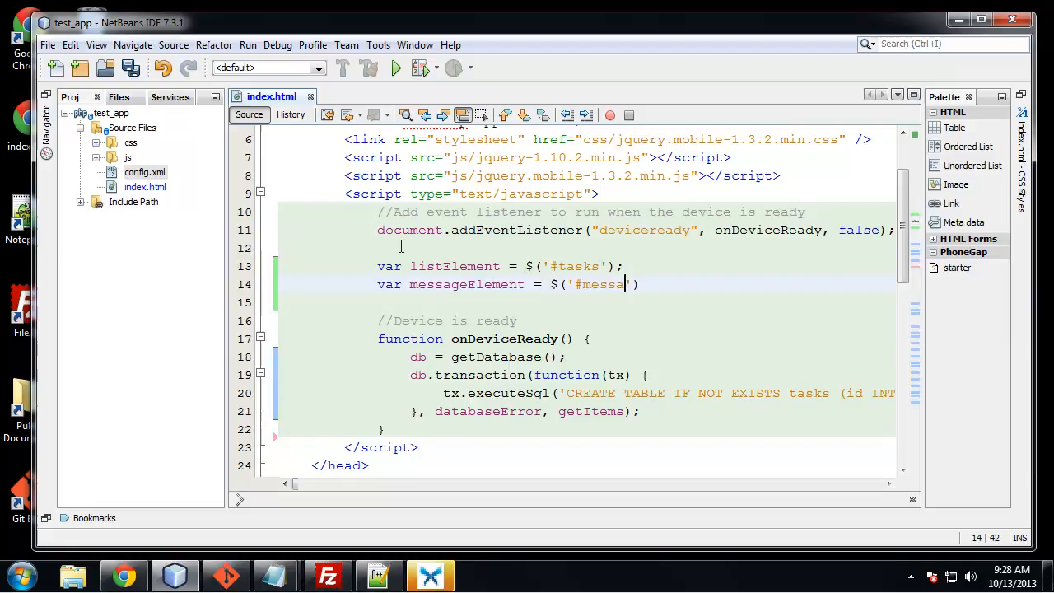
text(ges)
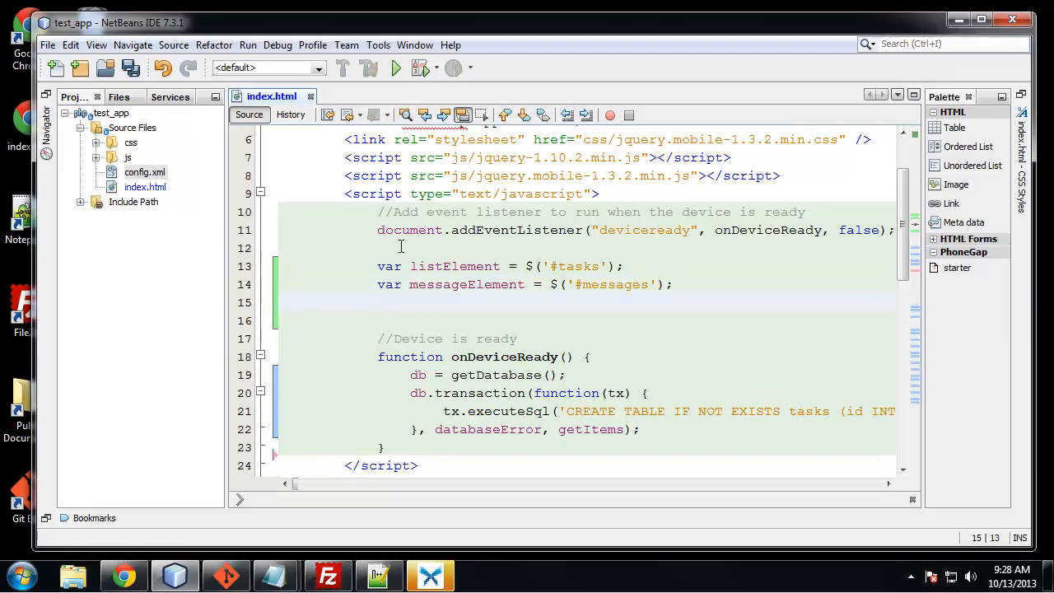
text(var)
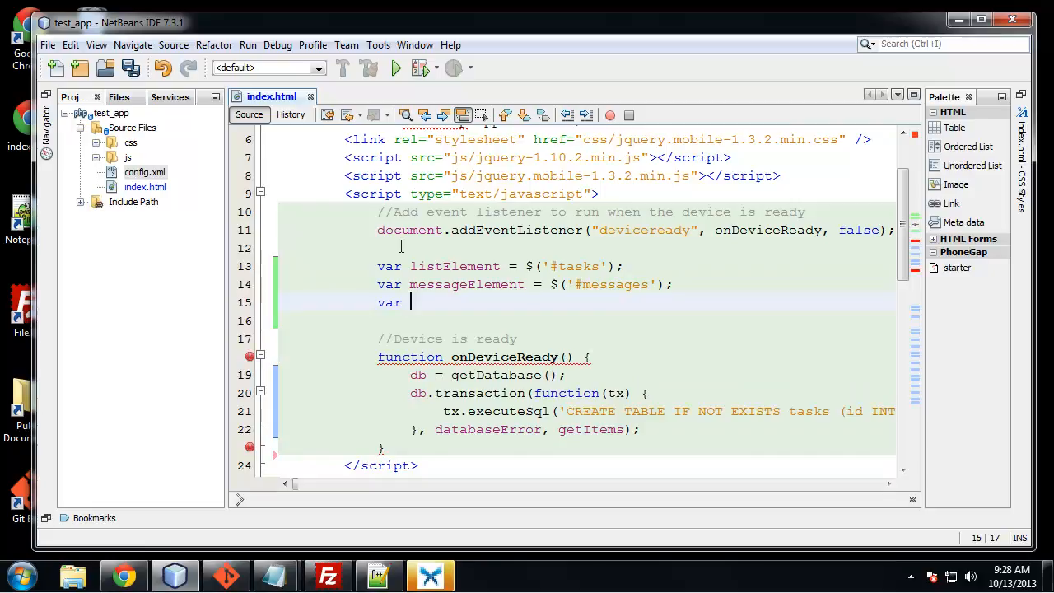
text(db)
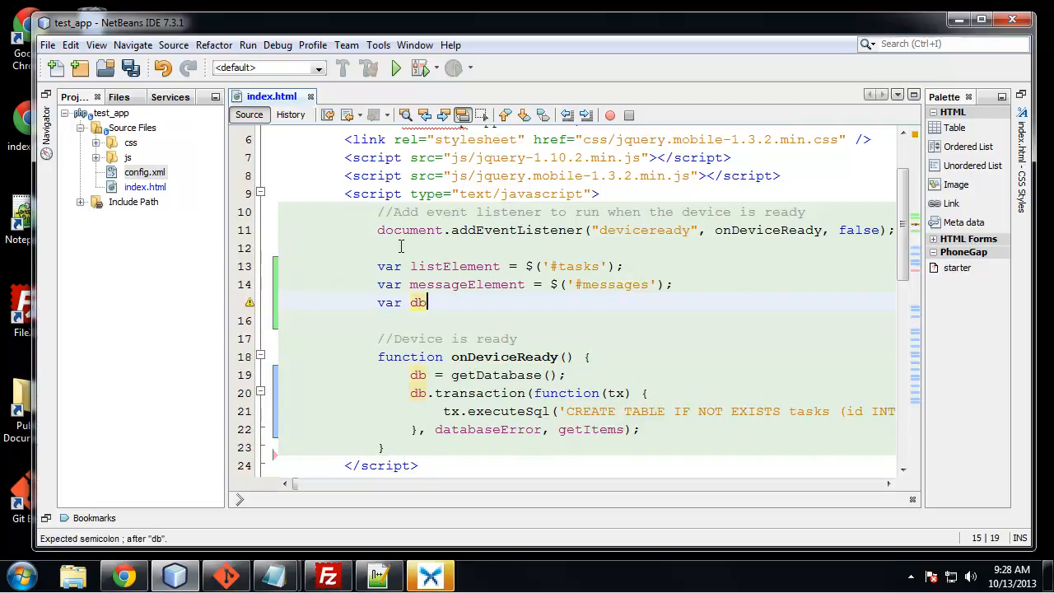
text(;)
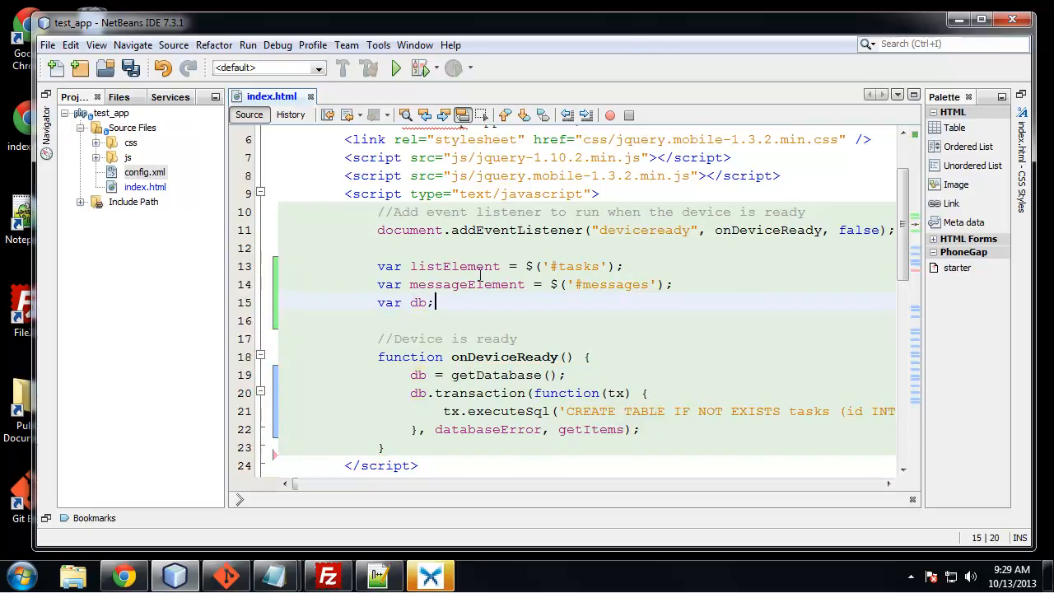
scroll(down, 3)
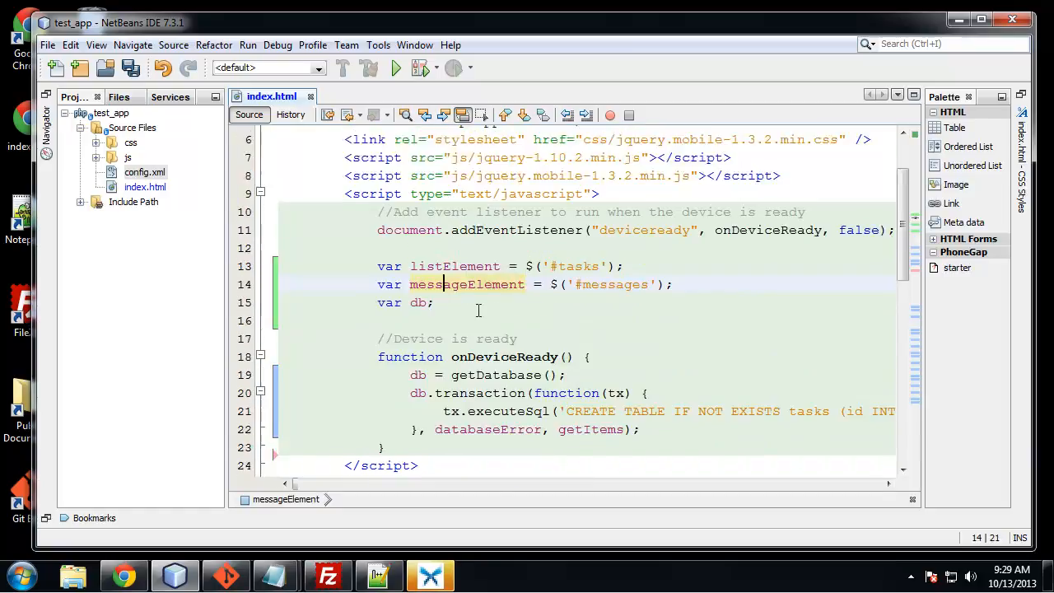
scroll(down, 3)
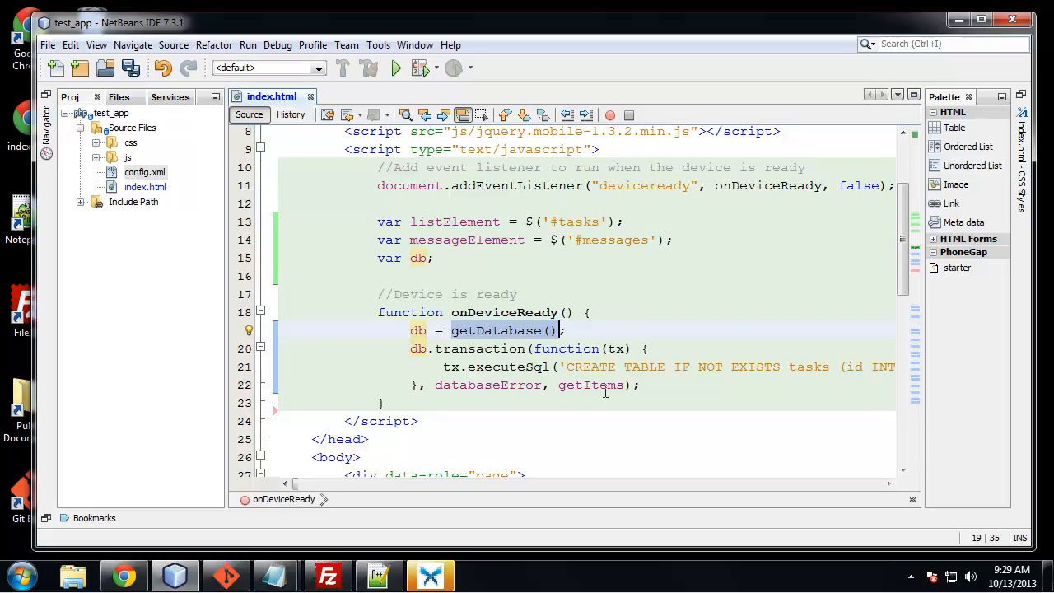
scroll(down, 3)
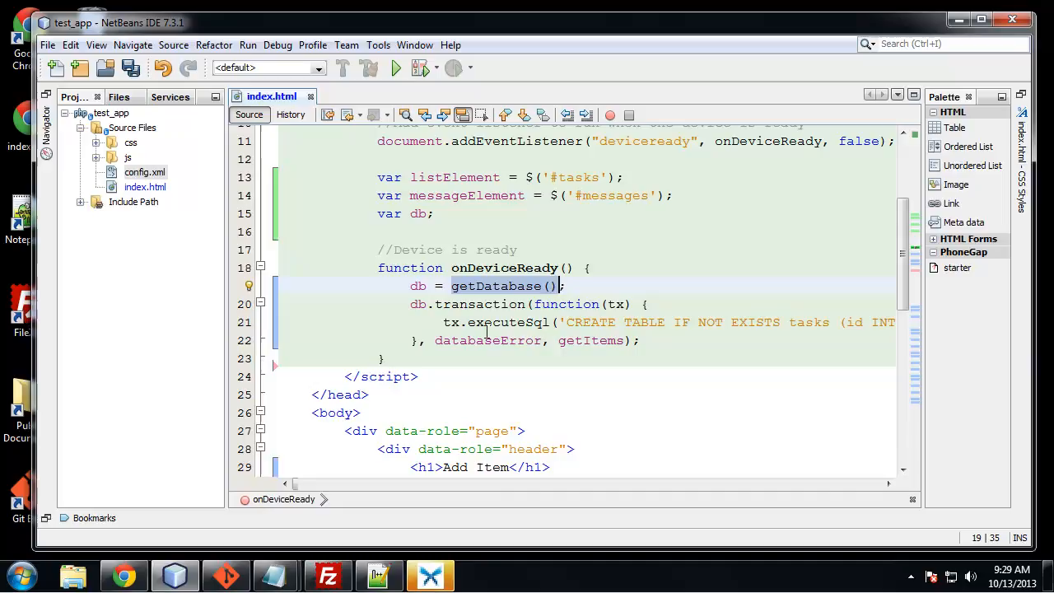
mouse_move(451, 311)
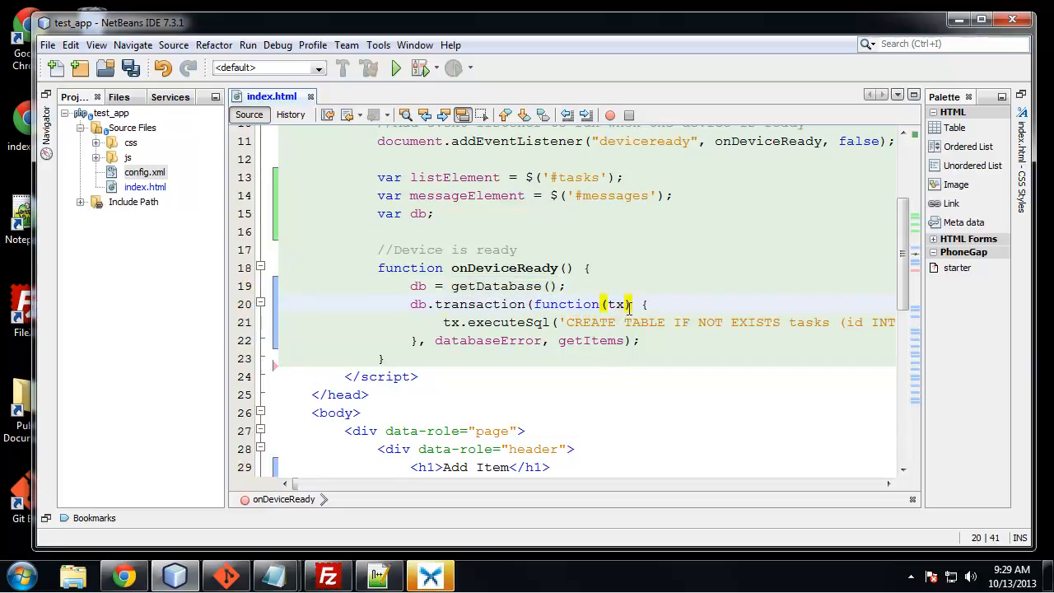
double_click(615, 304)
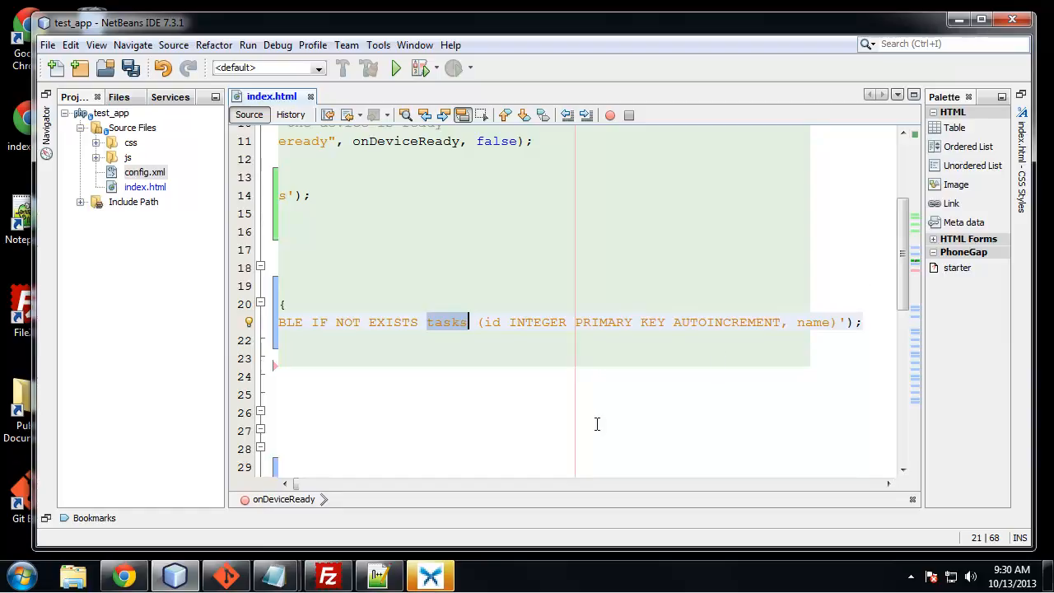
click(509, 322)
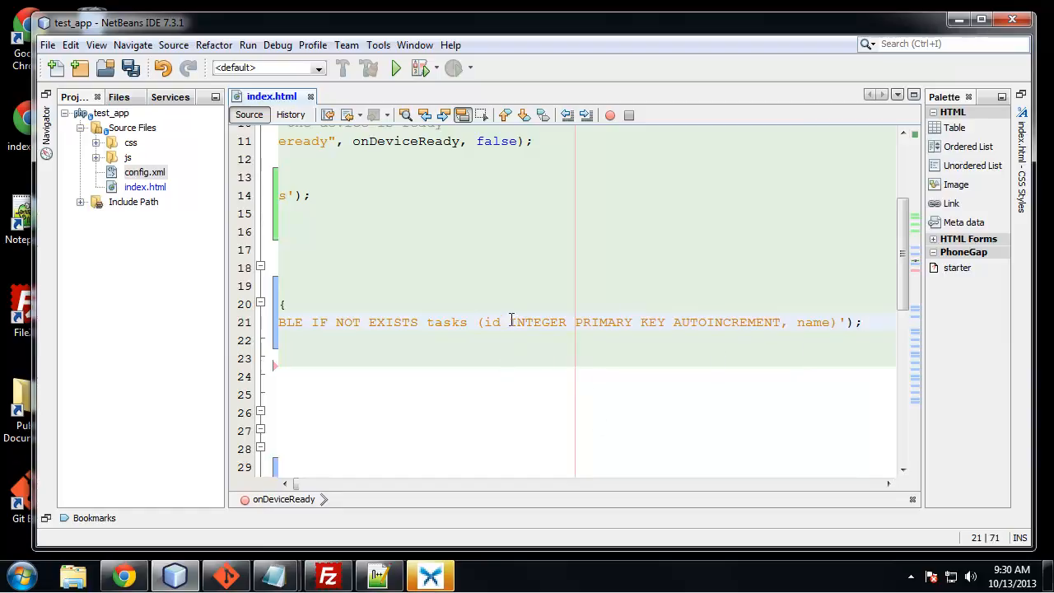
double_click(538, 322)
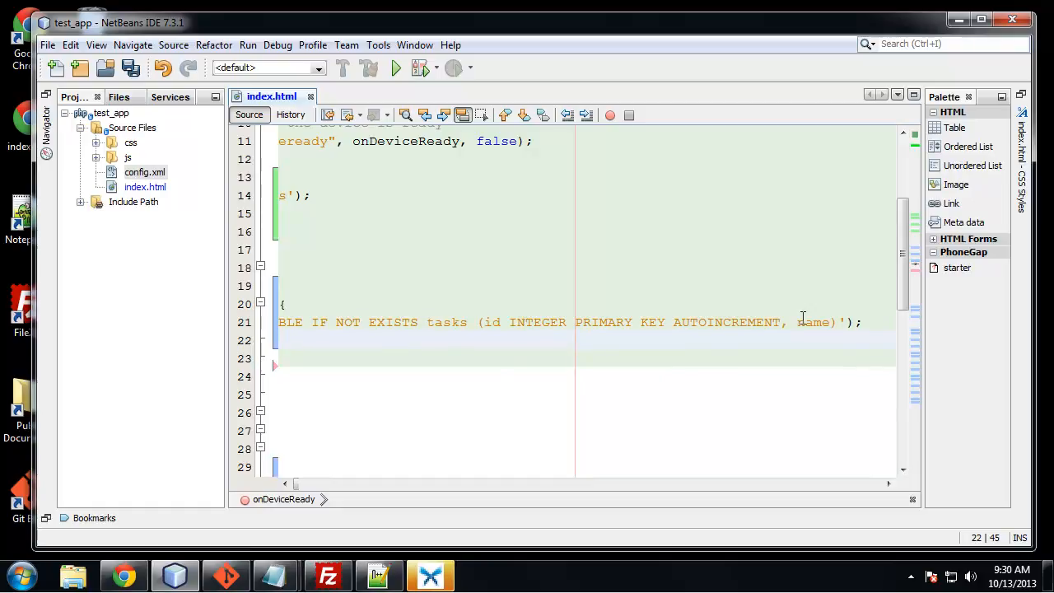
double_click(814, 322)
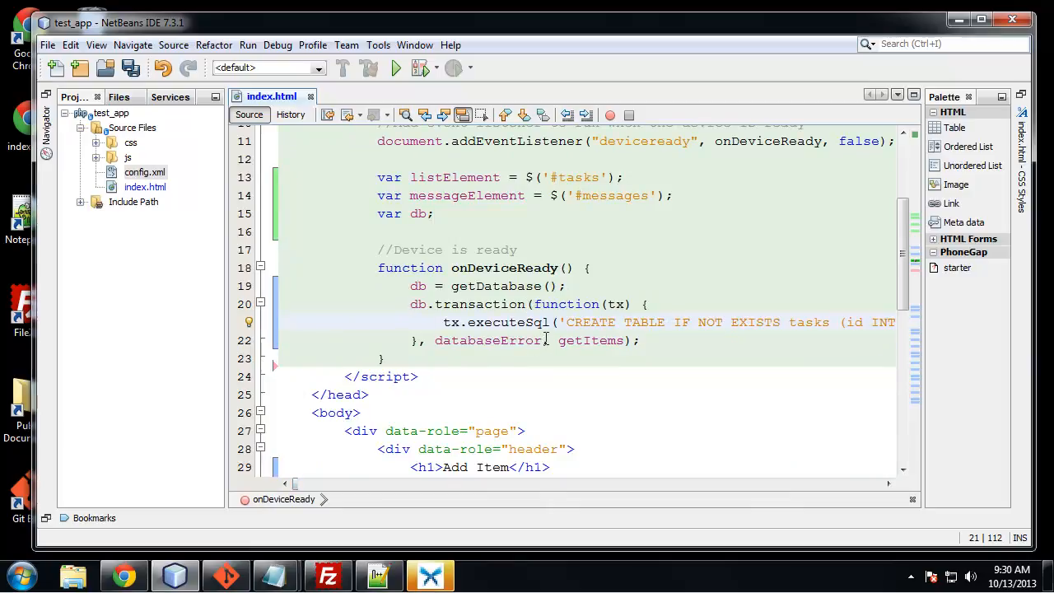
double_click(488, 341)
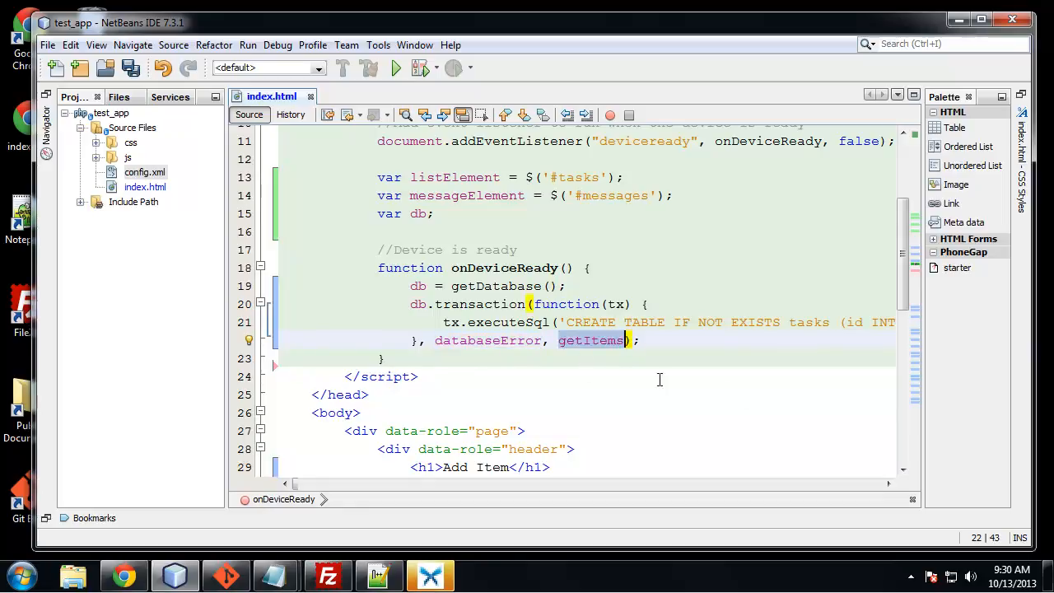
mouse_move(590, 365)
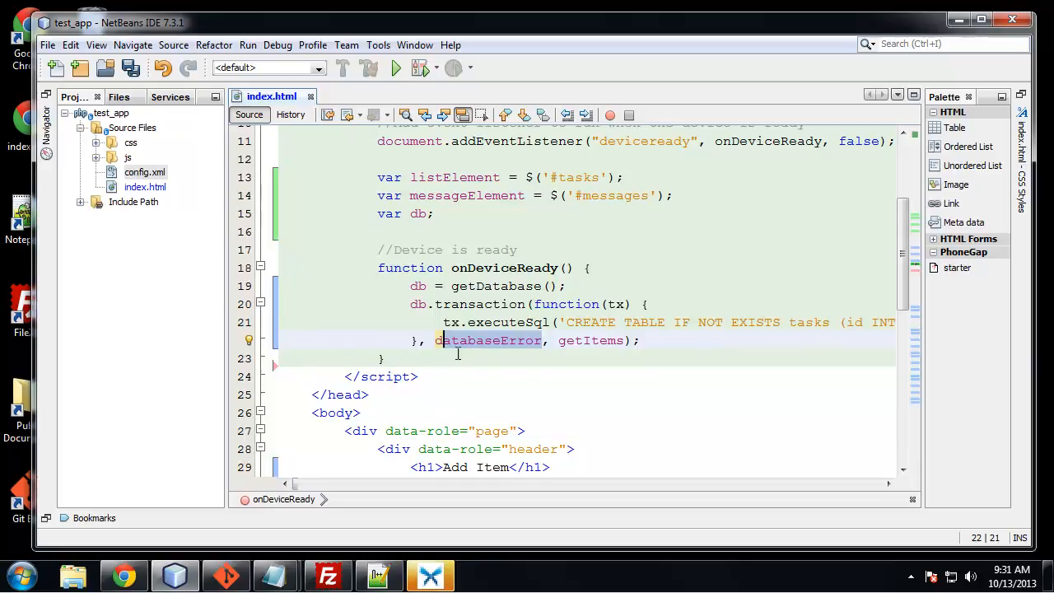
mouse_move(414, 380)
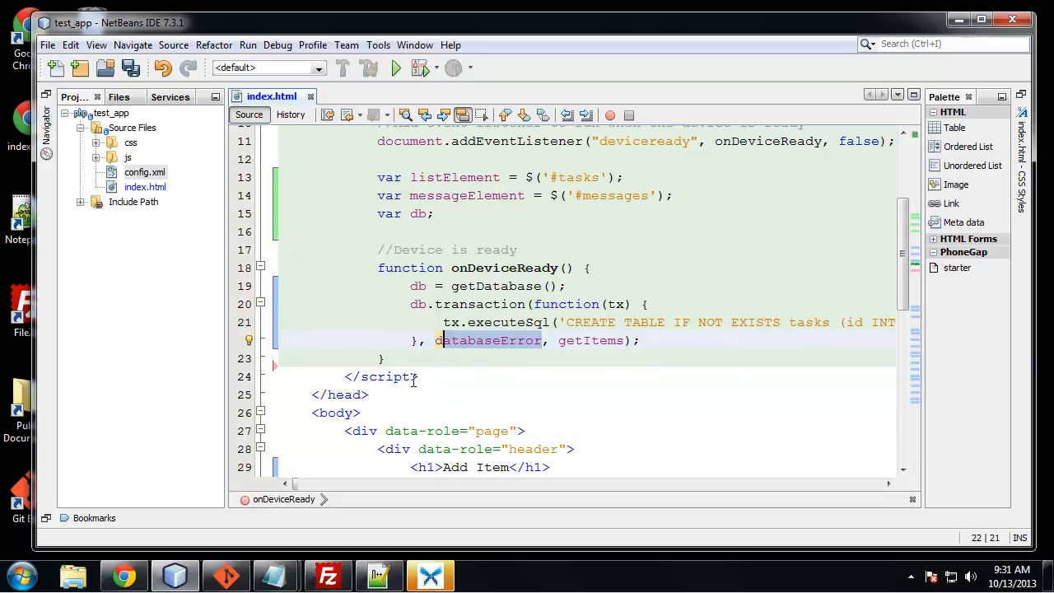
click(494, 388)
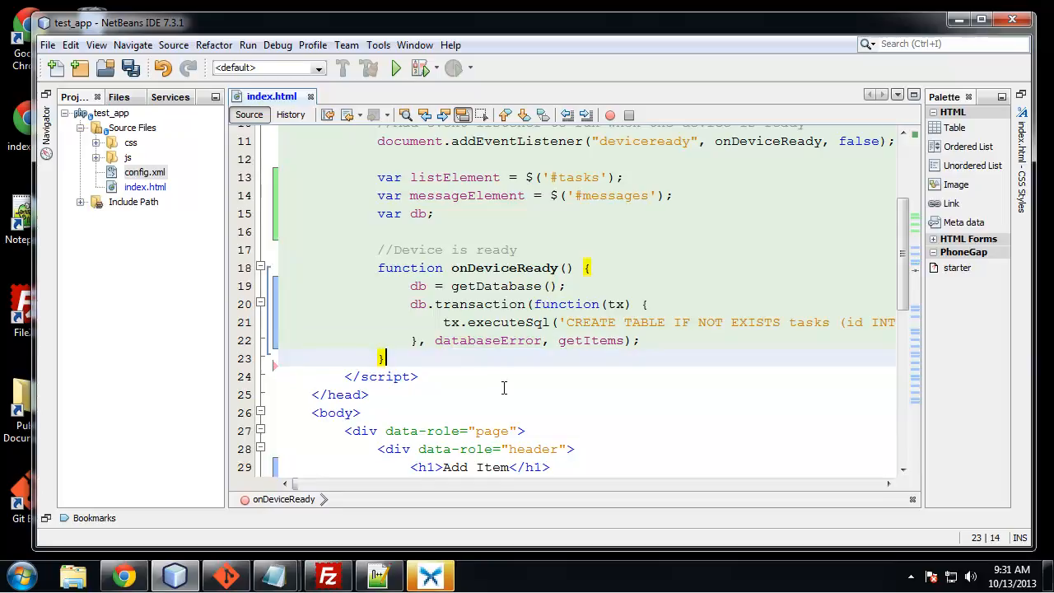
mouse_move(509, 225)
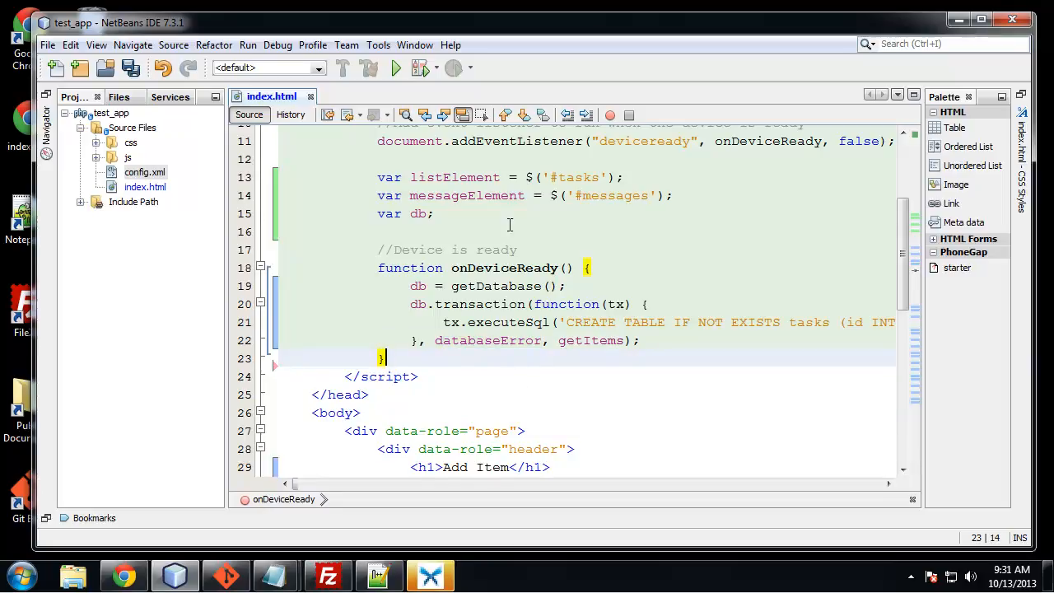
Step: Scroll down to view the task input, Add Task and Clear Tasks buttons
scroll(down, 3)
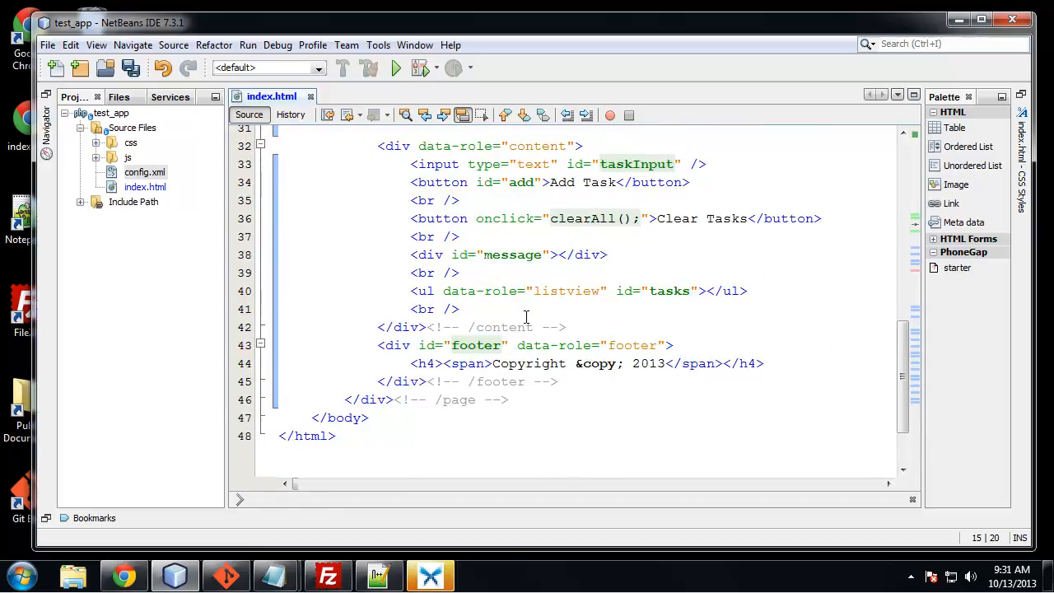
mouse_move(535, 374)
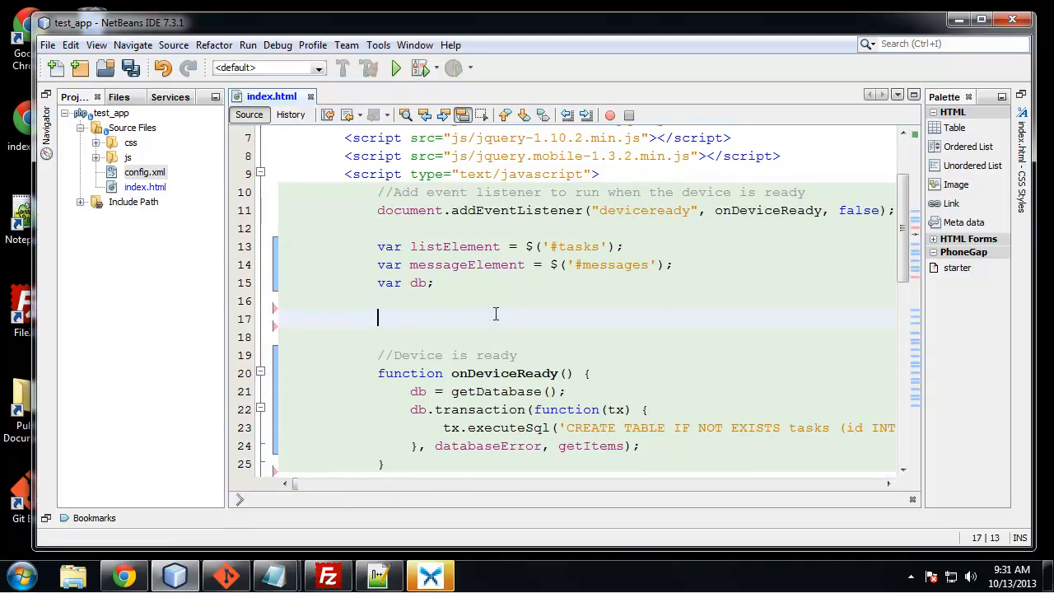
Step: Add a $(document).ready block binding a click function to button#add
text($())
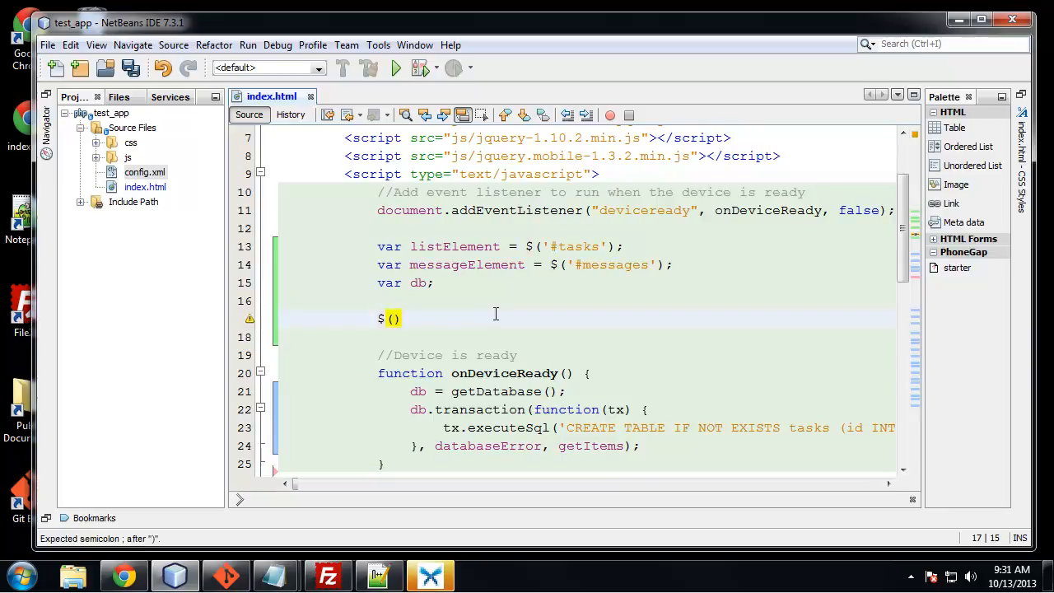
text(document)
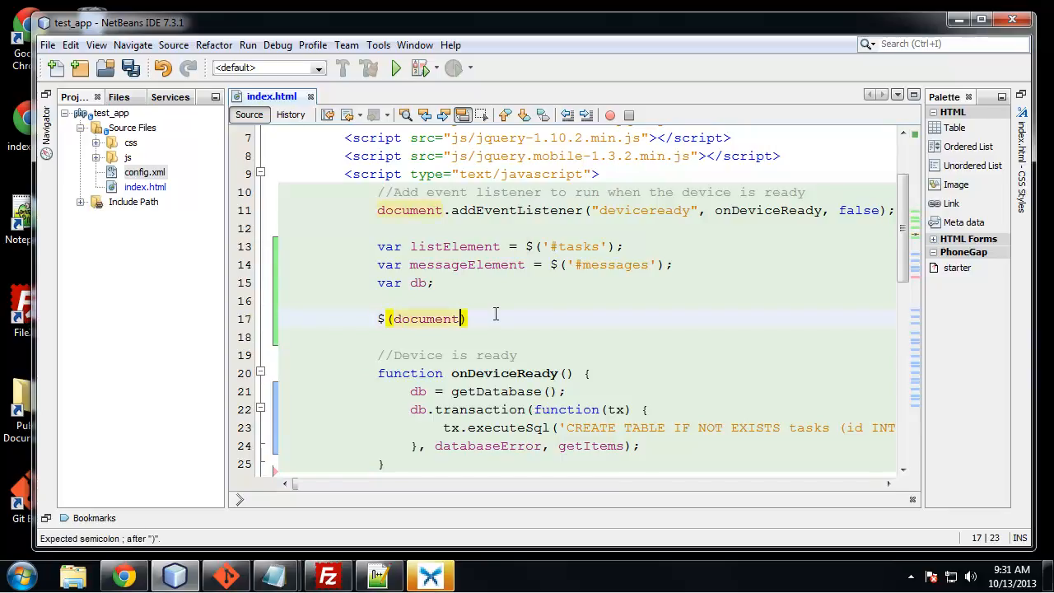
text(.rea)
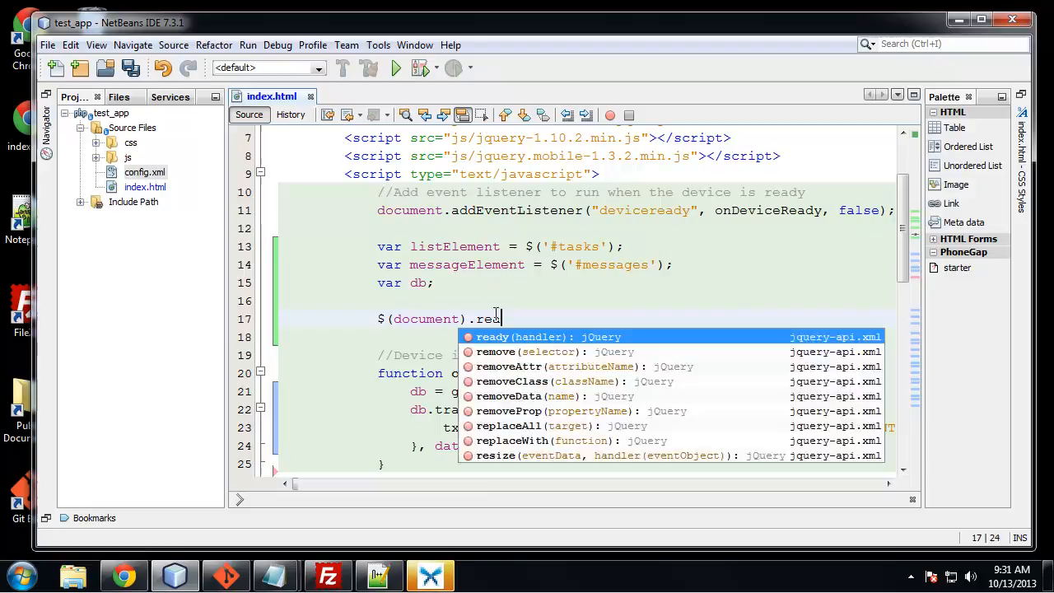
click(492, 336)
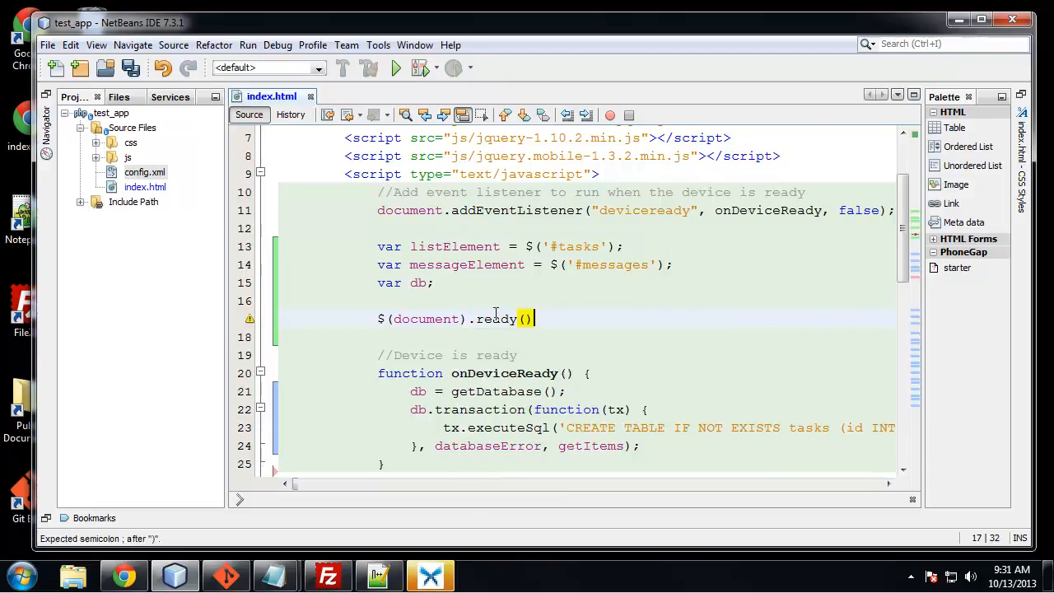
text(;)
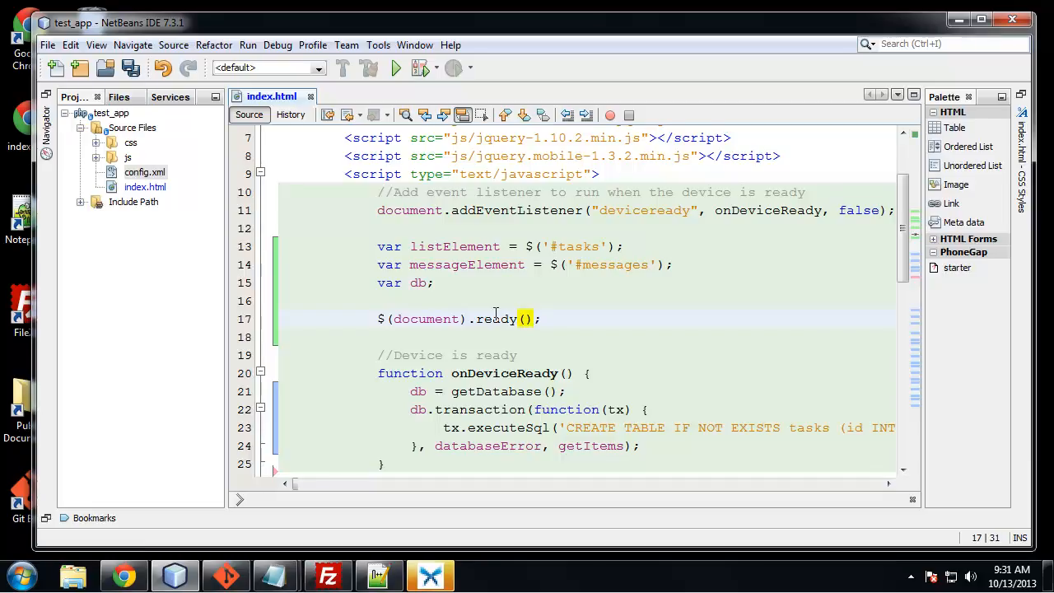
text(function()
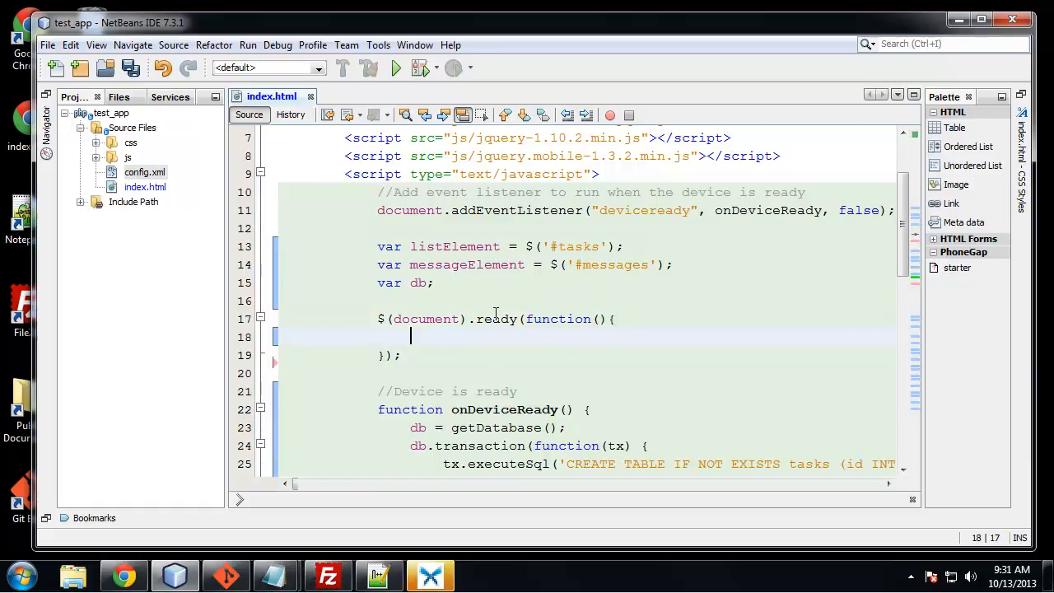
mouse_move(511, 255)
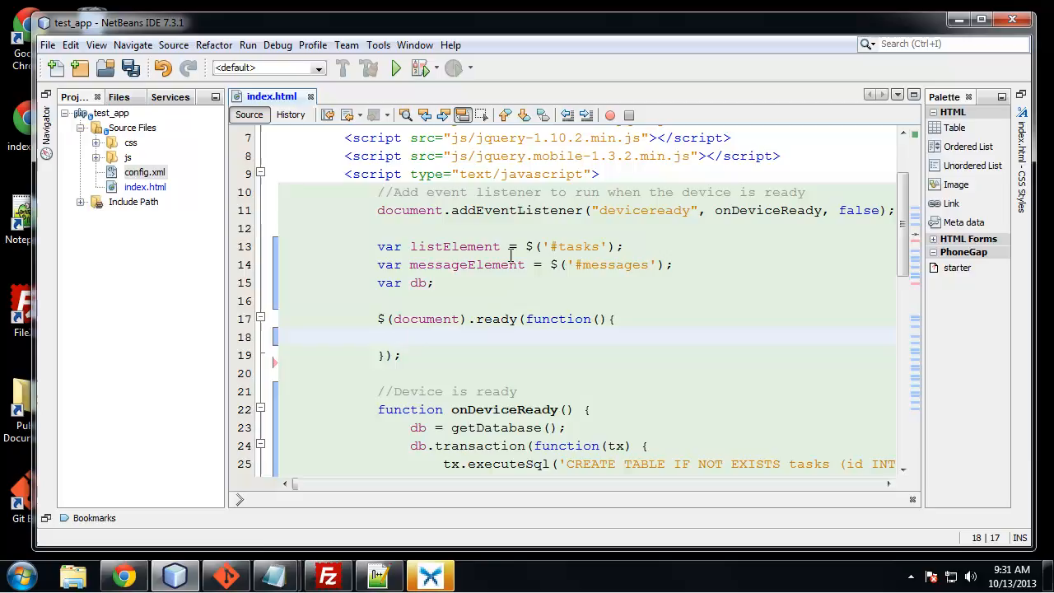
text($(')
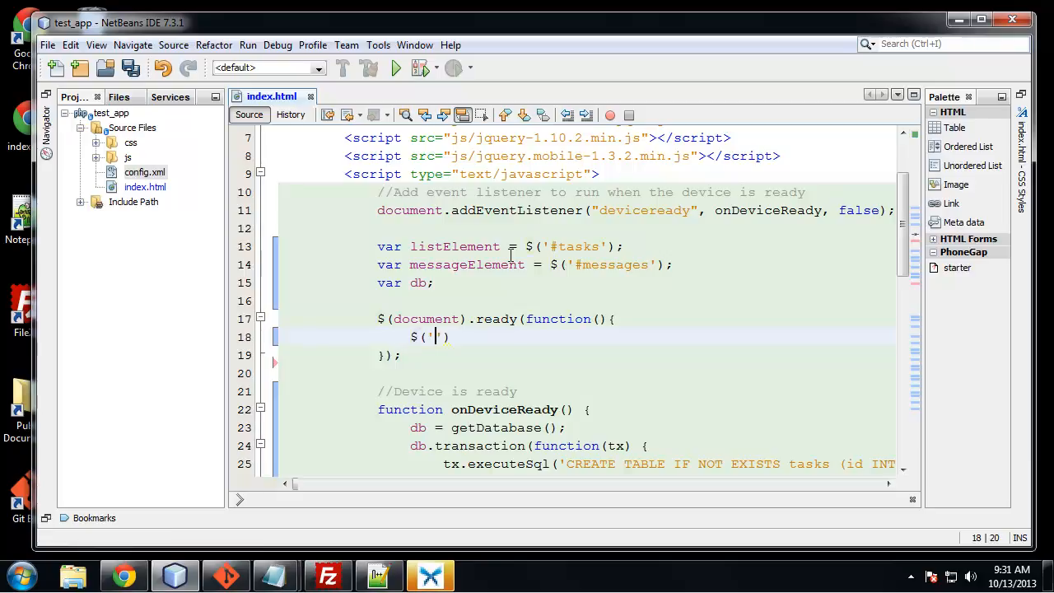
text(butto)
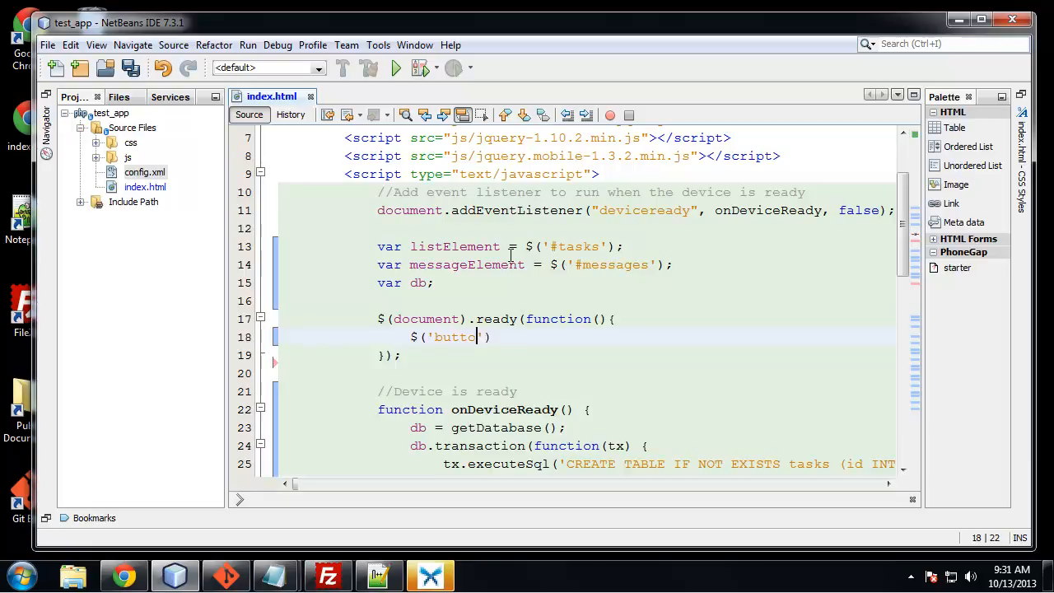
text(#a)
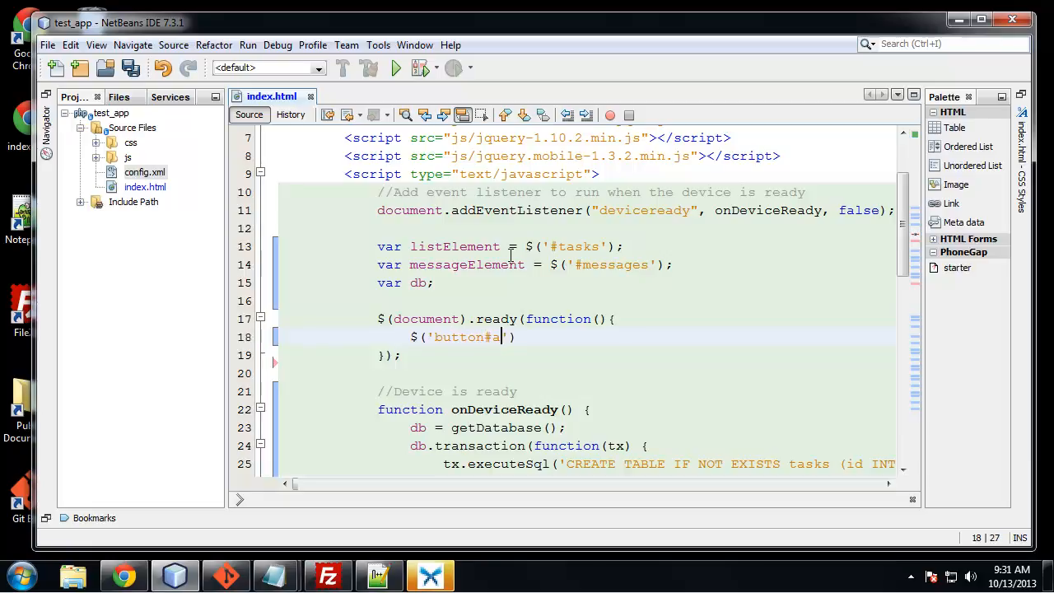
text(dd)
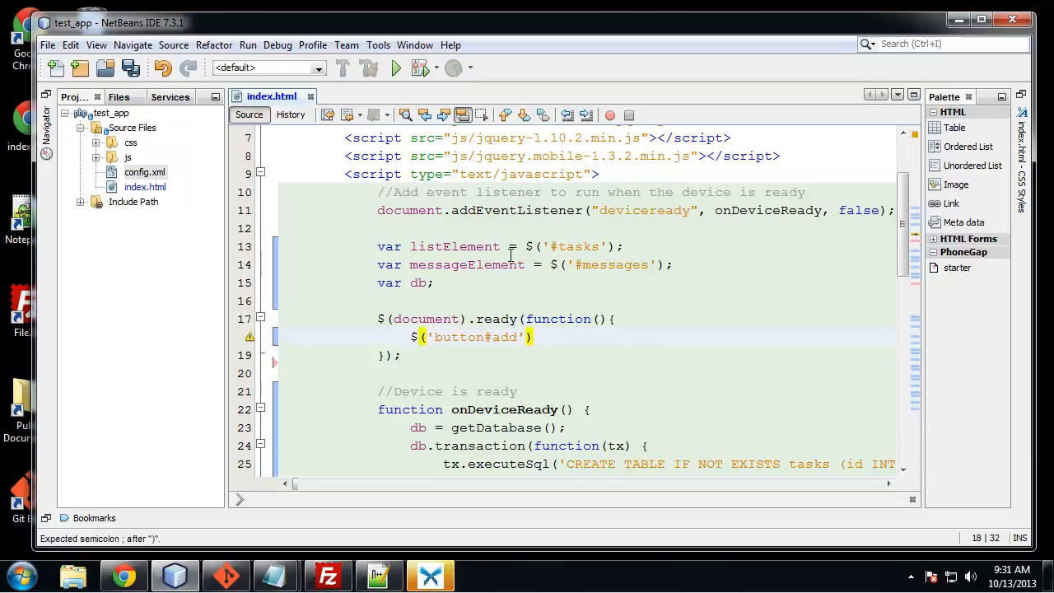
text(.bind("cli");)
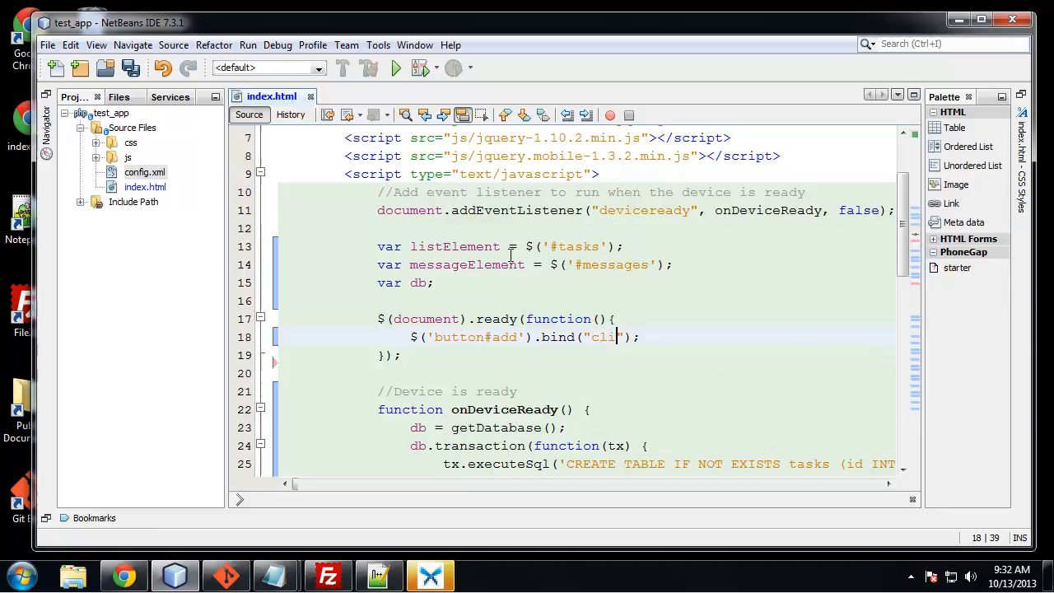
text(ck)
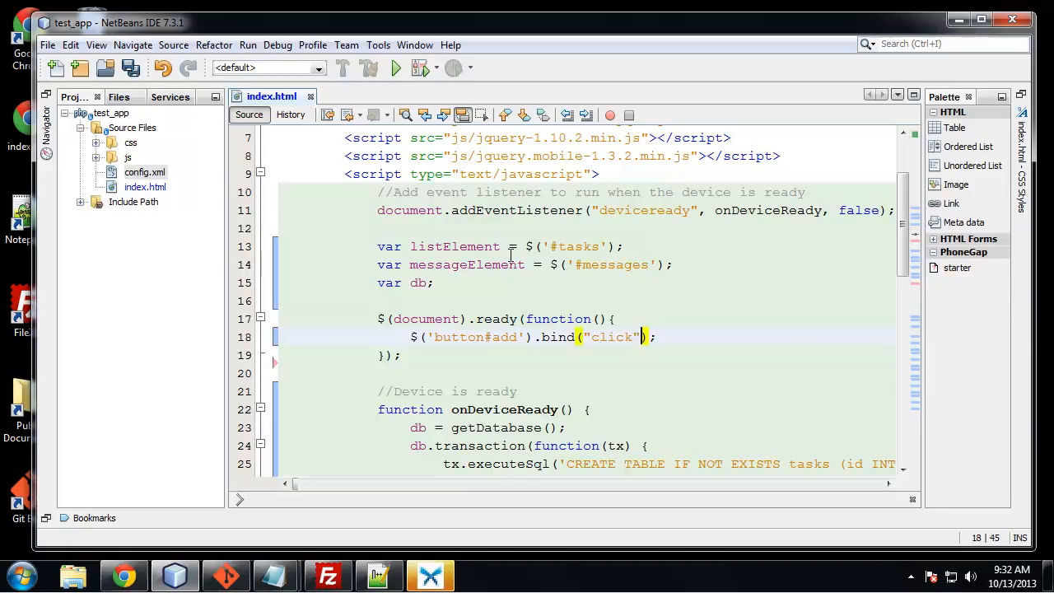
text(, fun)
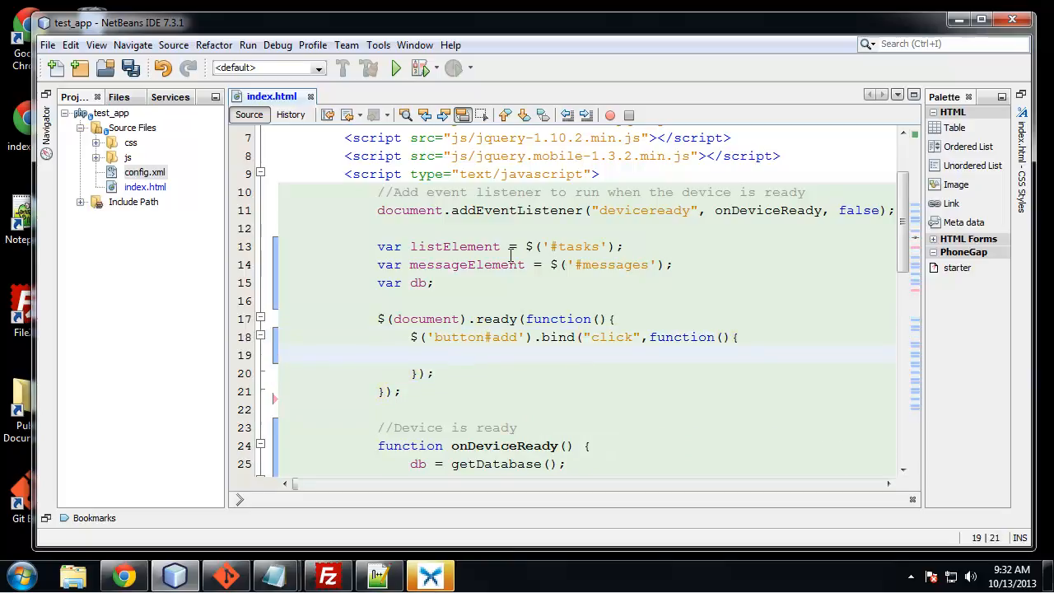
Step: Make the click handler log 'Got Task' and call insertItem()
text(co)
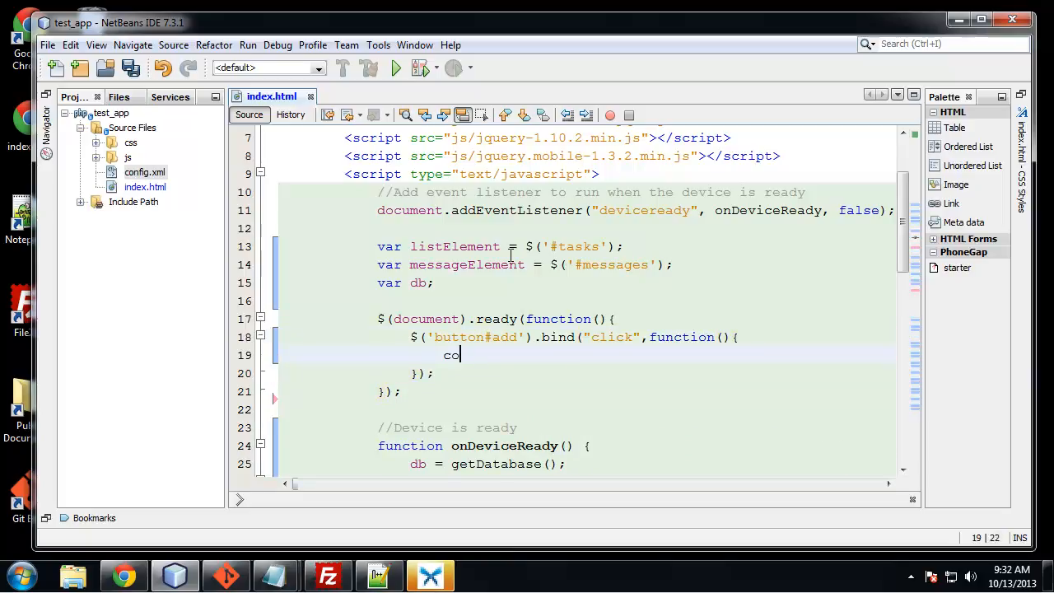
text(ns)
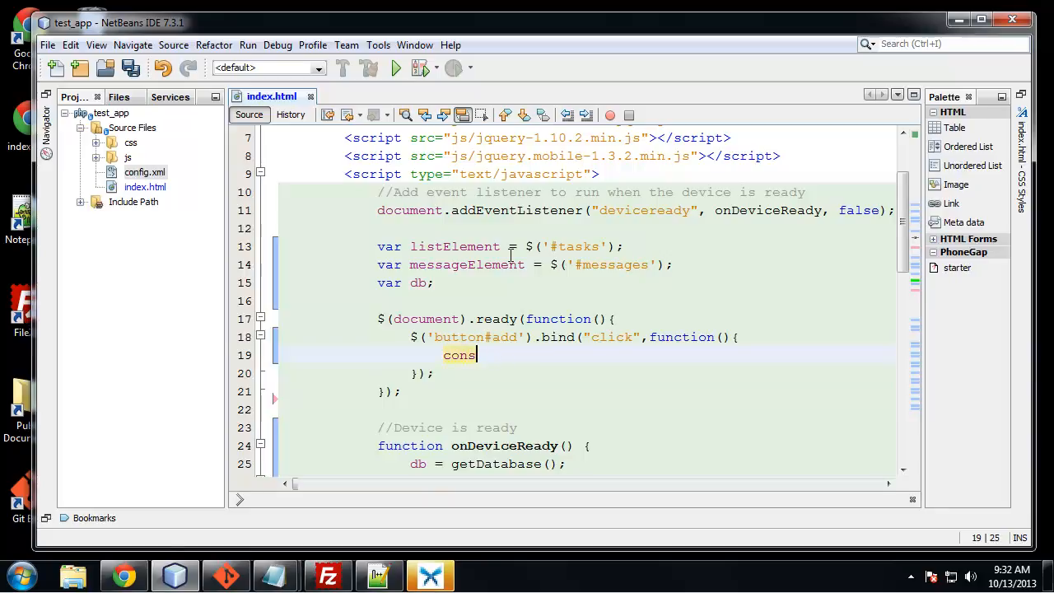
text(ole.log();)
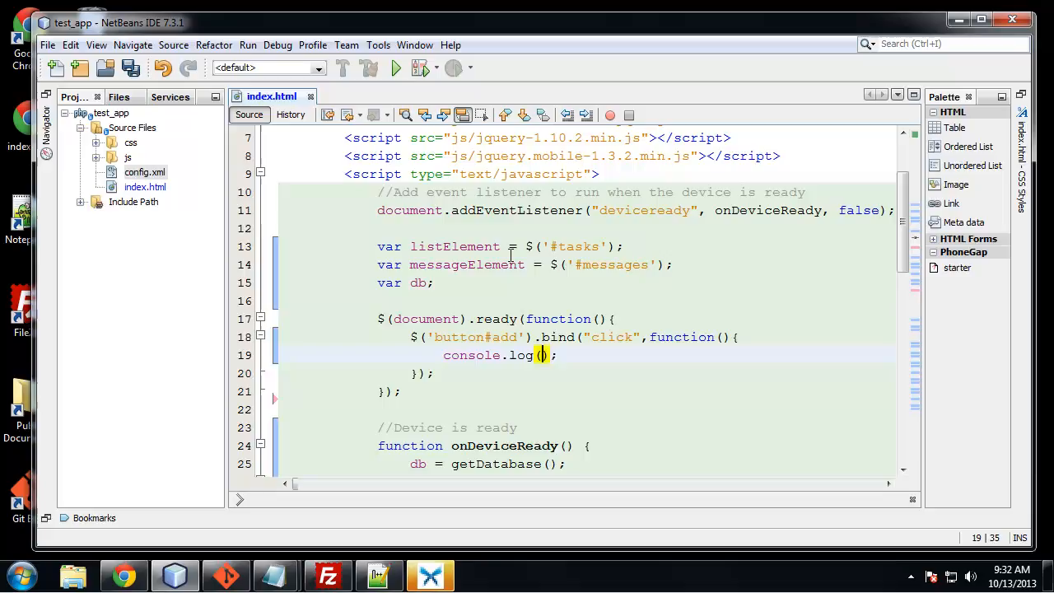
text(')
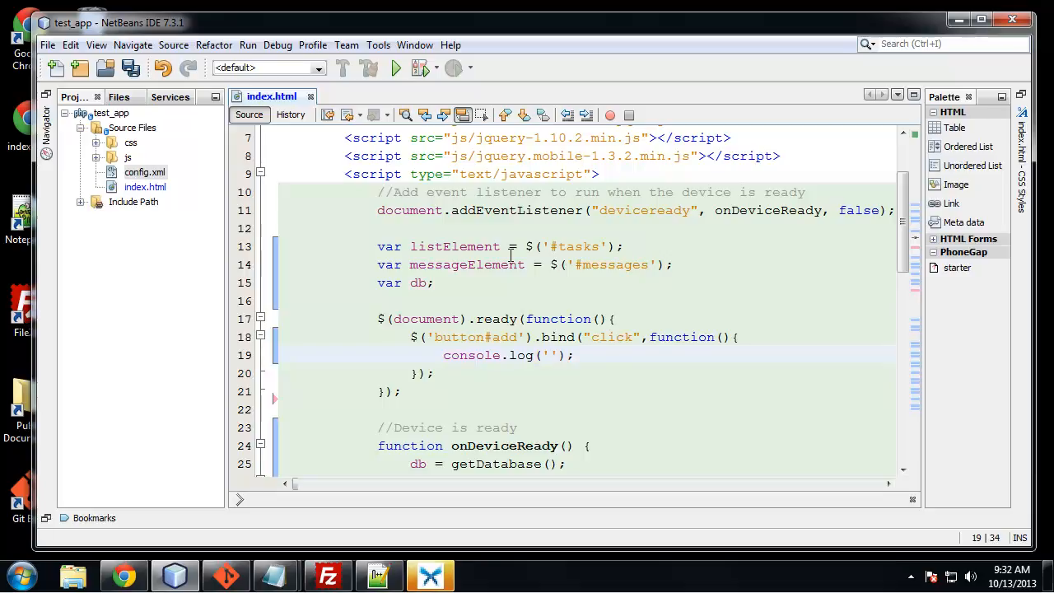
text(Got Tas)
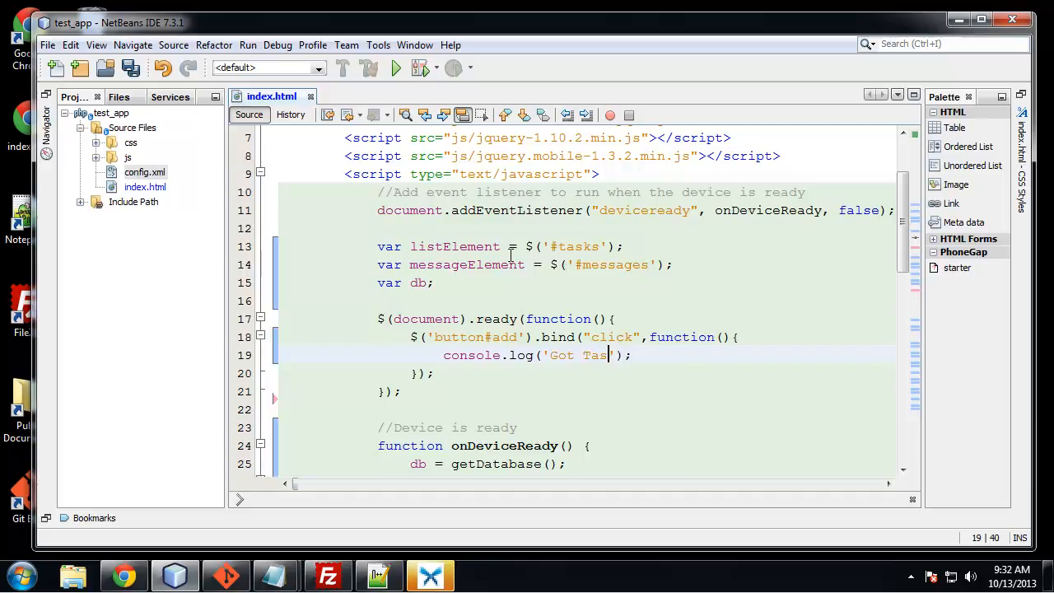
text(k)
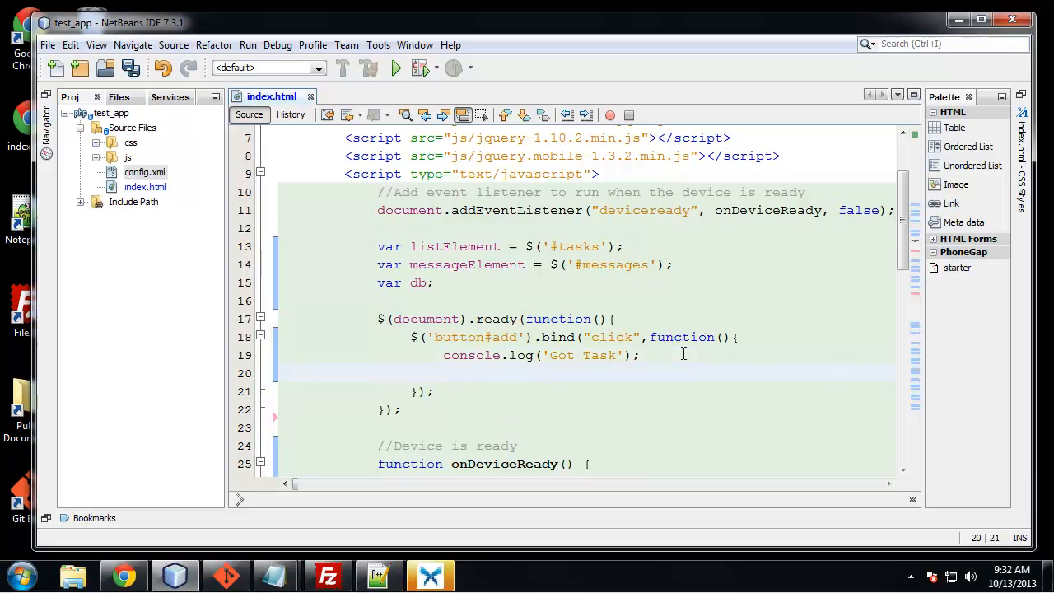
text(ins)
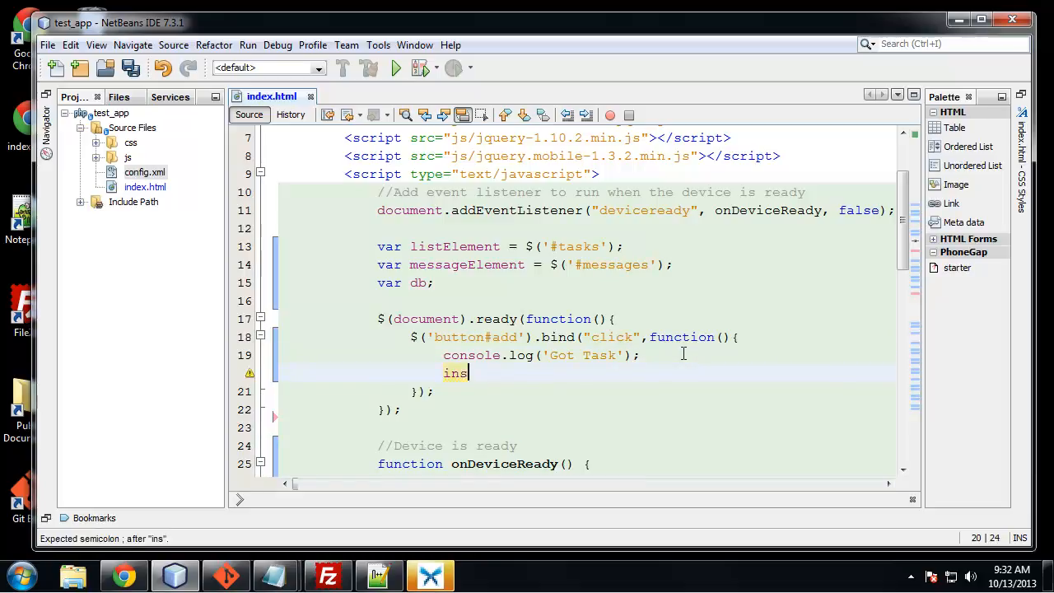
text(ertItem()
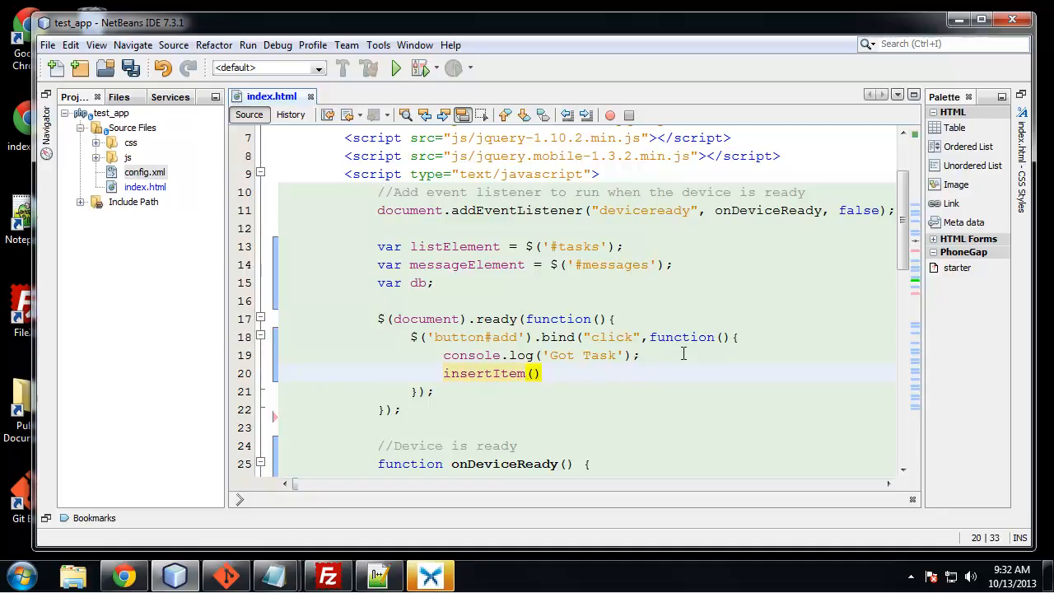
text(;)
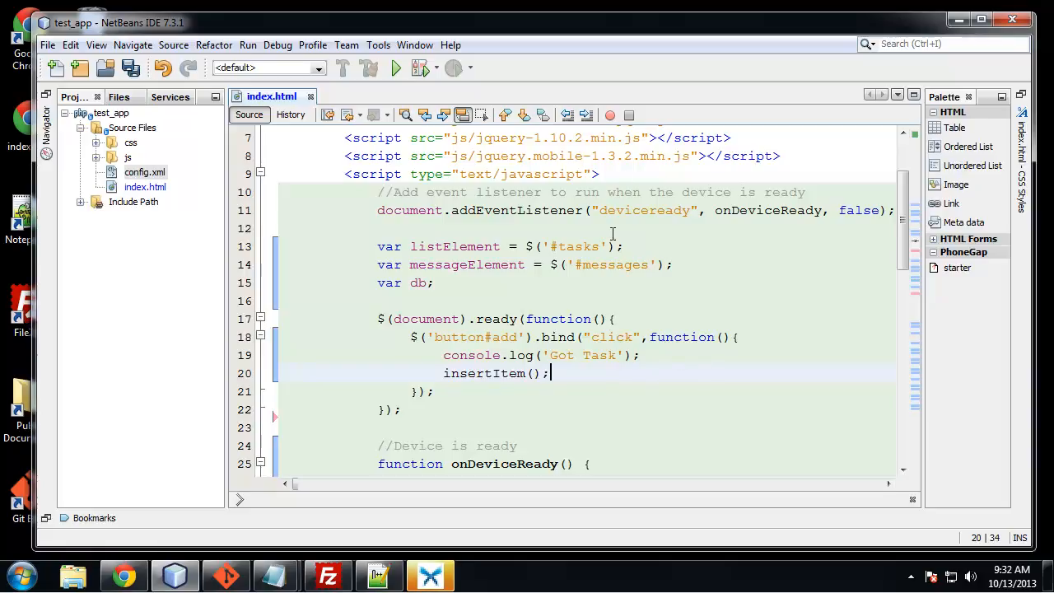
scroll(down, 3)
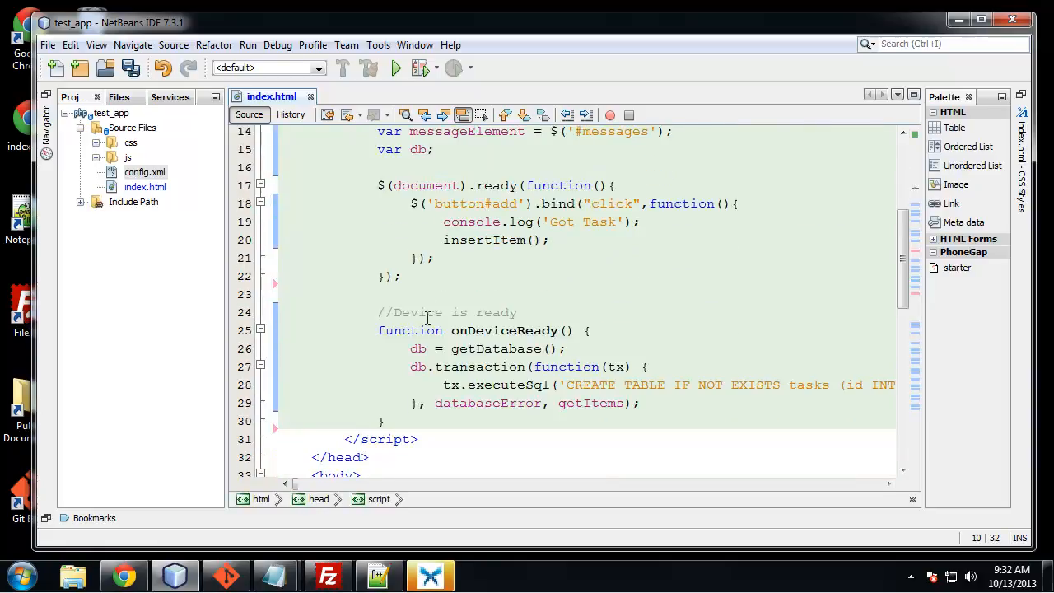
Step: Start a getDatabase() function that returns window.openDatabase
double_click(418, 347)
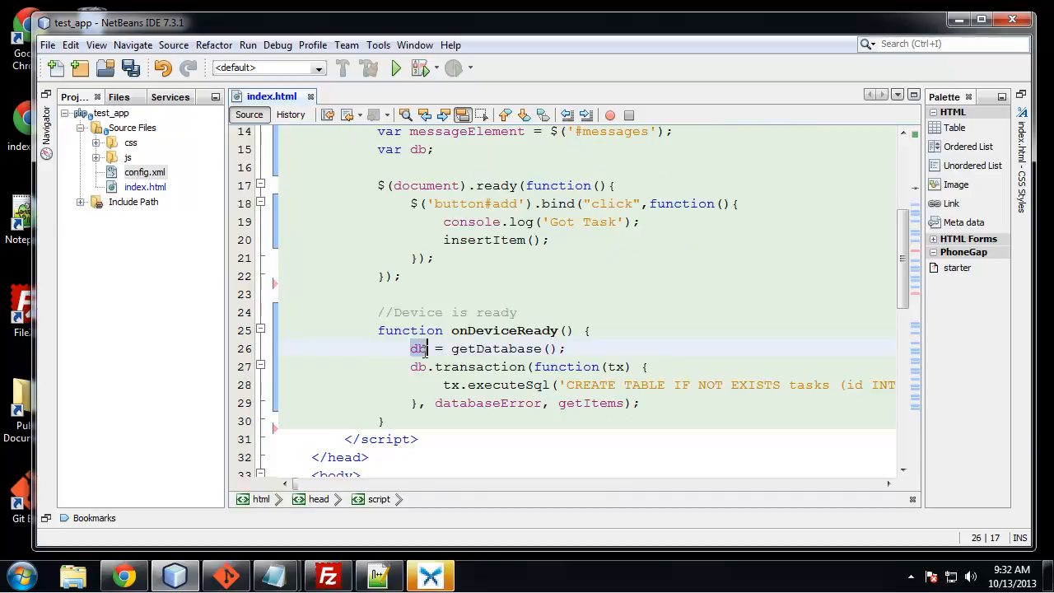
click(544, 348)
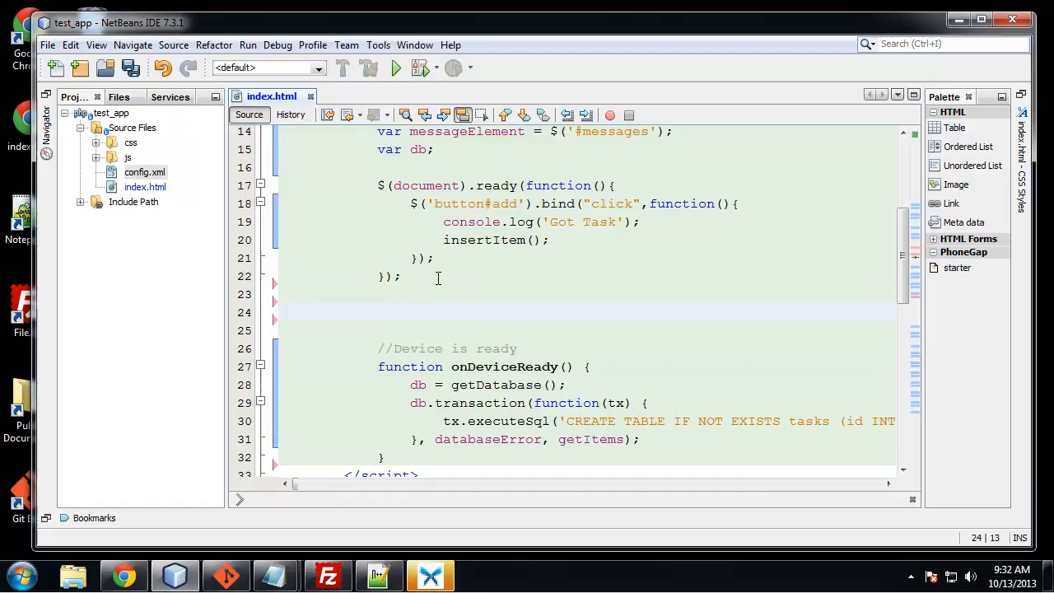
text(func)
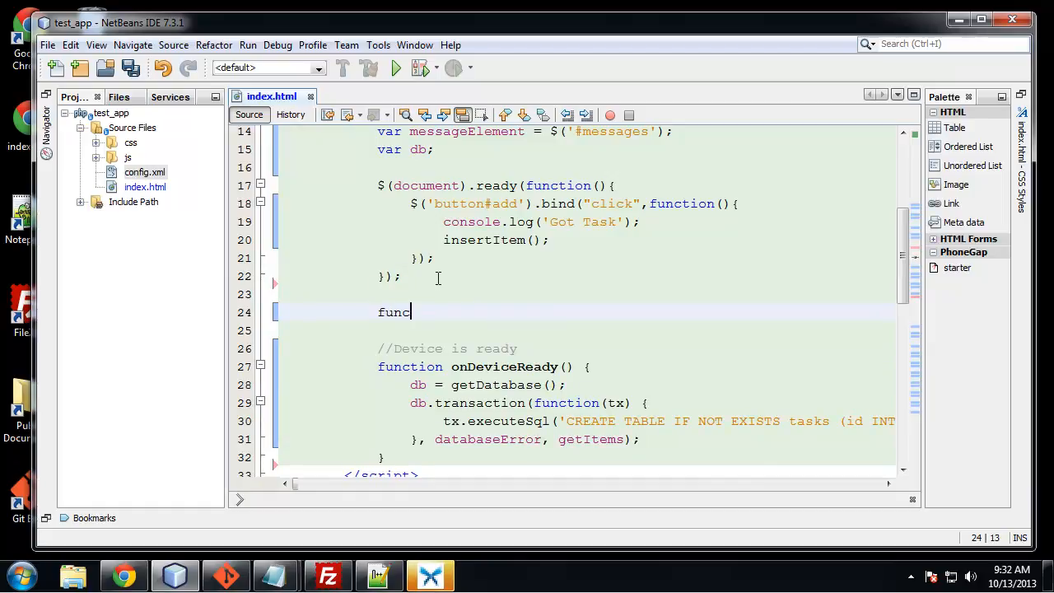
text(tion getD)
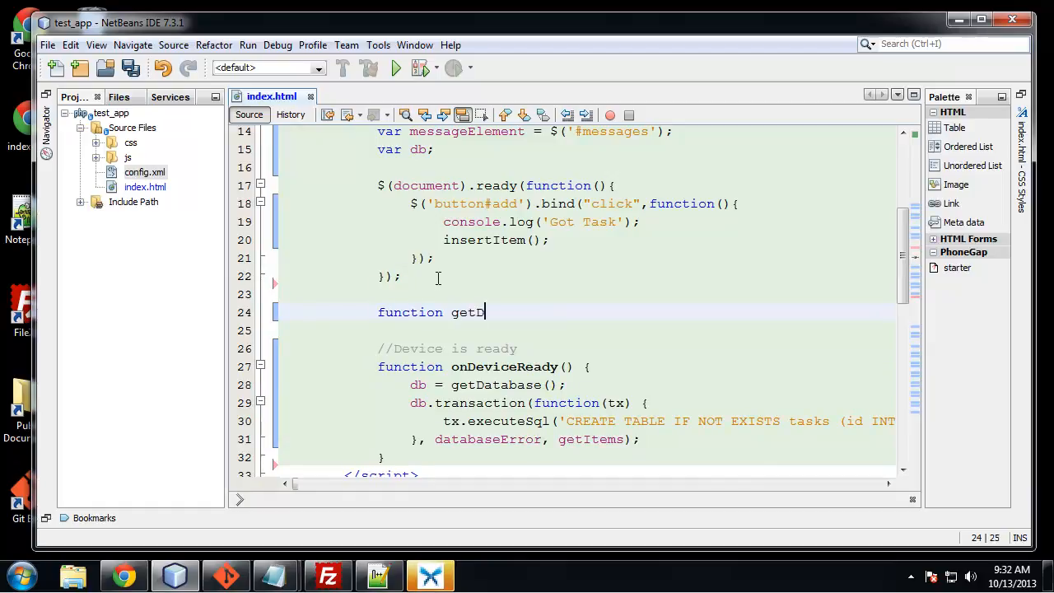
text(atabase())
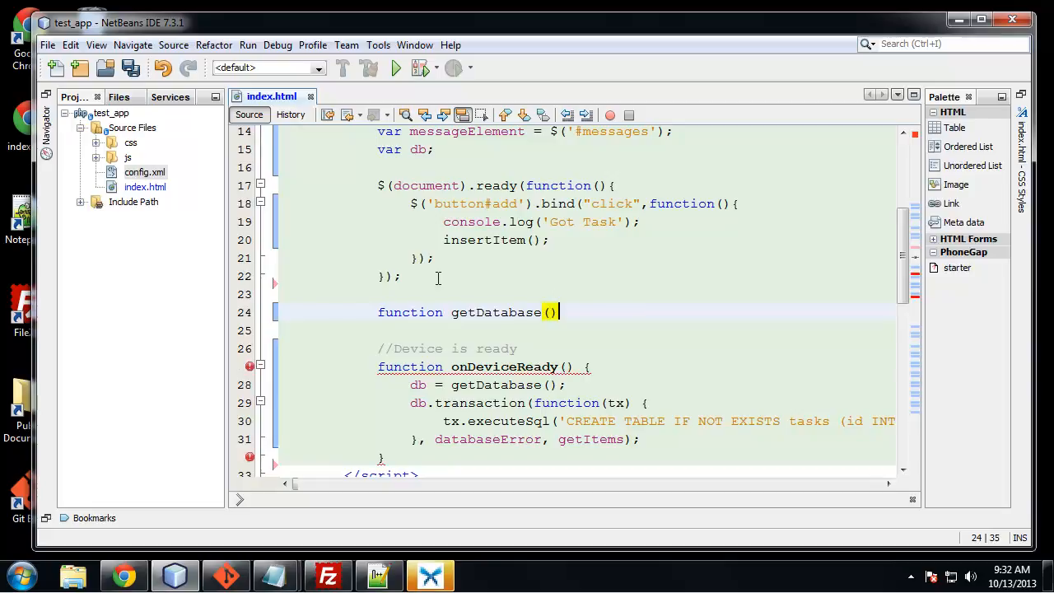
text({)
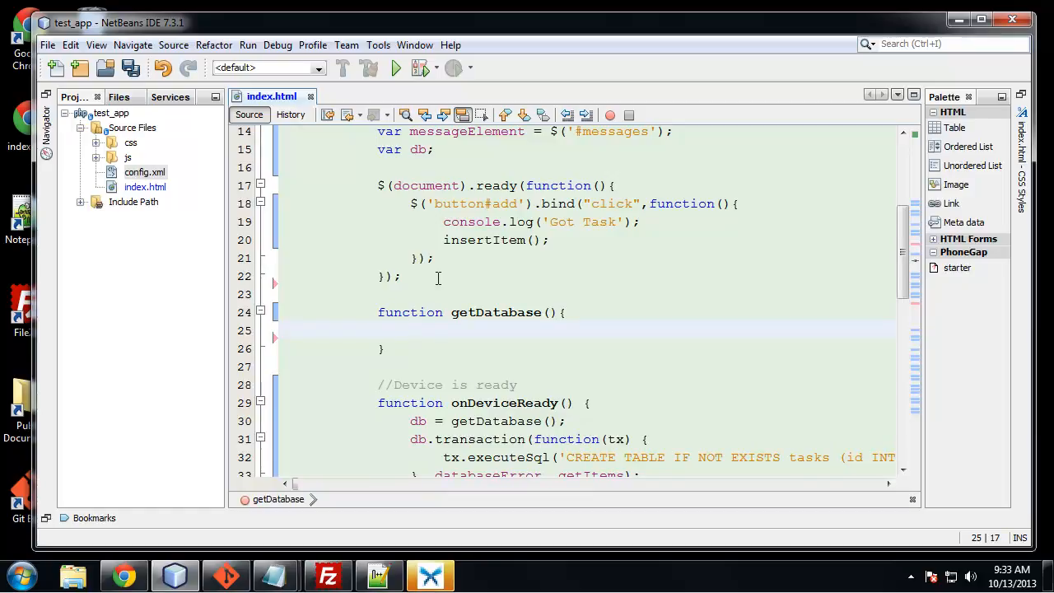
text(r)
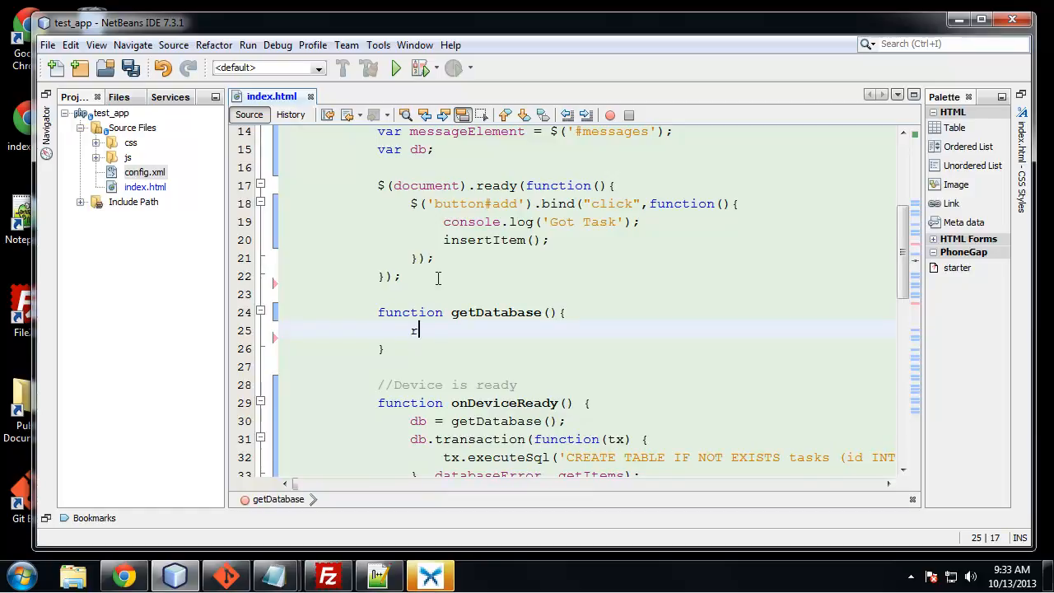
text(eturn)
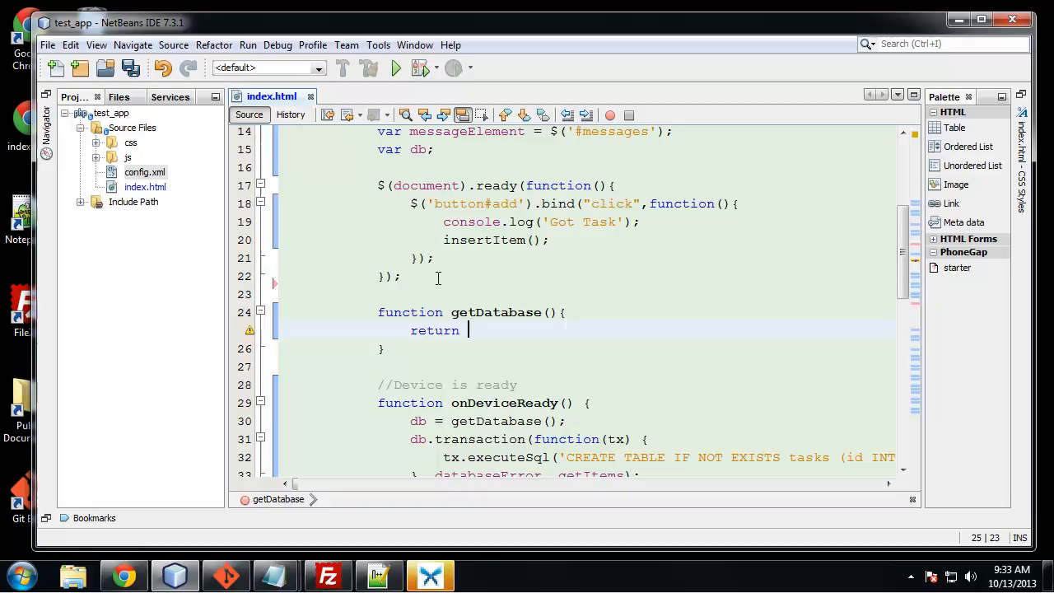
text(window.)
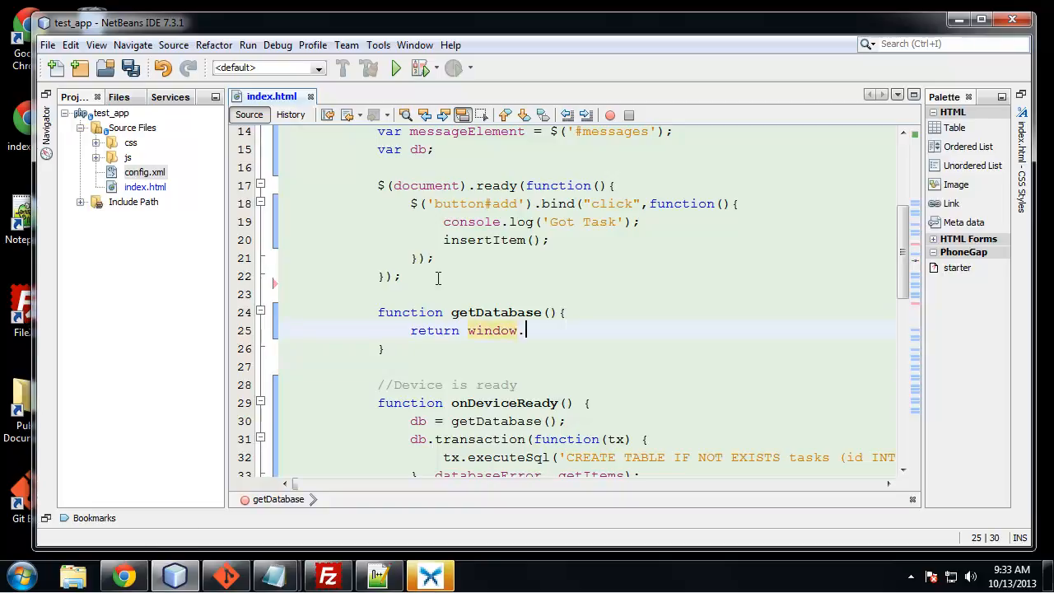
text(openDatabase();)
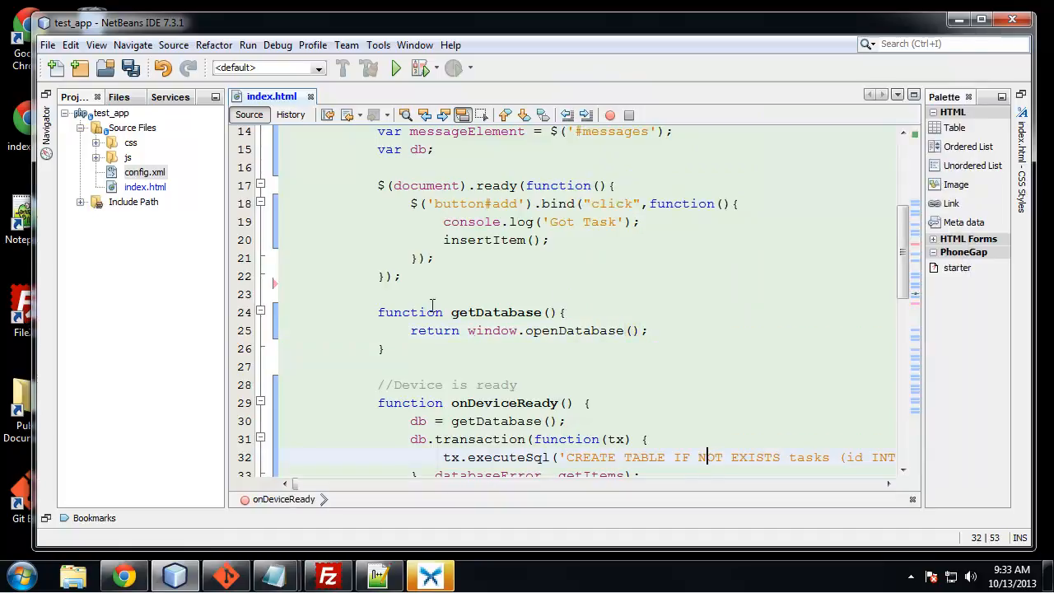
scroll(down, 3)
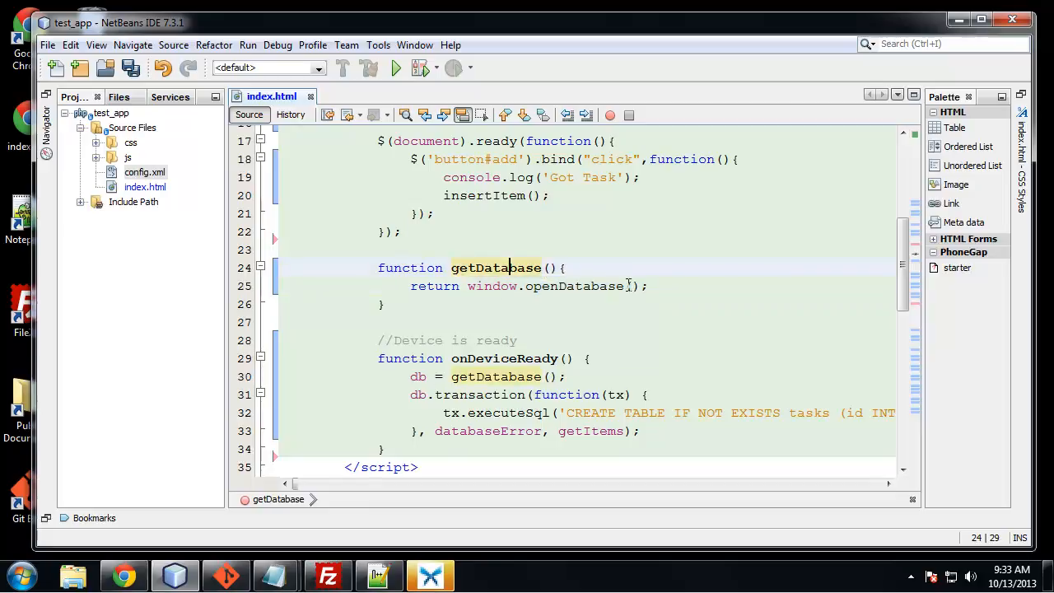
Step: Fill openDatabase's arguments: "mytodo", "1.0", "myTodo Database", 200000
click(631, 285)
text("mytodo")
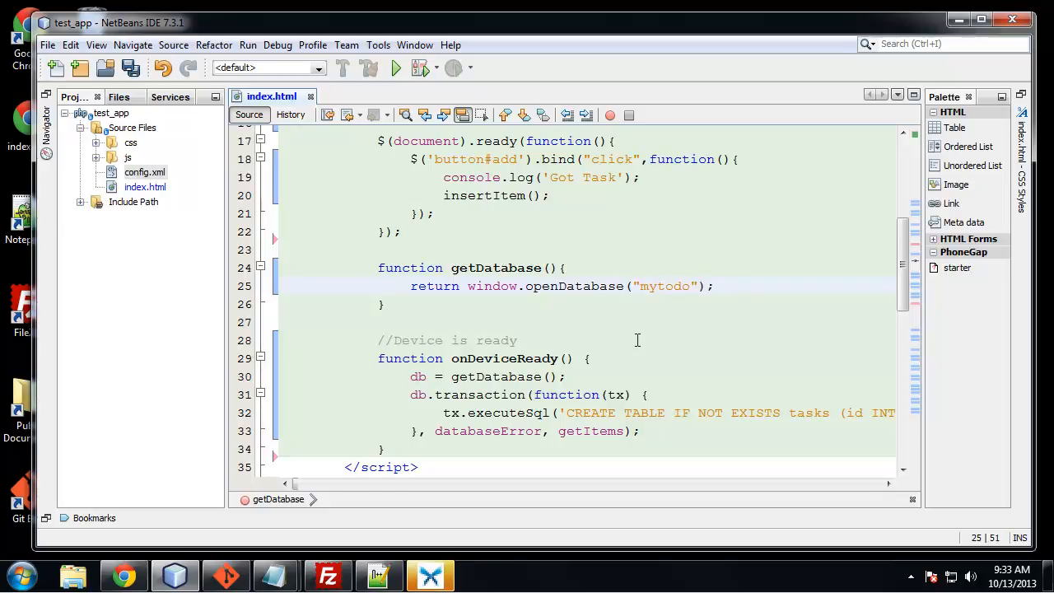
click(698, 286)
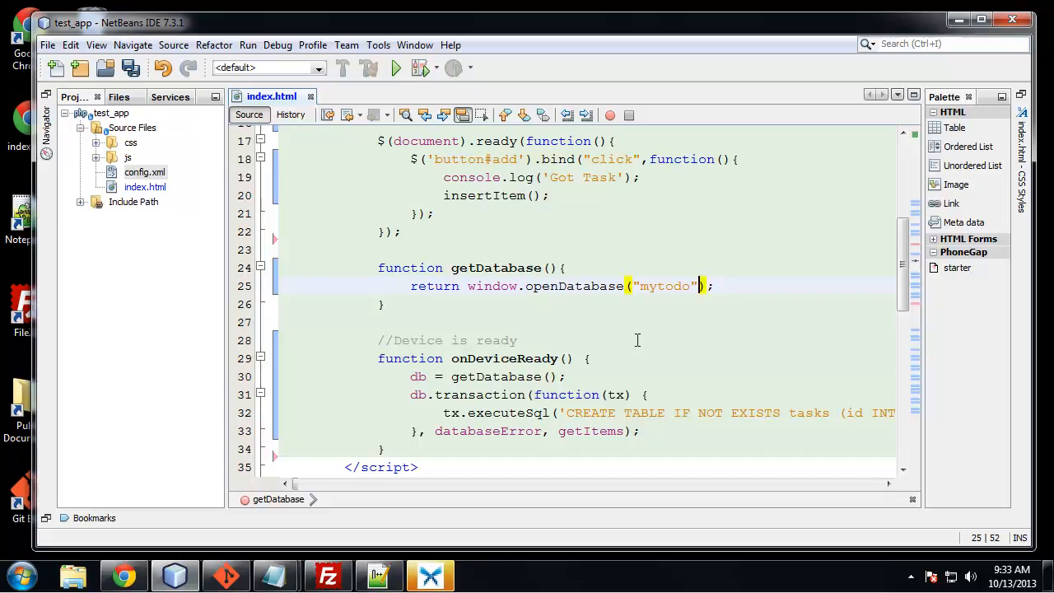
text(,)
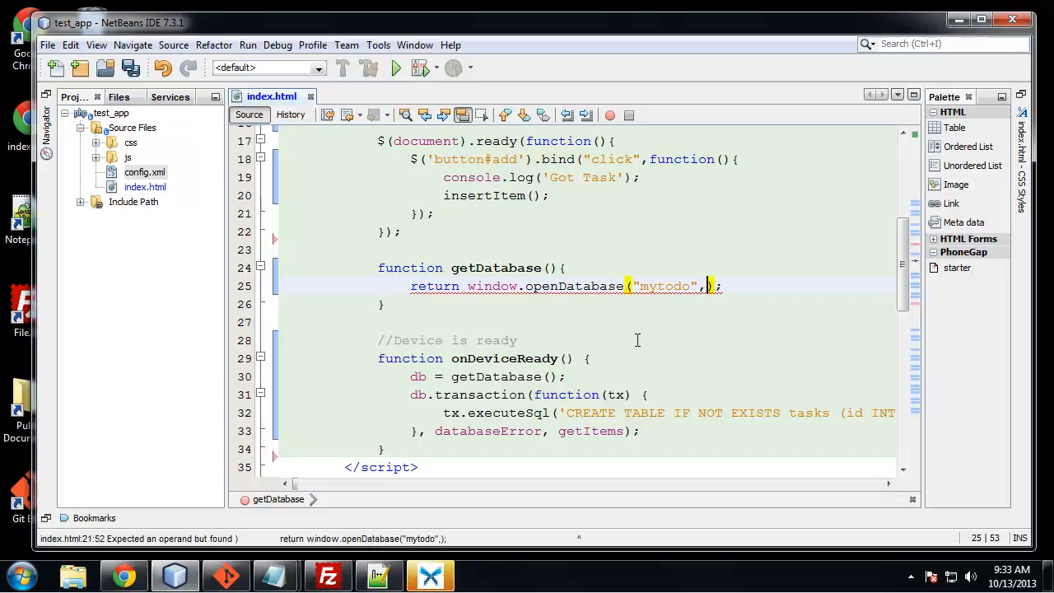
text("1.0")
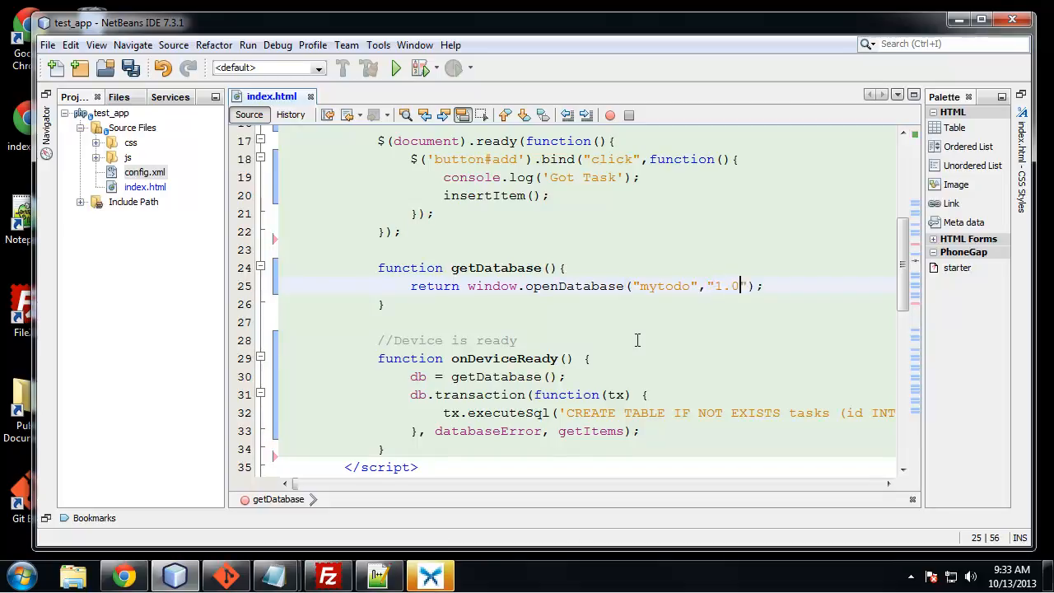
text(,)
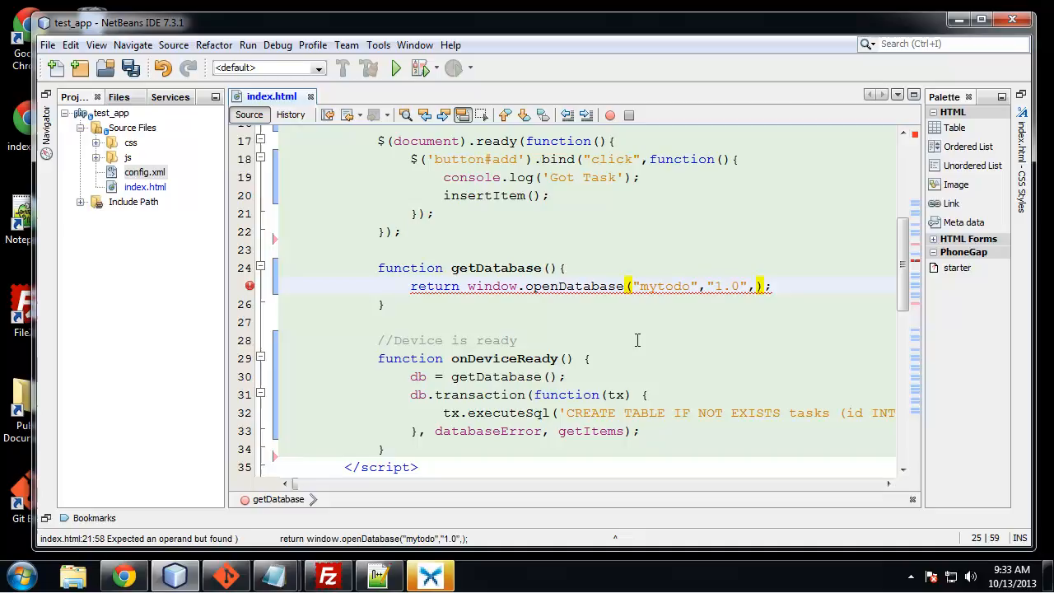
text("")
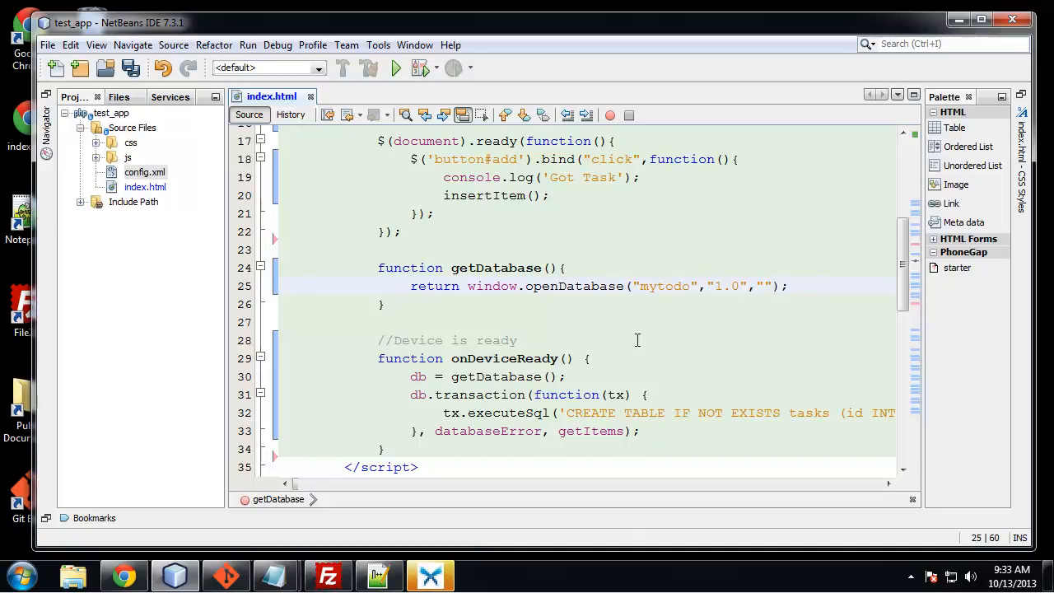
text(myTod)
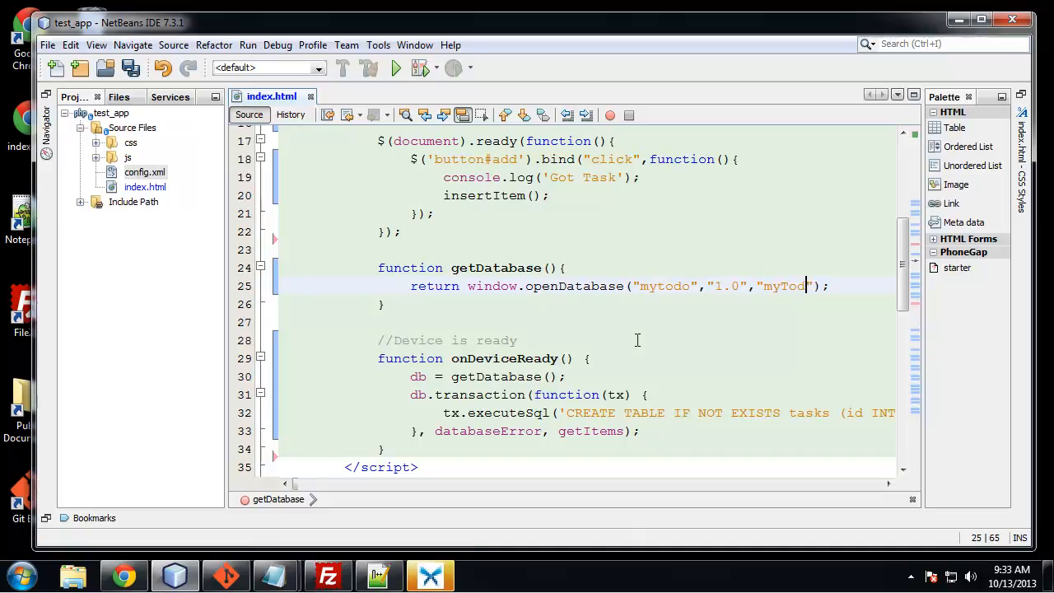
text(Database,200000)
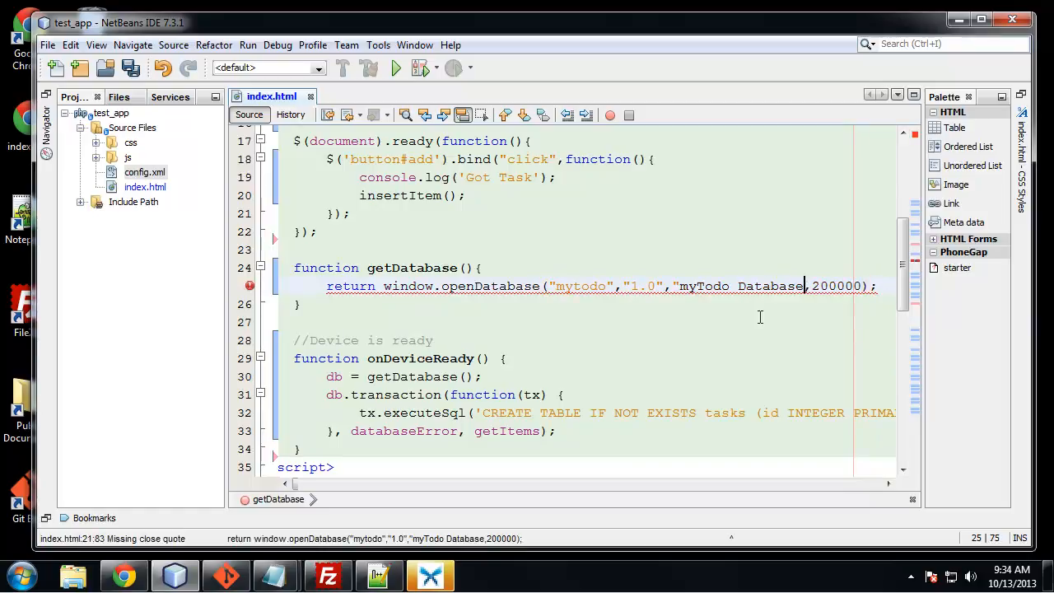
text(")
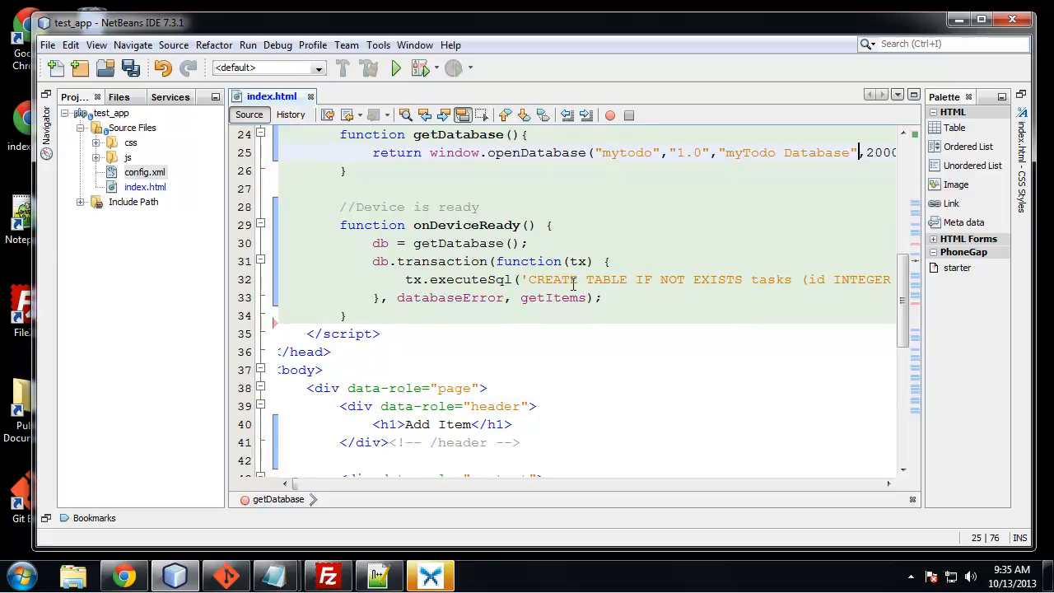
scroll(down, 3)
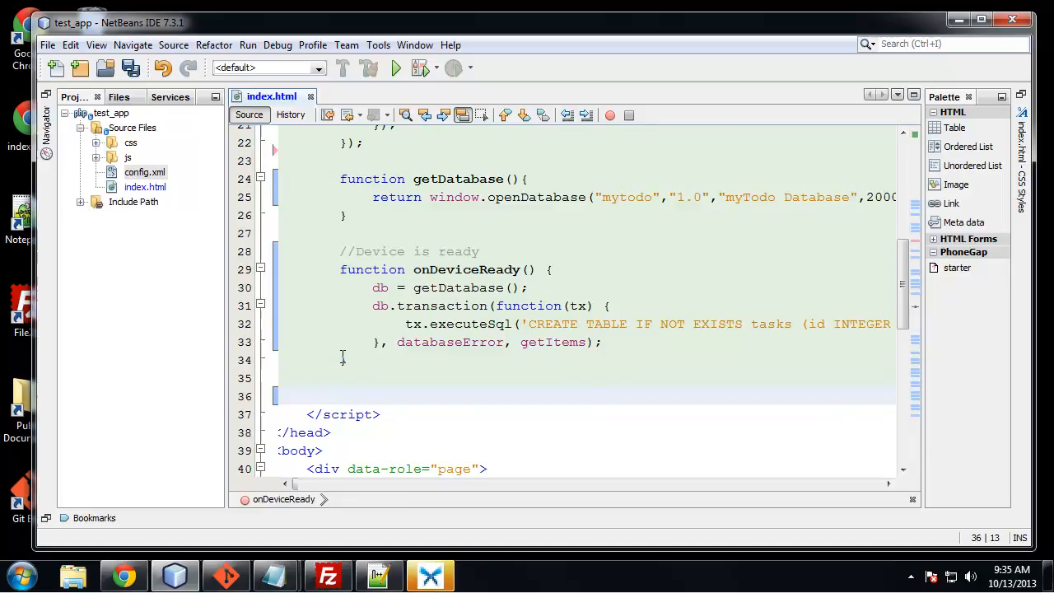
Step: Comment the getItems description with // and review its tasks query and querySuccess callback
scroll(down, 3)
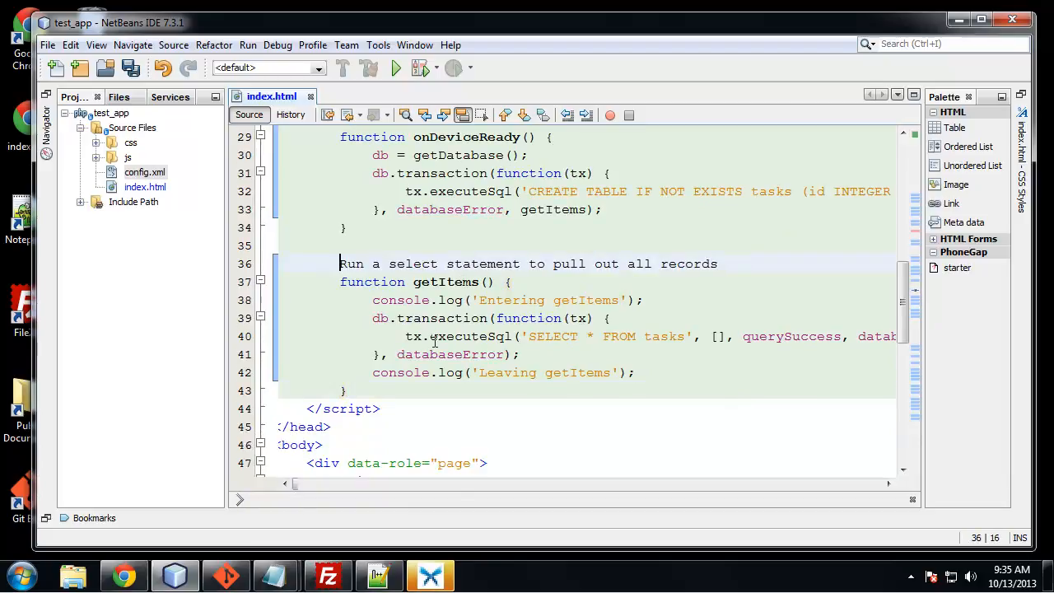
text(//)
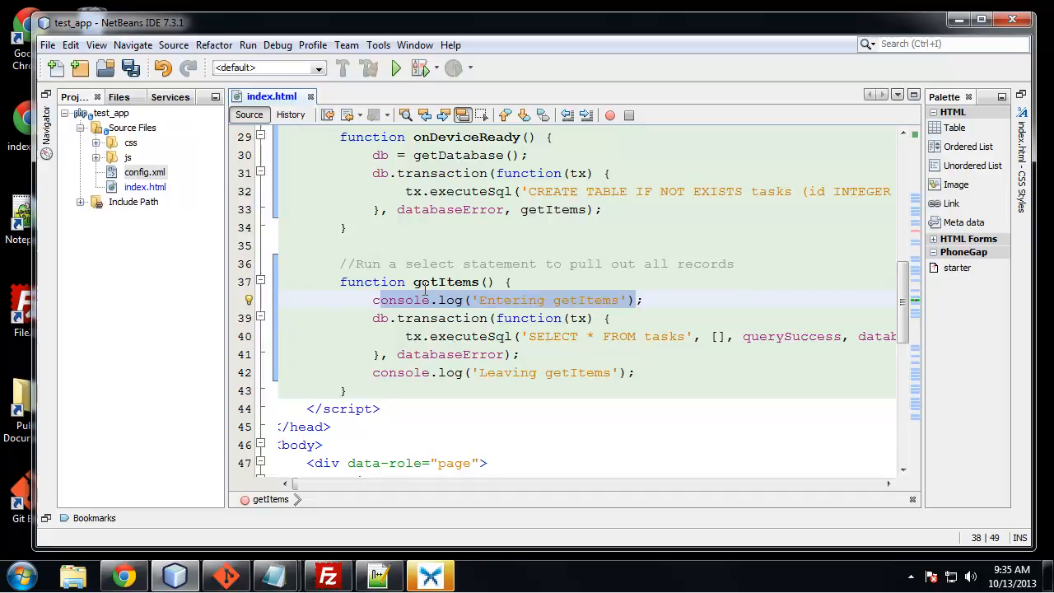
scroll(down, 3)
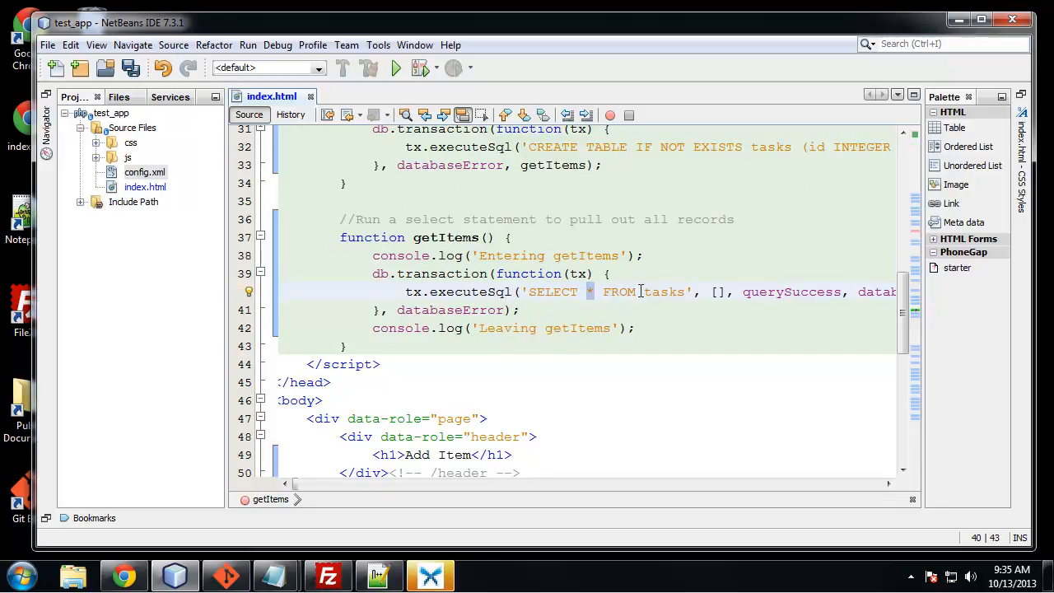
double_click(665, 292)
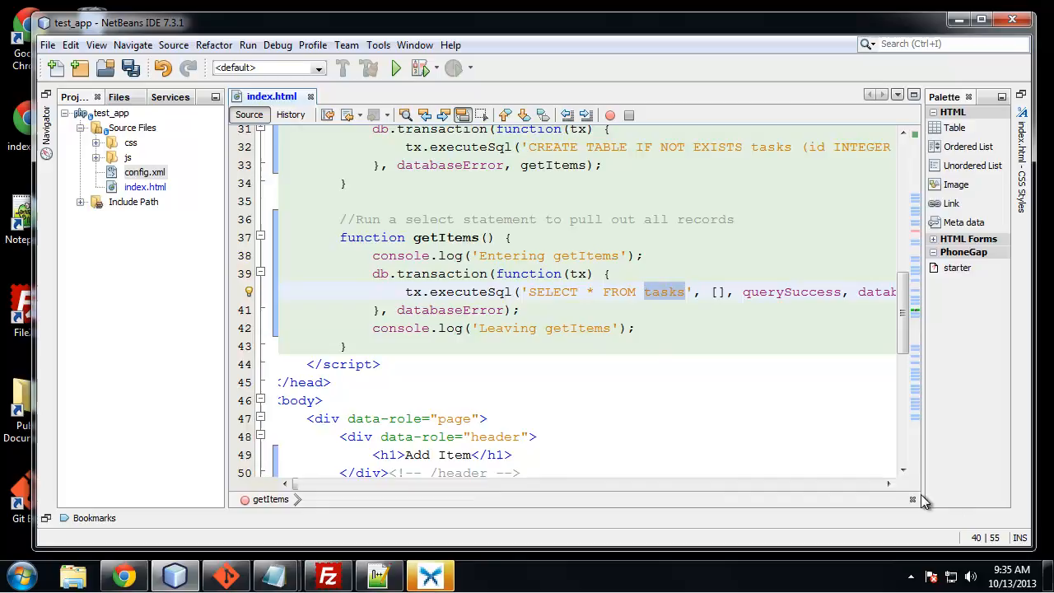
scroll(right, 3)
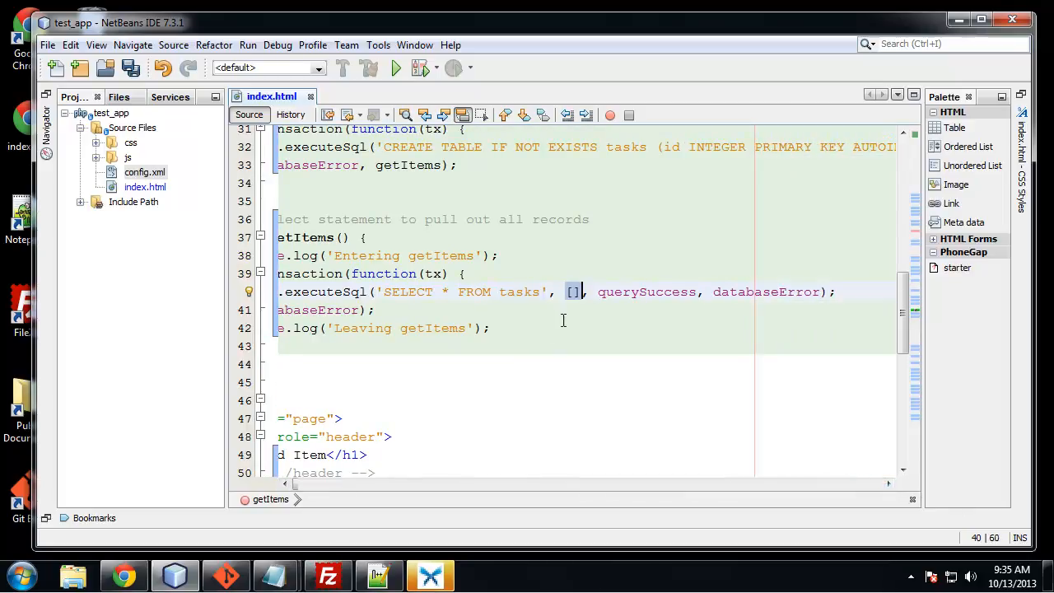
mouse_move(624, 300)
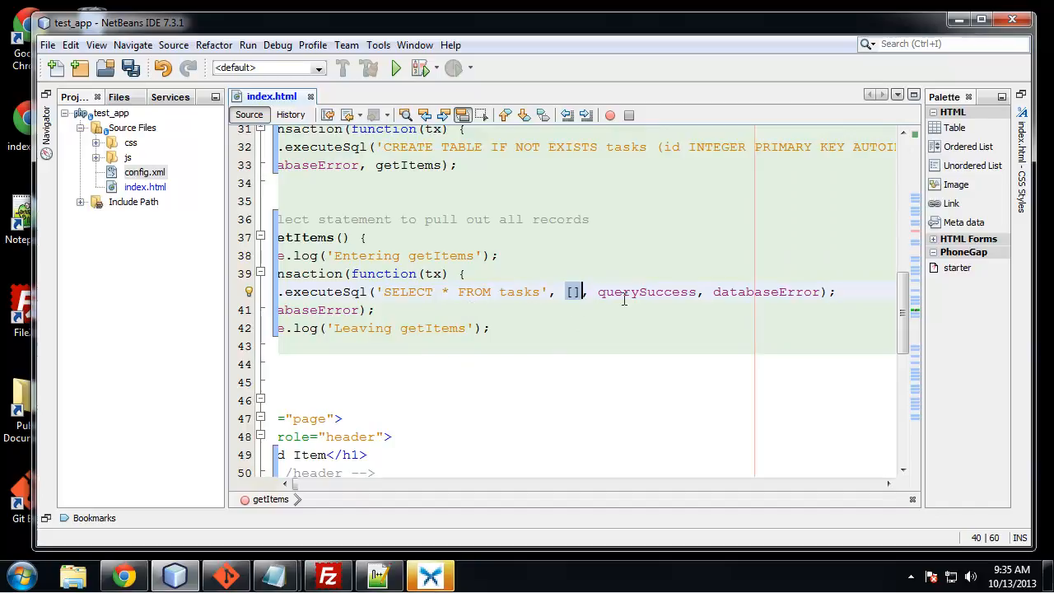
double_click(647, 292)
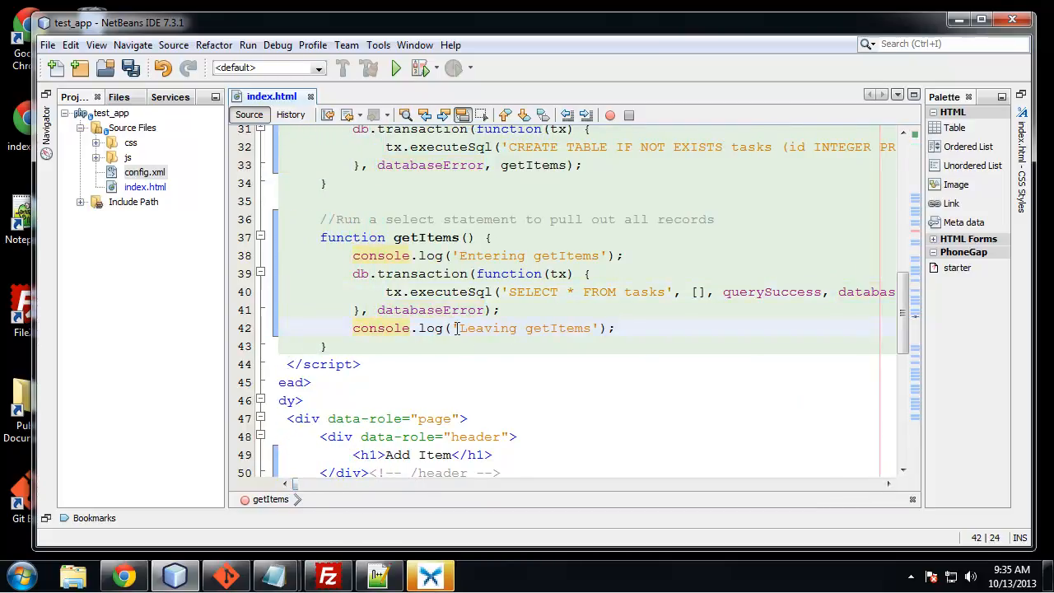
scroll(down, 3)
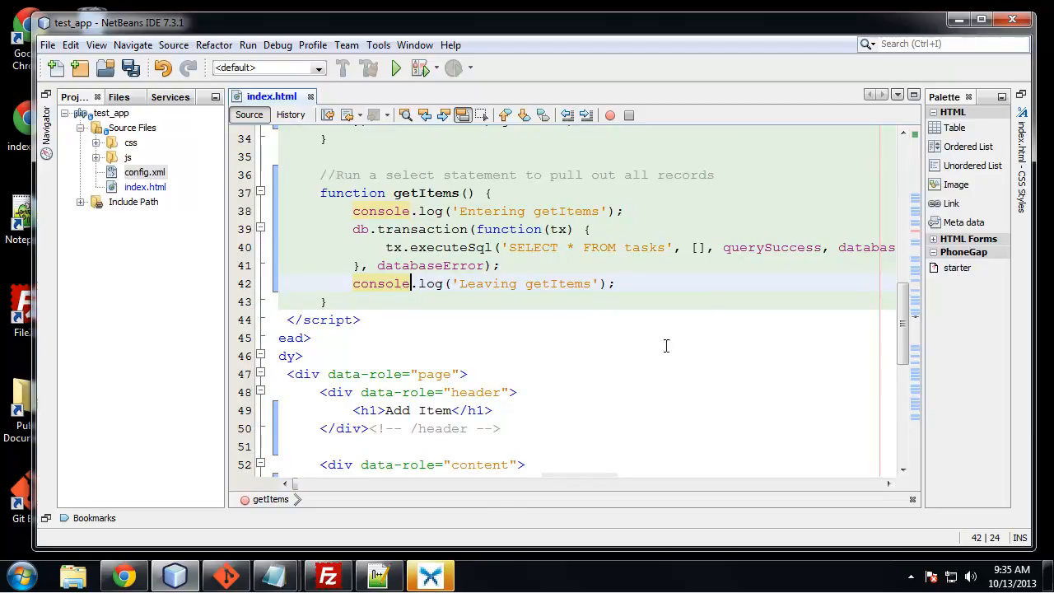
double_click(771, 247)
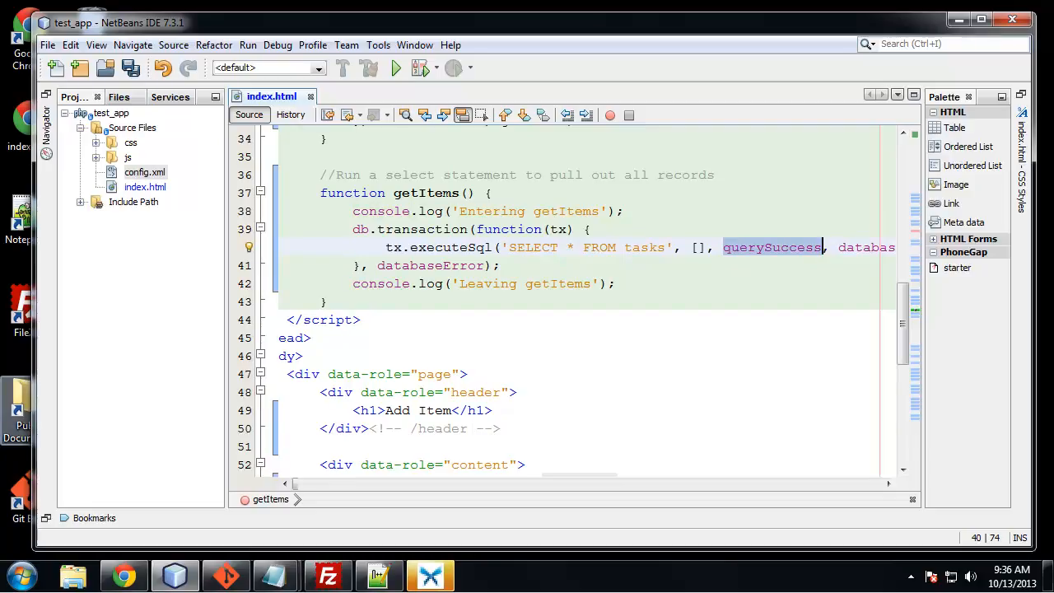
mouse_move(794, 423)
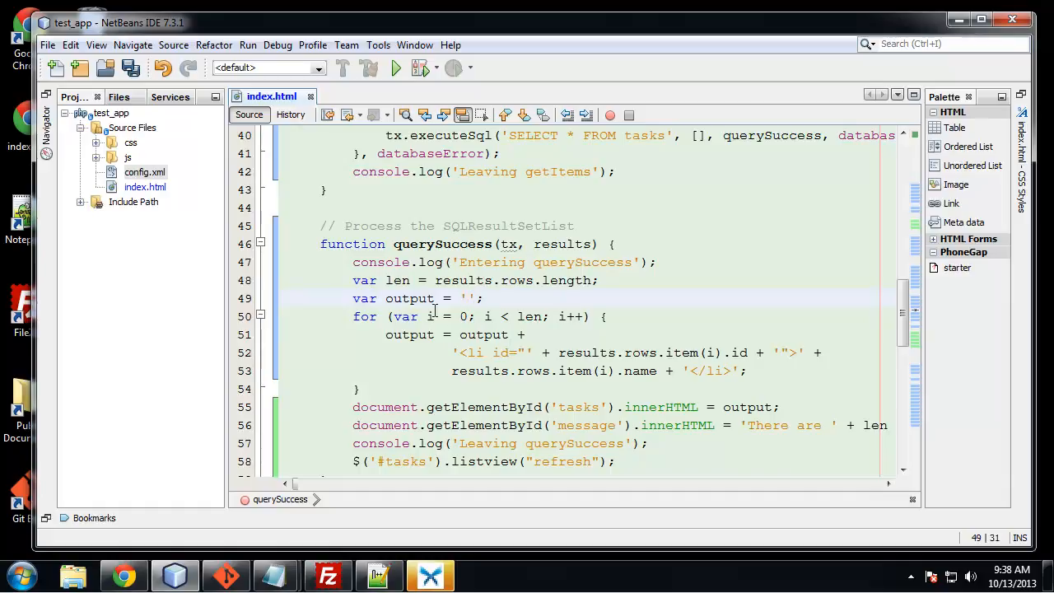
Step: Review querySuccess's results loop, list-item output, #tasks element and len count message
click(371, 316)
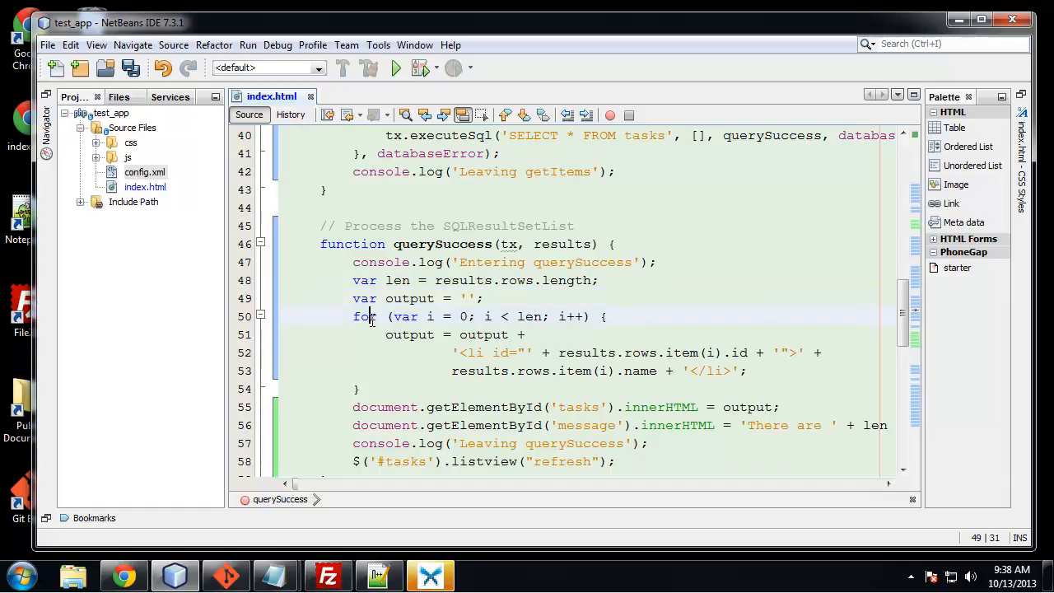
scroll(down, 3)
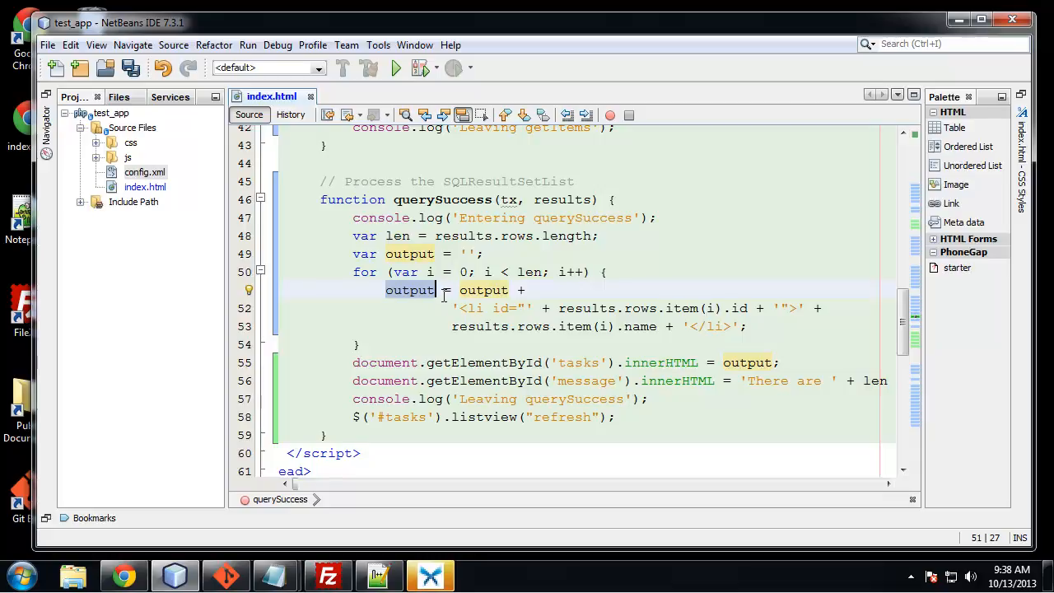
click(482, 254)
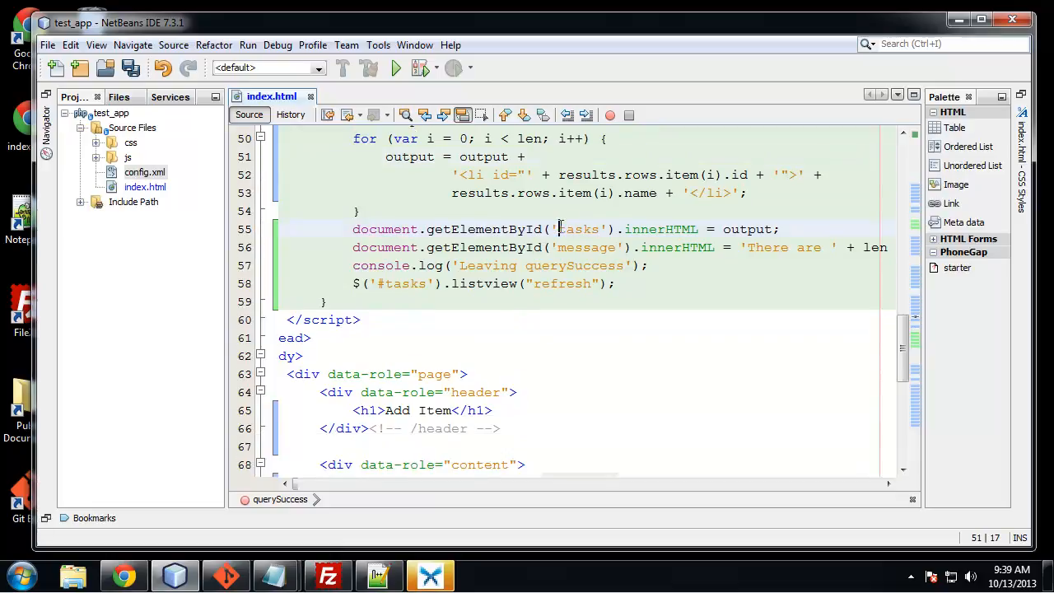
double_click(579, 229)
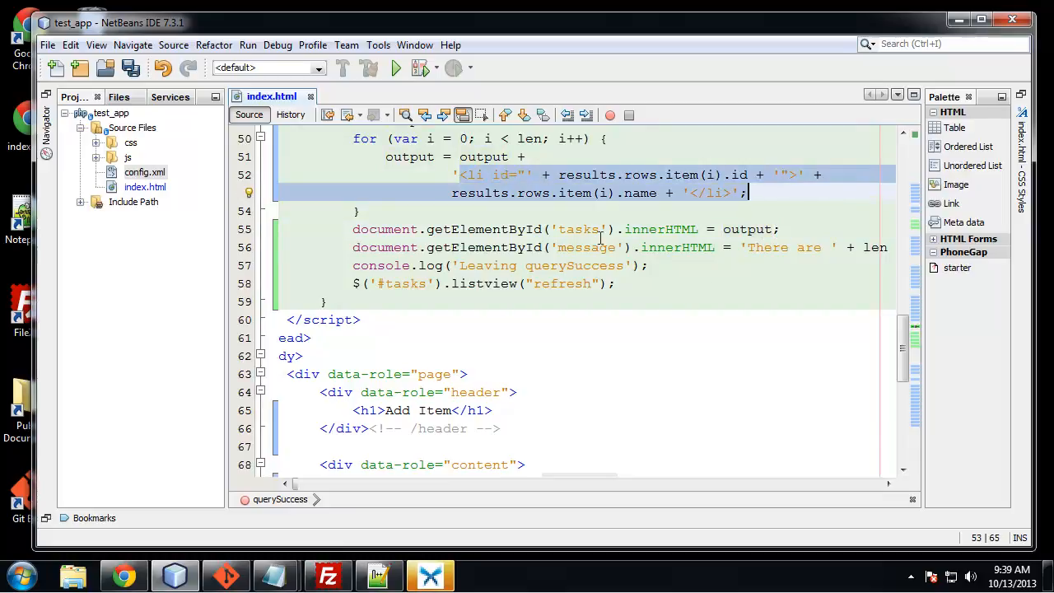
scroll(down, 3)
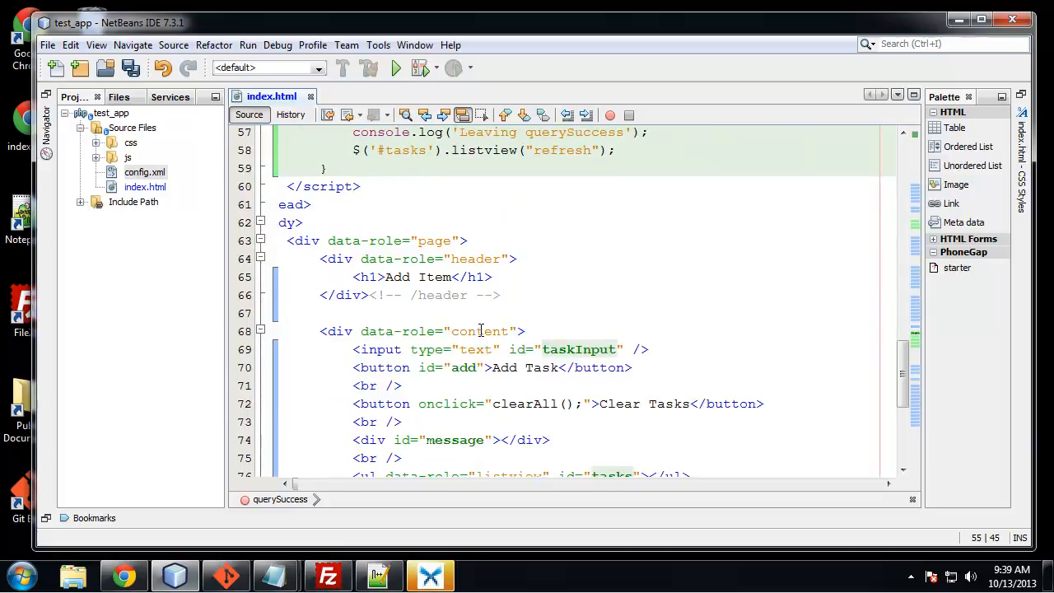
scroll(down, 3)
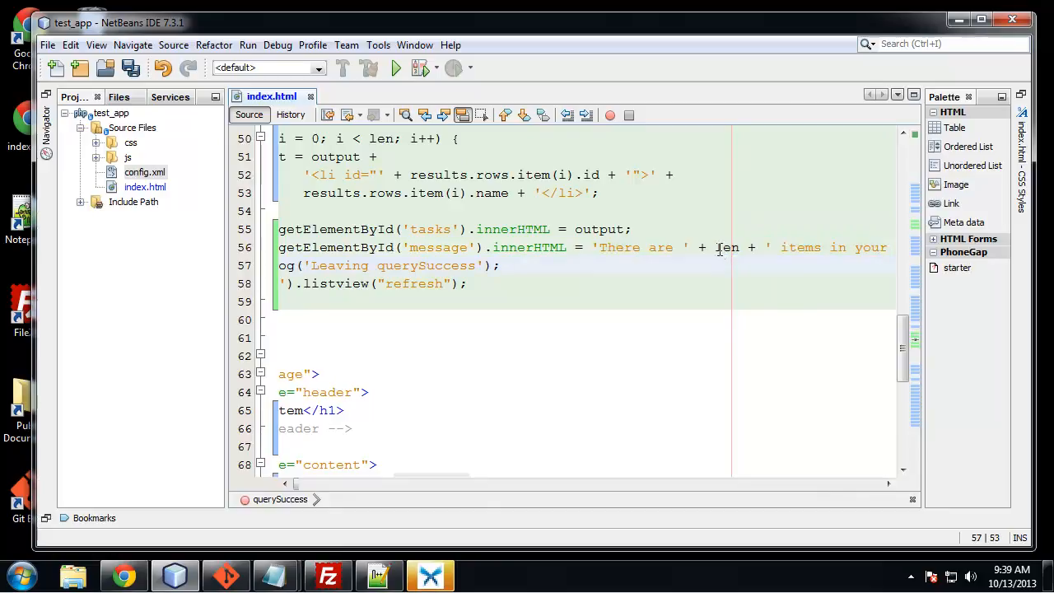
double_click(729, 247)
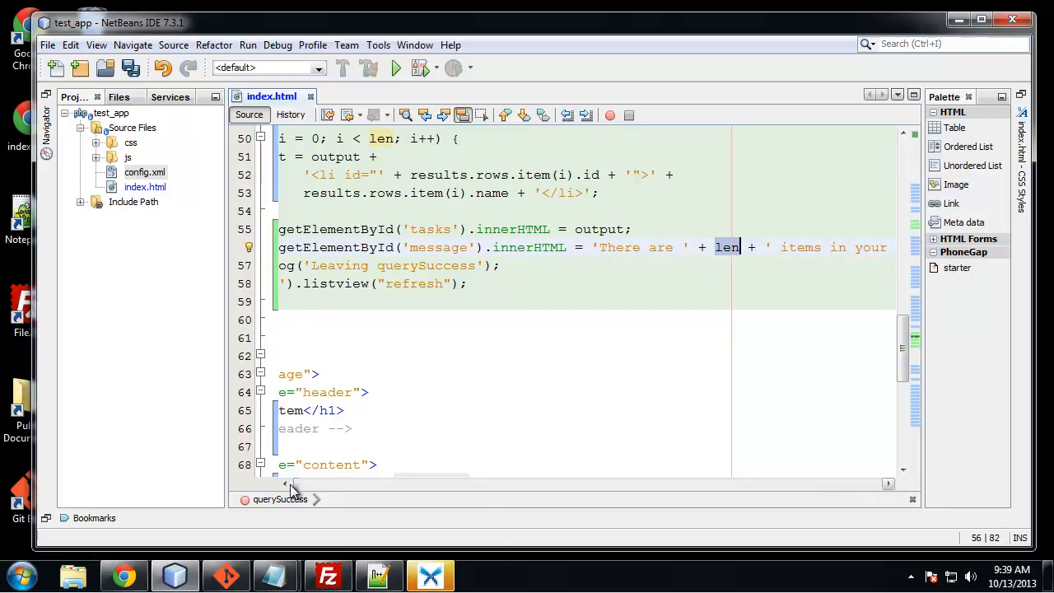
click(286, 484)
text(insertItem();)
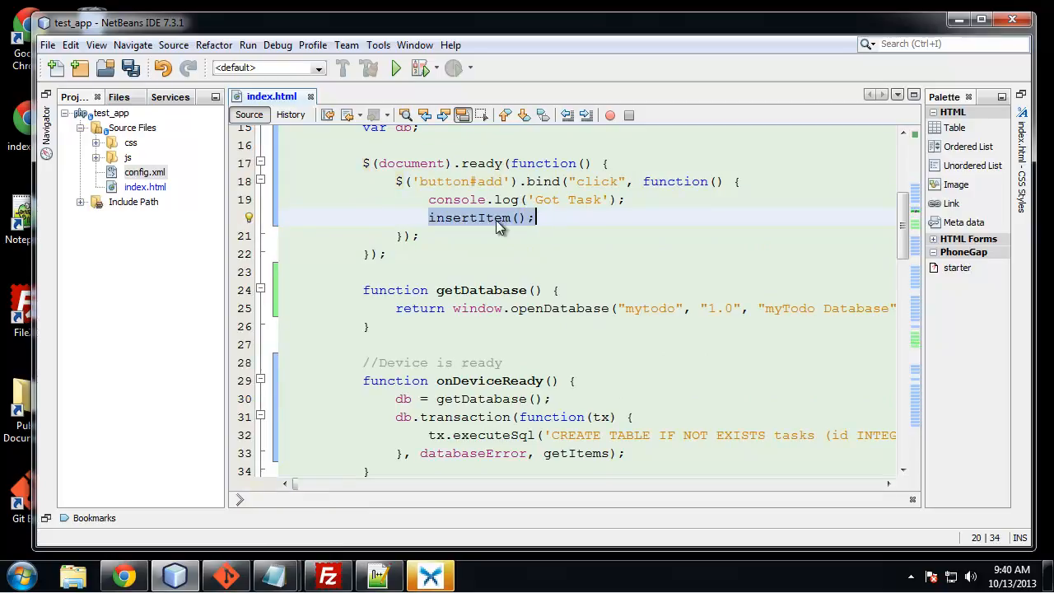
Step: Review insertItem's INSERT INTO tasks query that uses the insertValue variable
scroll(down, 3)
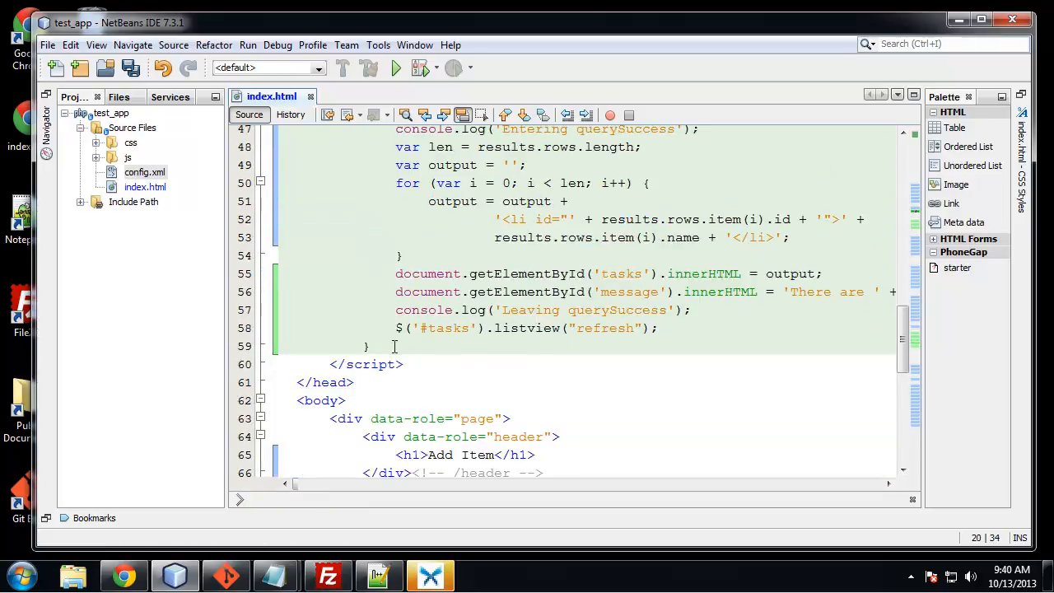
scroll(down, 3)
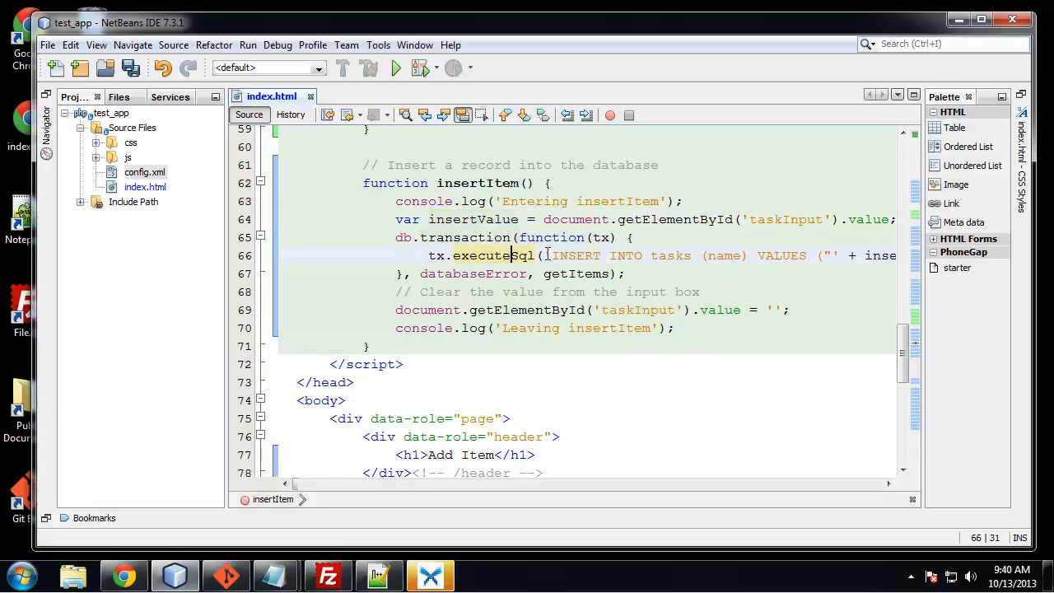
click(554, 255)
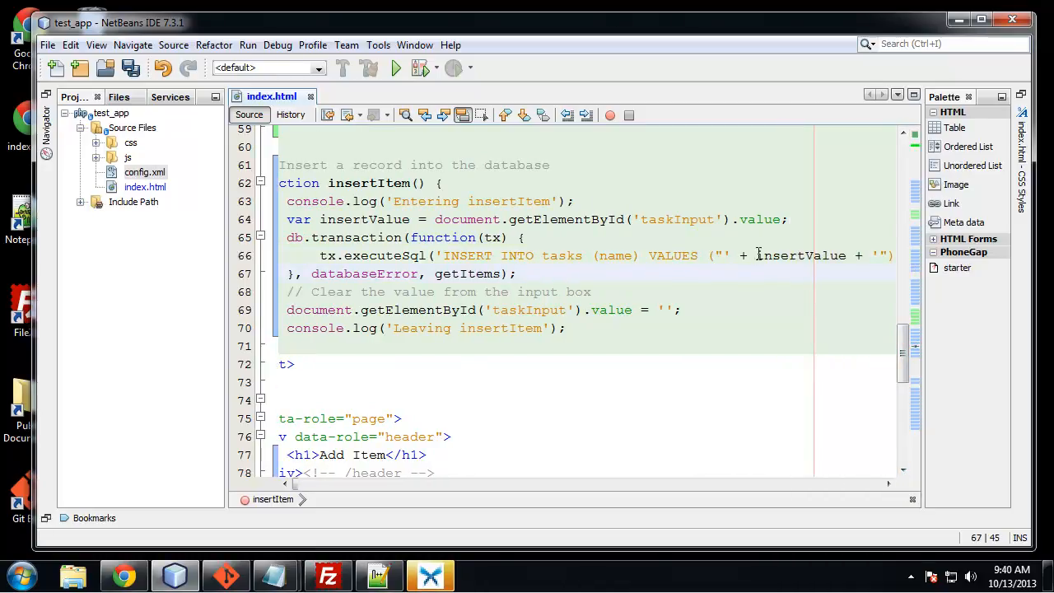
double_click(801, 256)
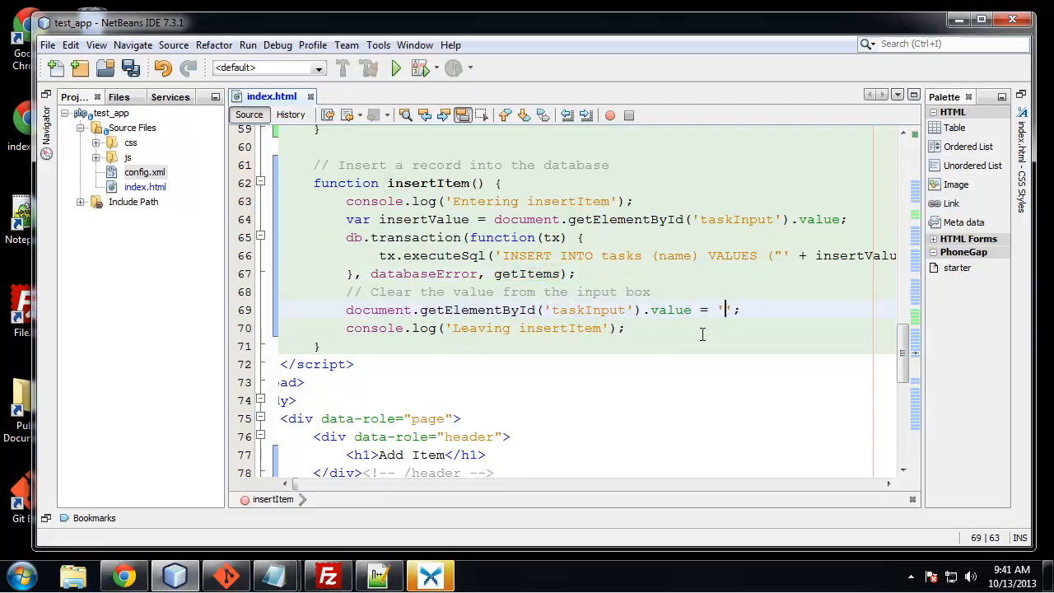
mouse_move(393, 350)
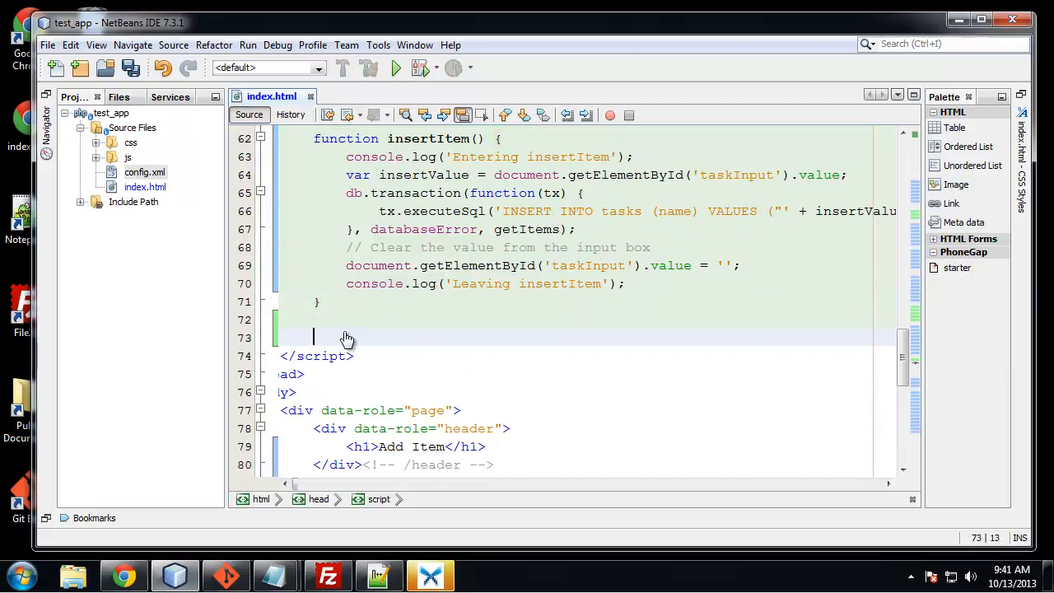
Step: Add the comment '// Database error handler' and inspect its html call showing the error code
text(// Database error handler)
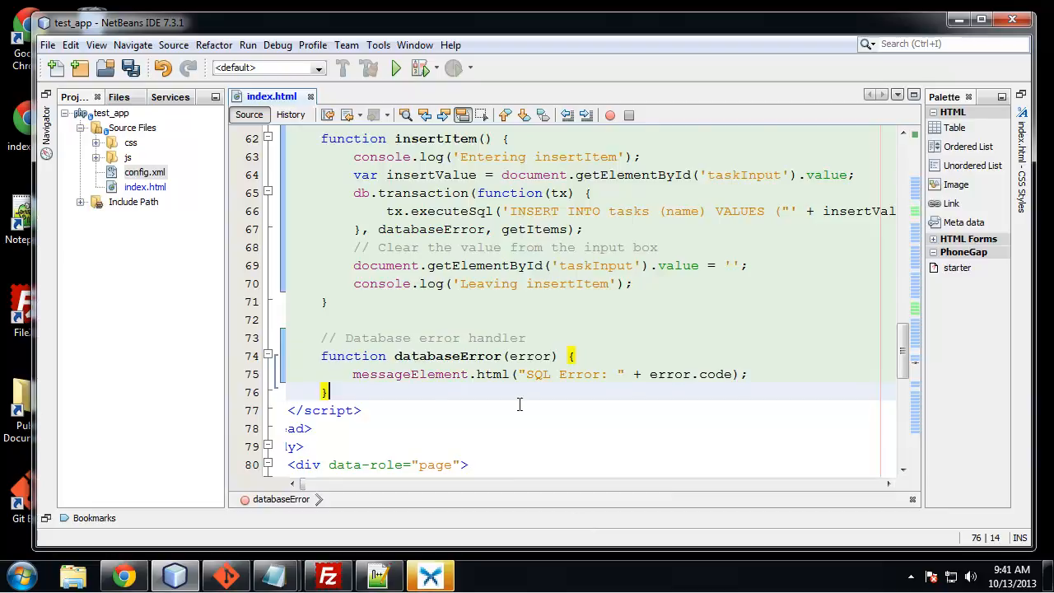
scroll(down, 3)
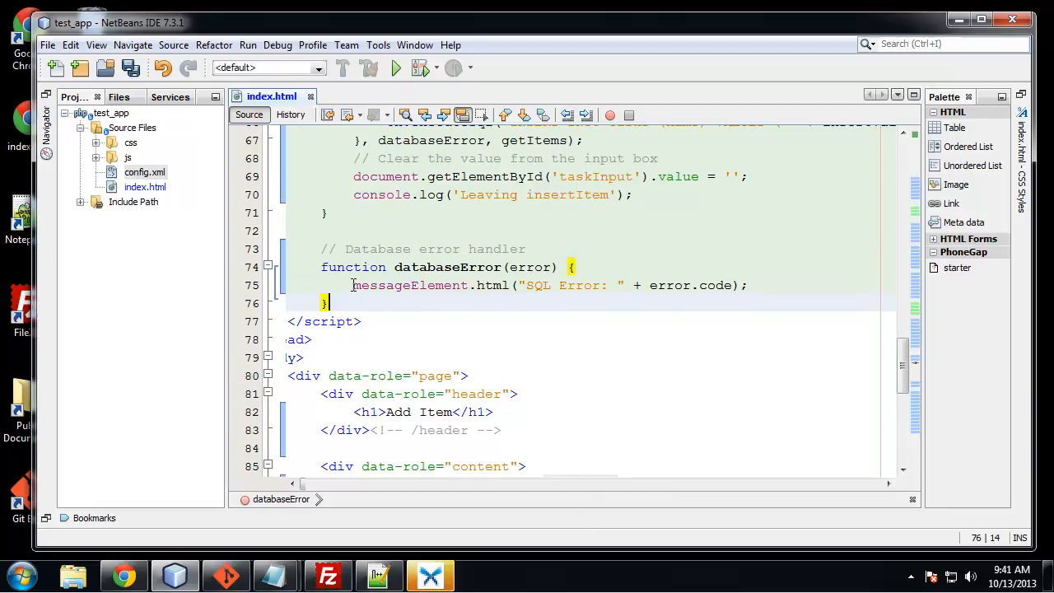
double_click(409, 285)
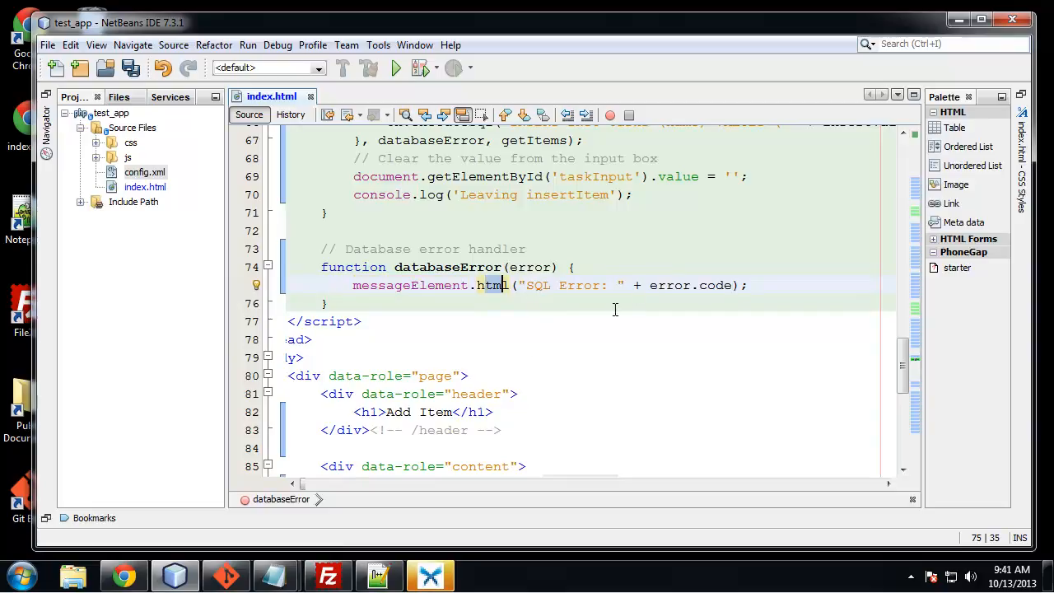
double_click(536, 285)
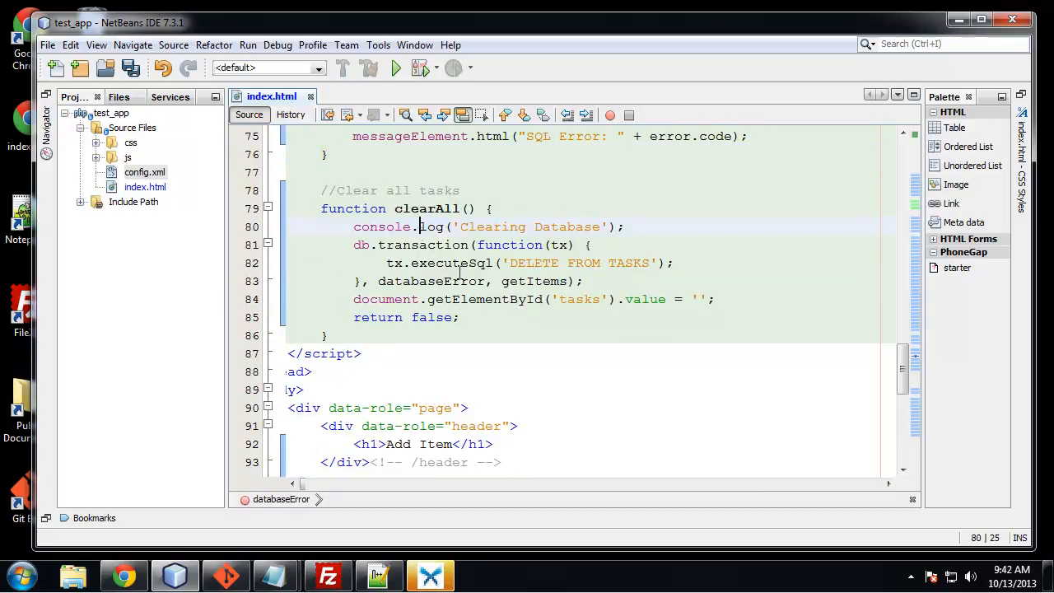
Step: Complete clearAll() with its DELETE FROM TASKS query, and wire it to the Clear Tasks button
click(400, 245)
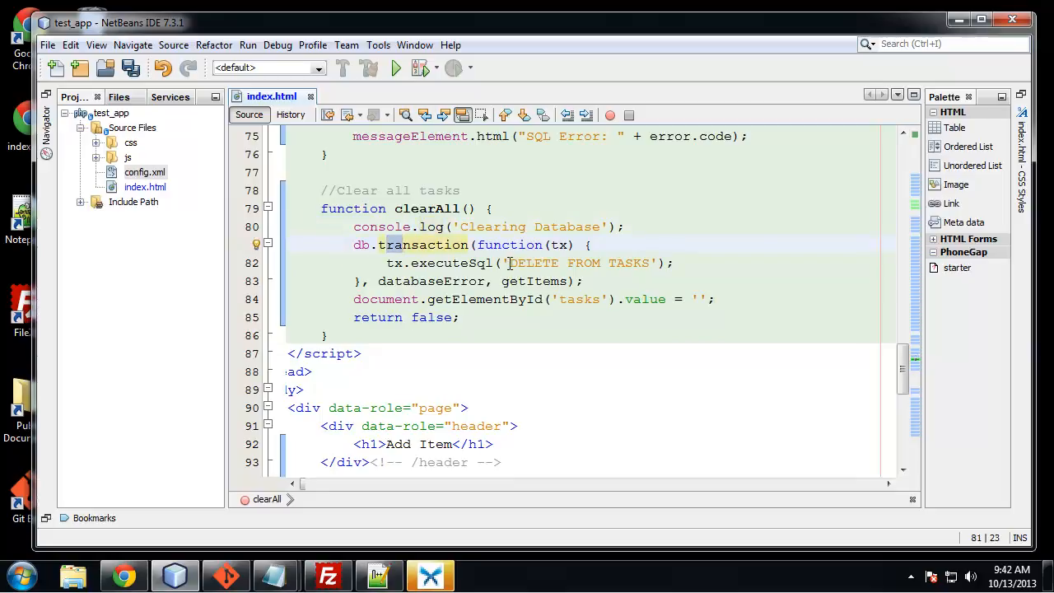
click(515, 263)
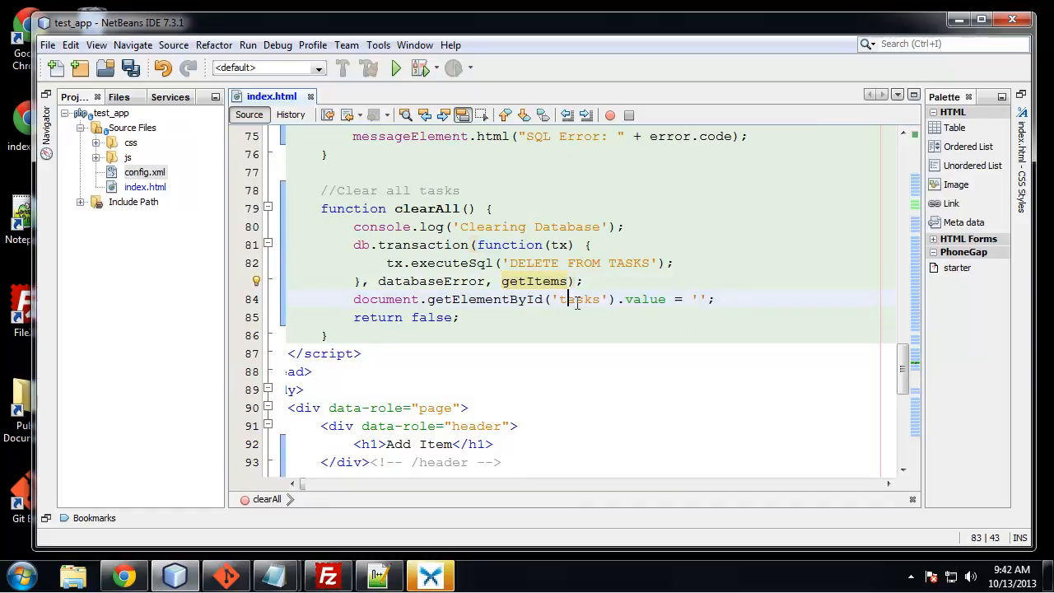
click(698, 299)
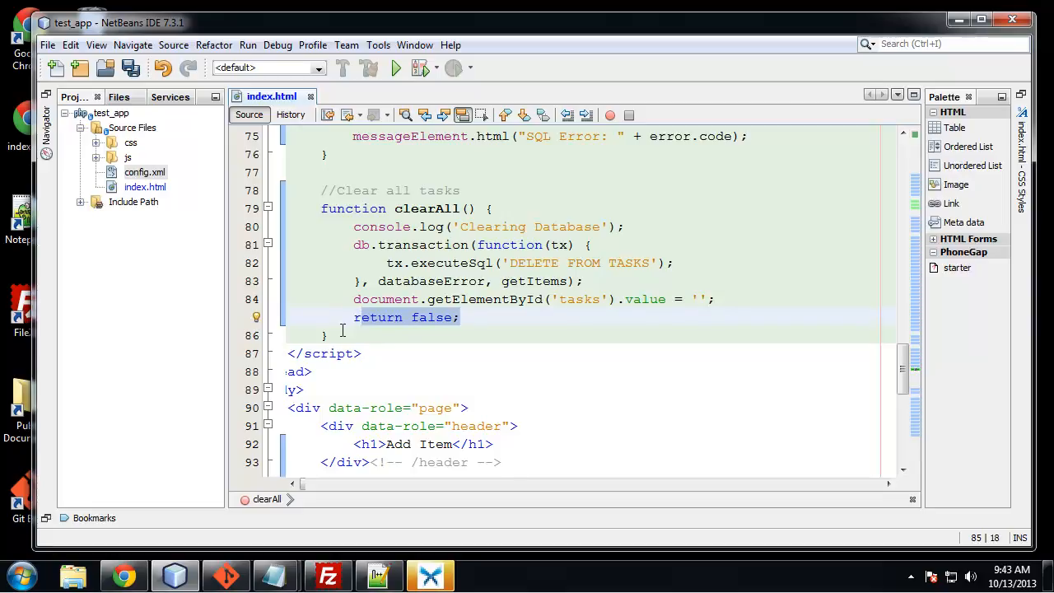
scroll(down, 3)
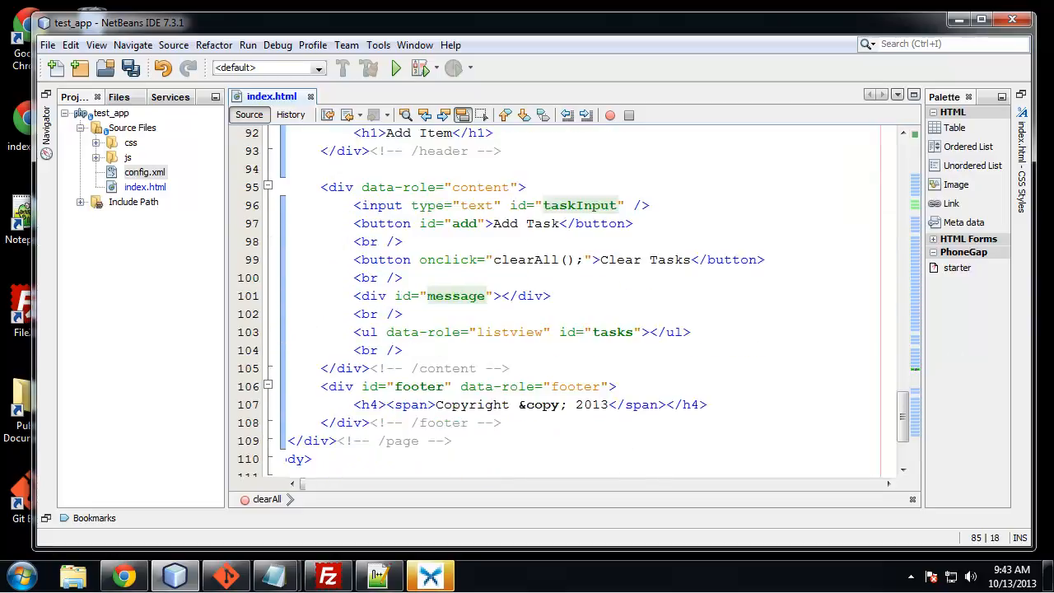
mouse_move(490, 383)
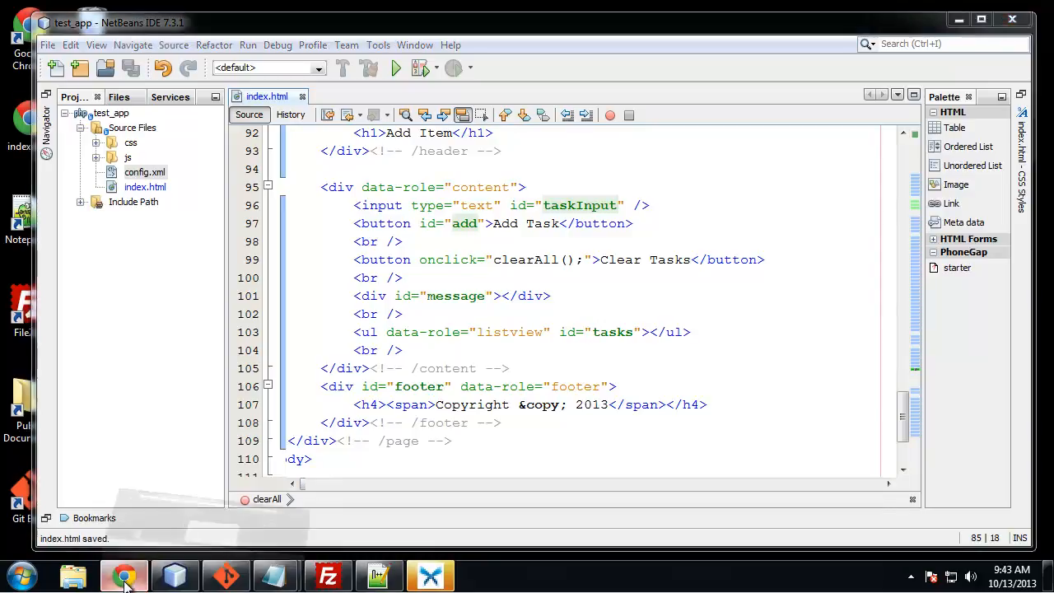
Step: In Chrome, clear the old tasks, then add 'Pickup the kids' and 'Meeting with boss'
click(123, 574)
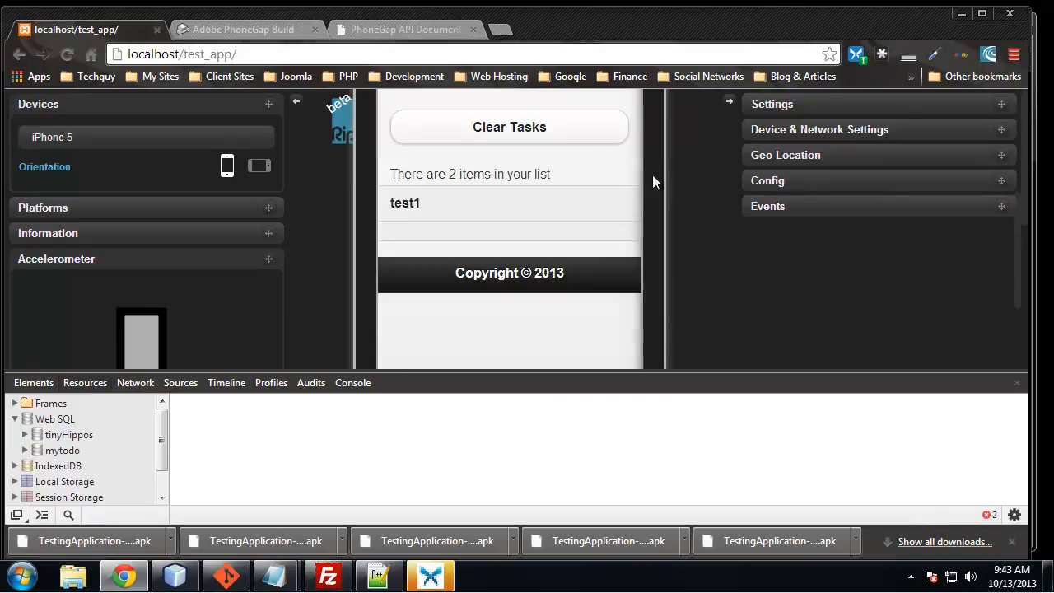
click(509, 126)
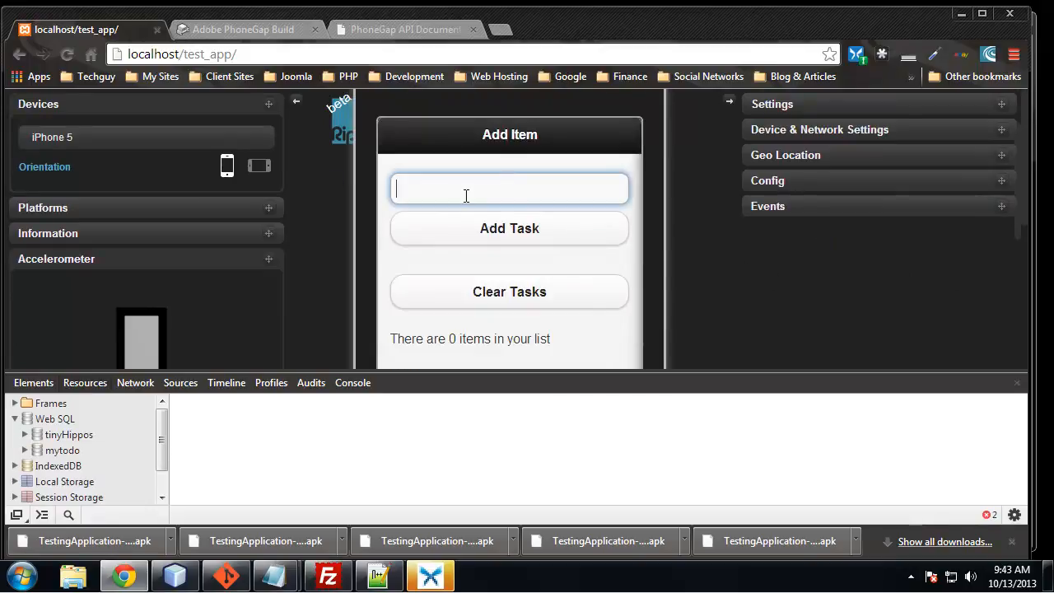
text(Pickup the kids)
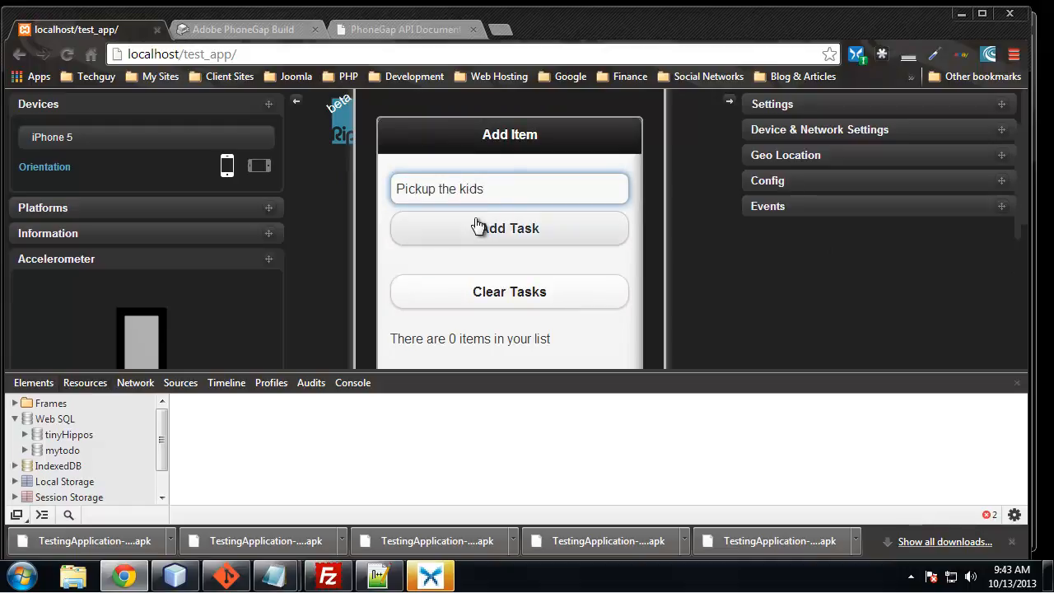
click(509, 229)
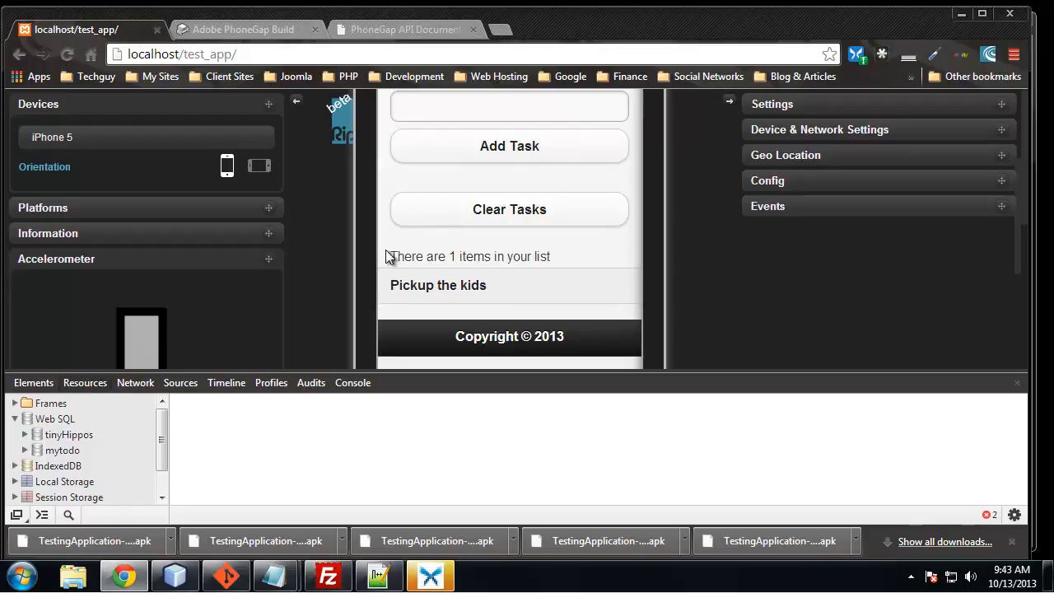
mouse_move(401, 262)
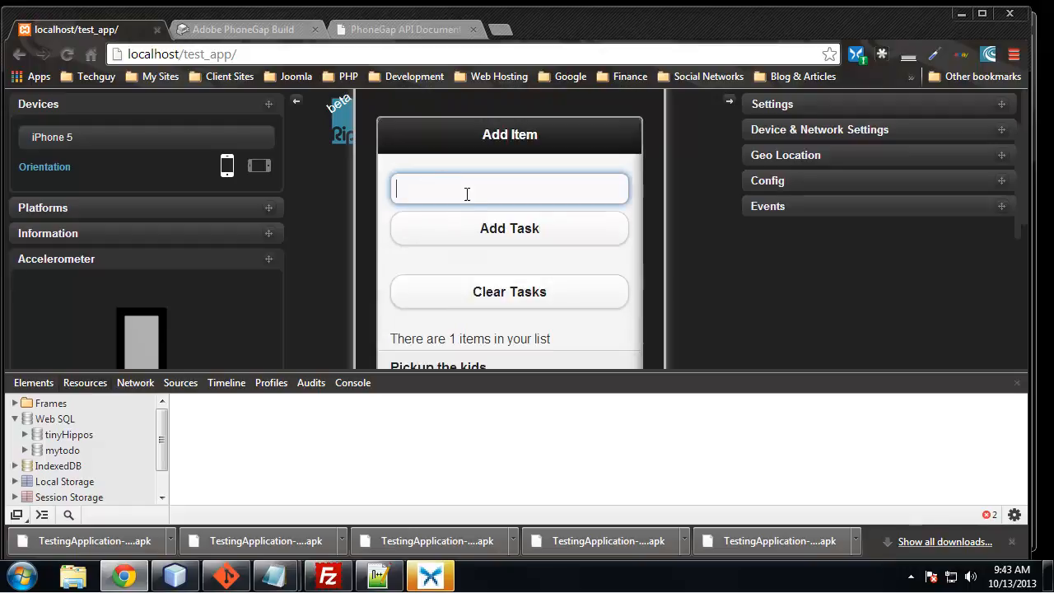
text(Meeting)
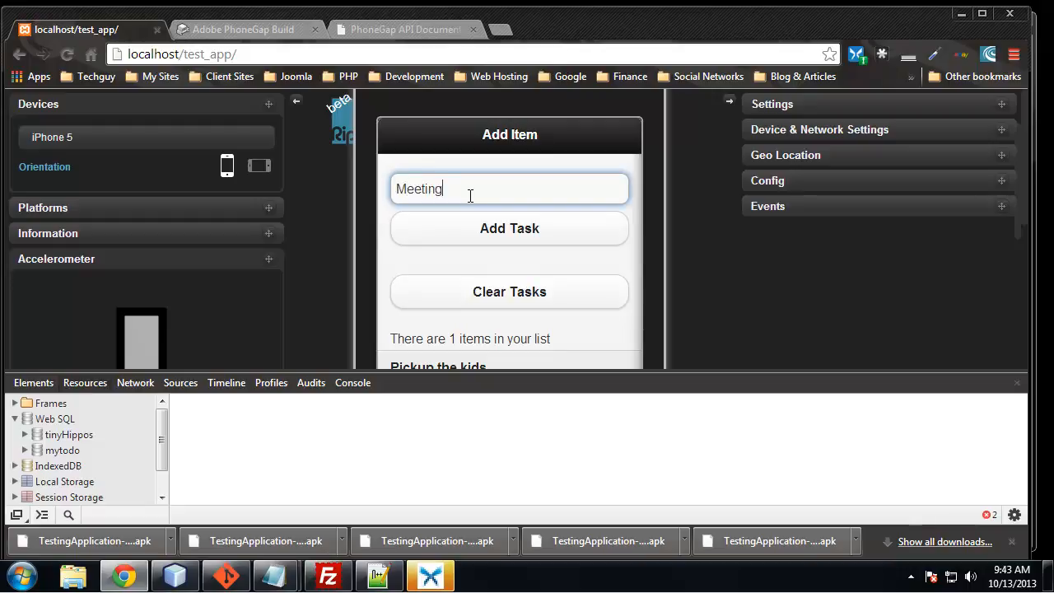
text(with boss)
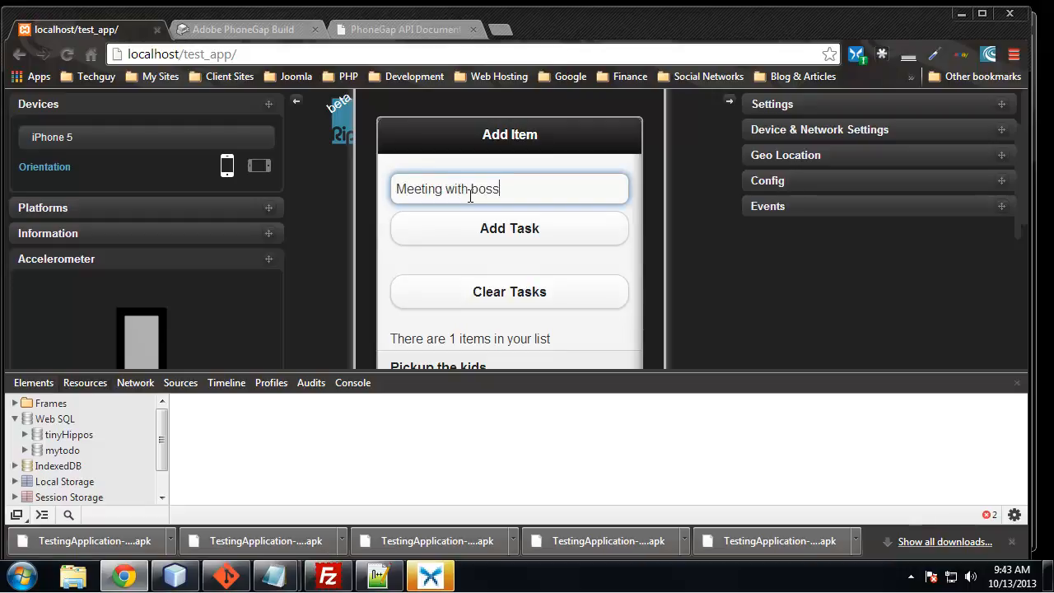
click(509, 228)
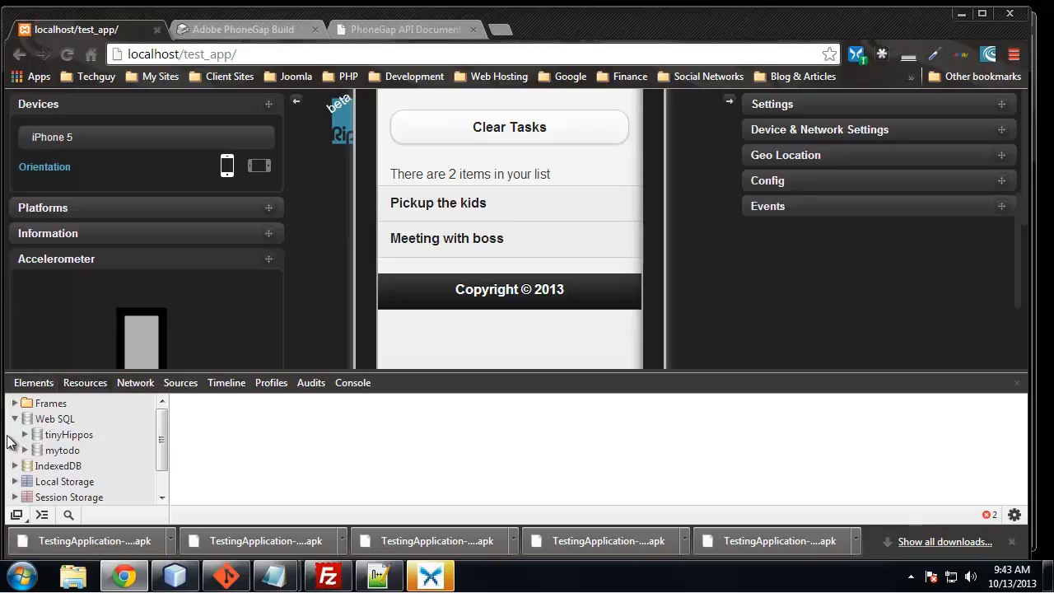
Step: Browse Web SQL > mytodo > tasks in Developer Tools to view rows 6 and 7
click(55, 419)
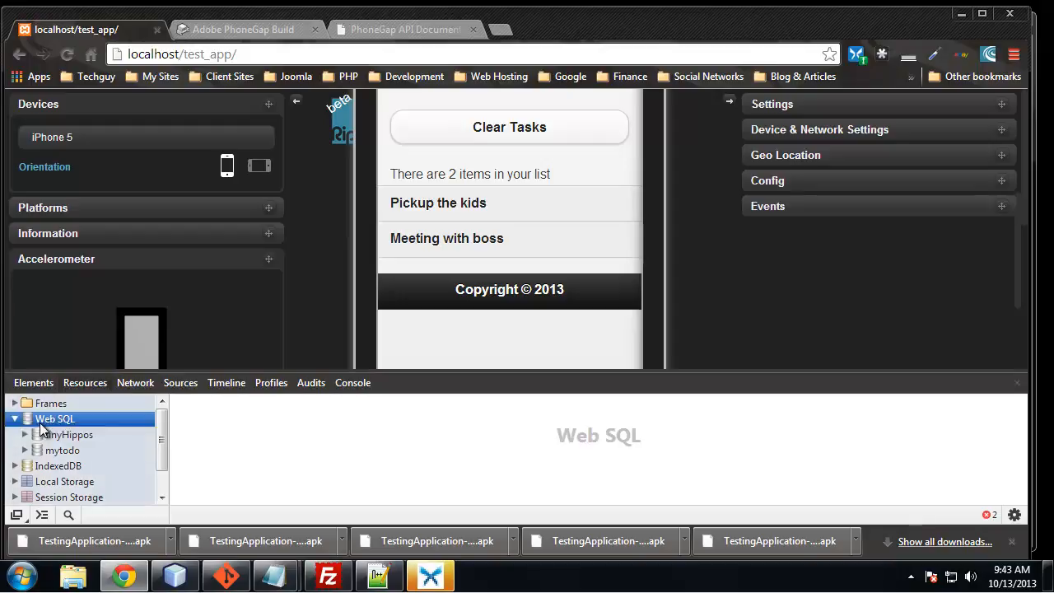
click(62, 450)
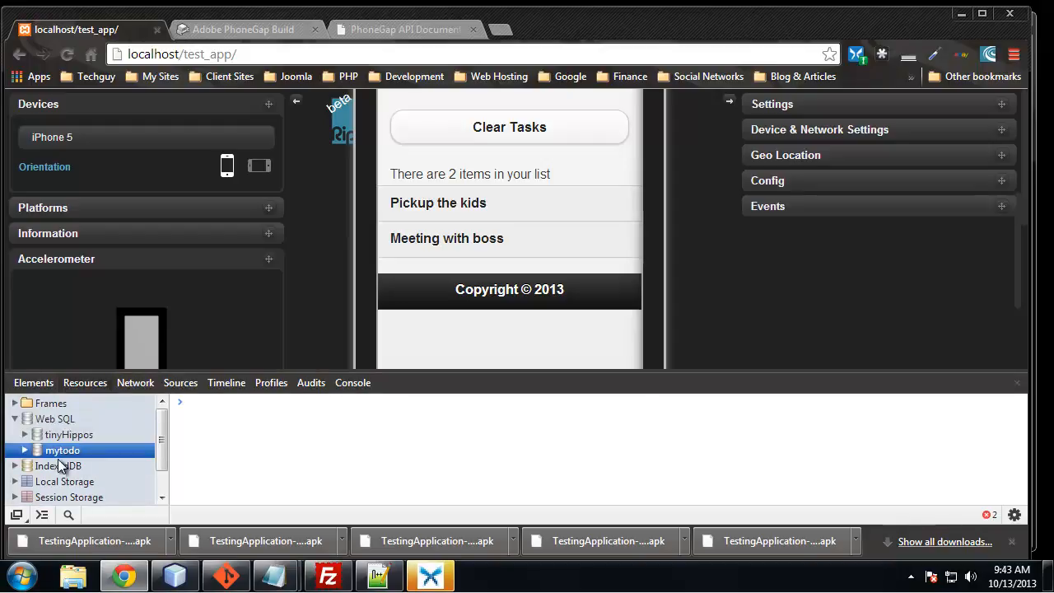
click(25, 450)
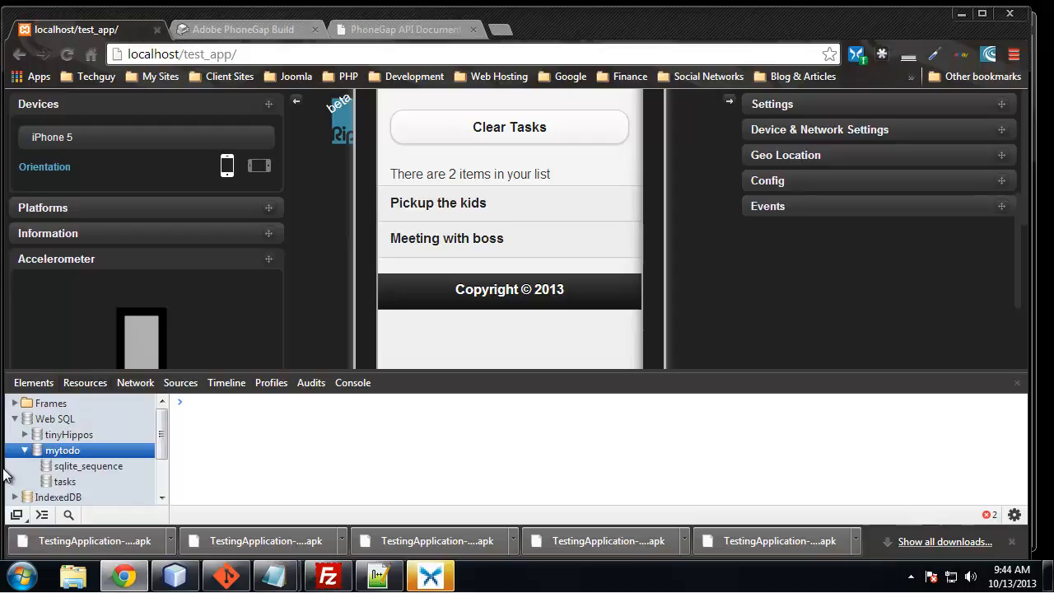
mouse_move(66, 486)
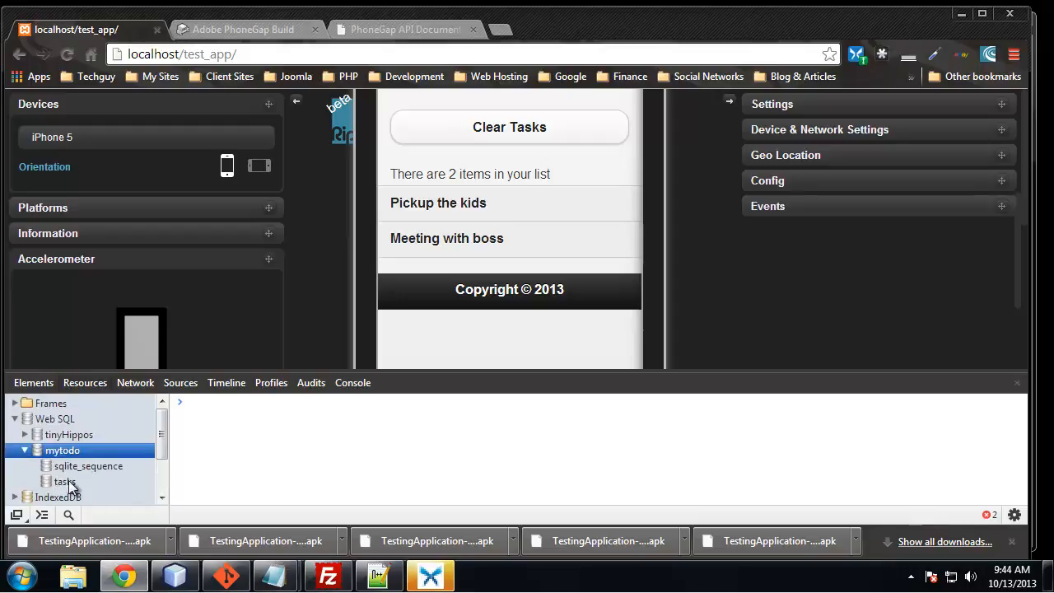
click(65, 482)
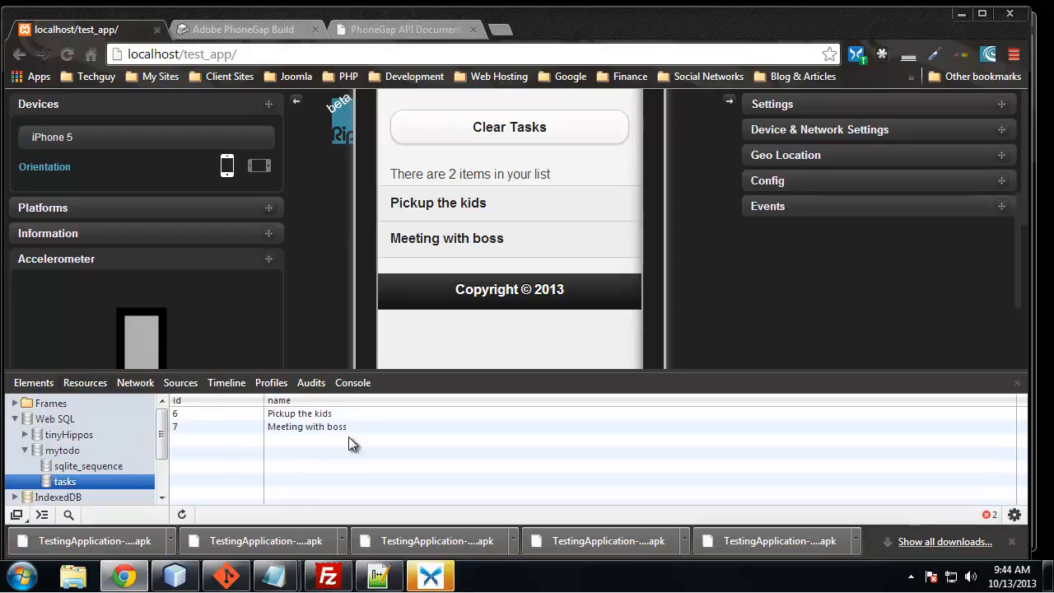
mouse_move(340, 451)
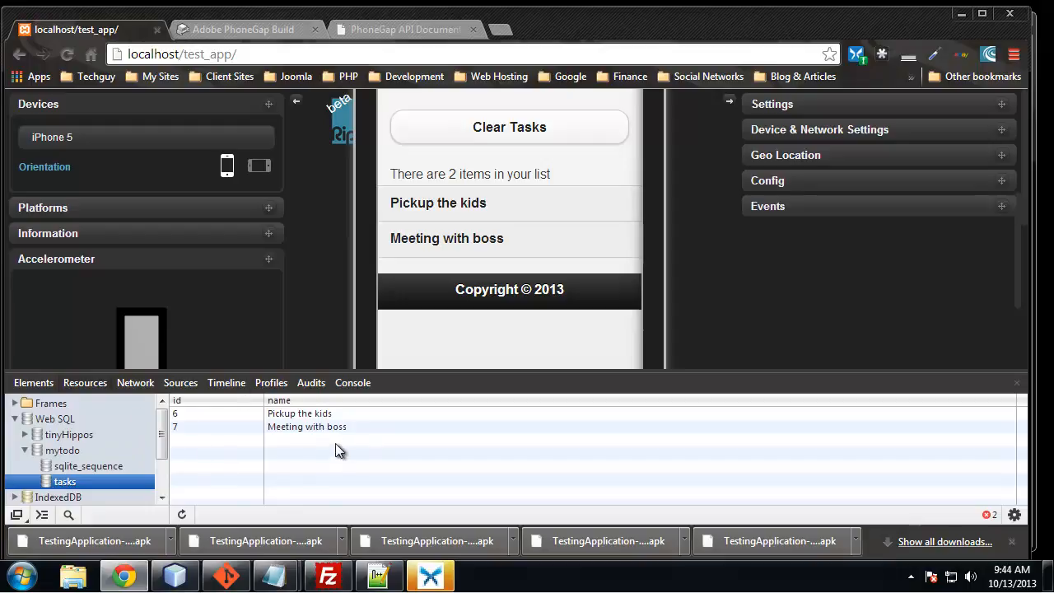
mouse_move(206, 447)
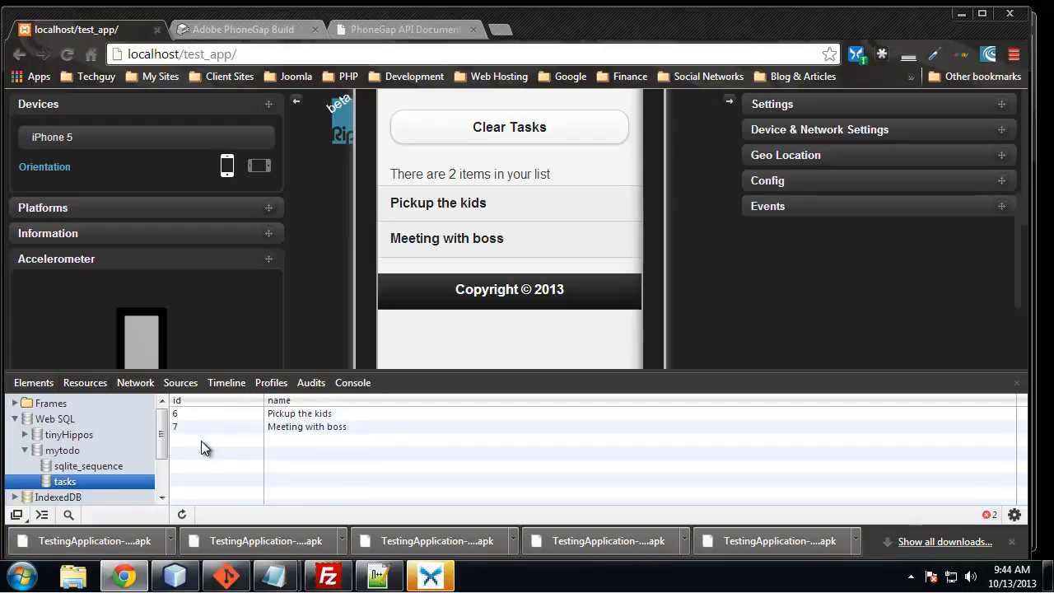
mouse_move(78, 450)
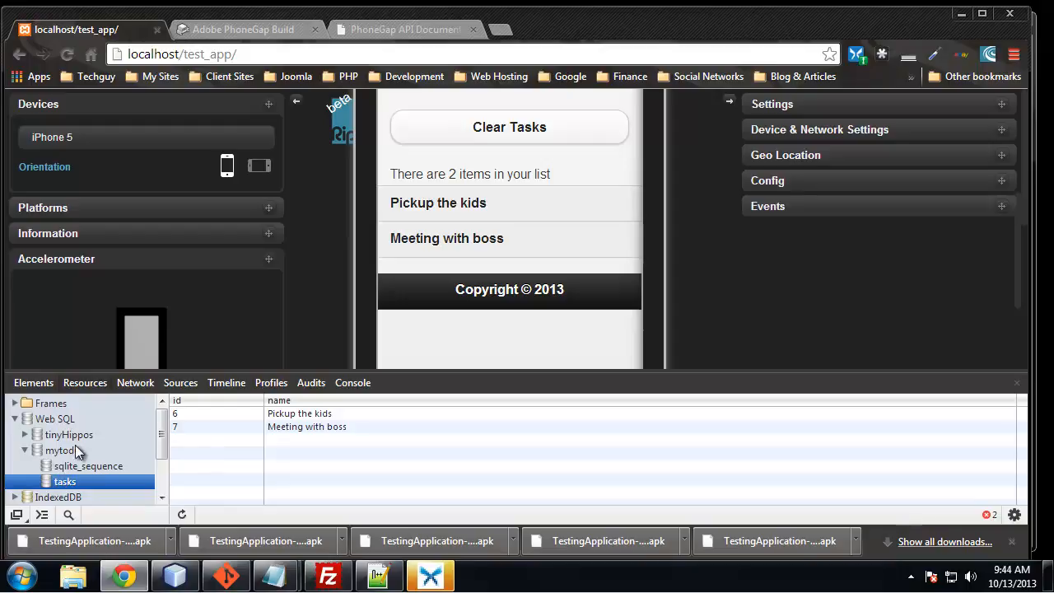
mouse_move(51, 463)
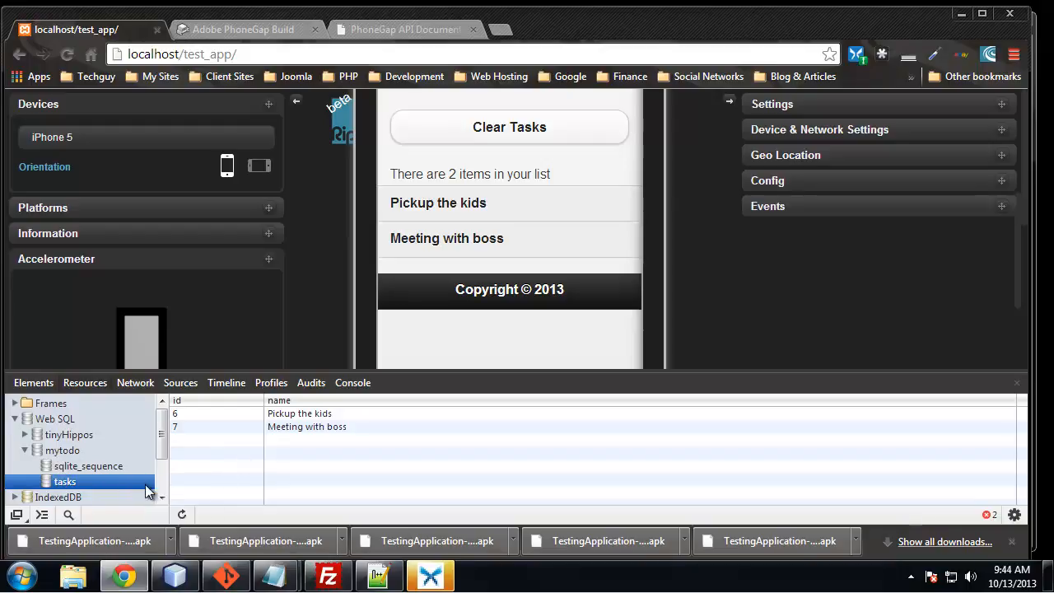
scroll(down, 3)
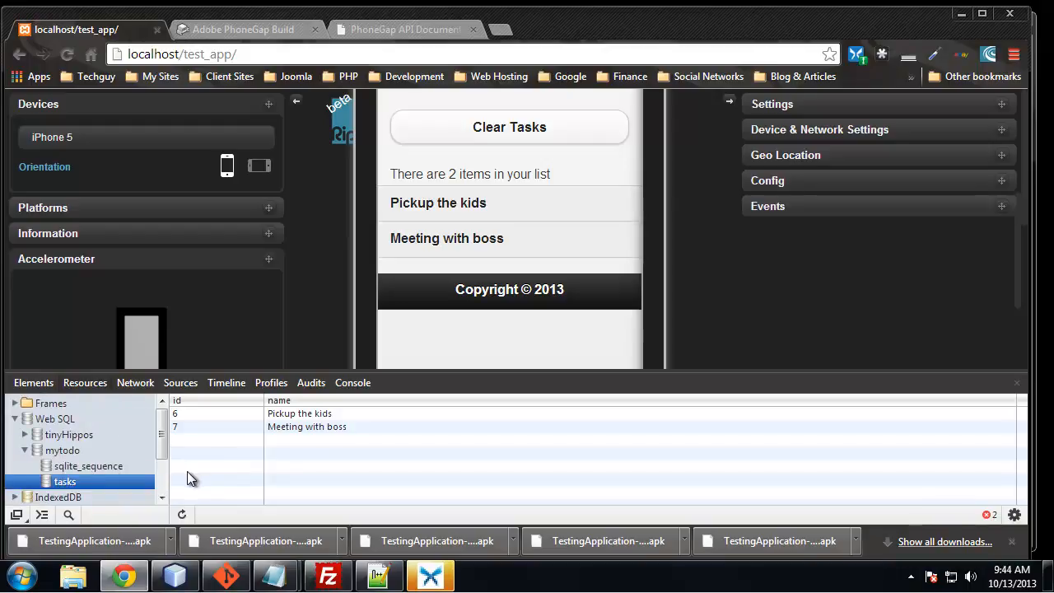
mouse_move(197, 486)
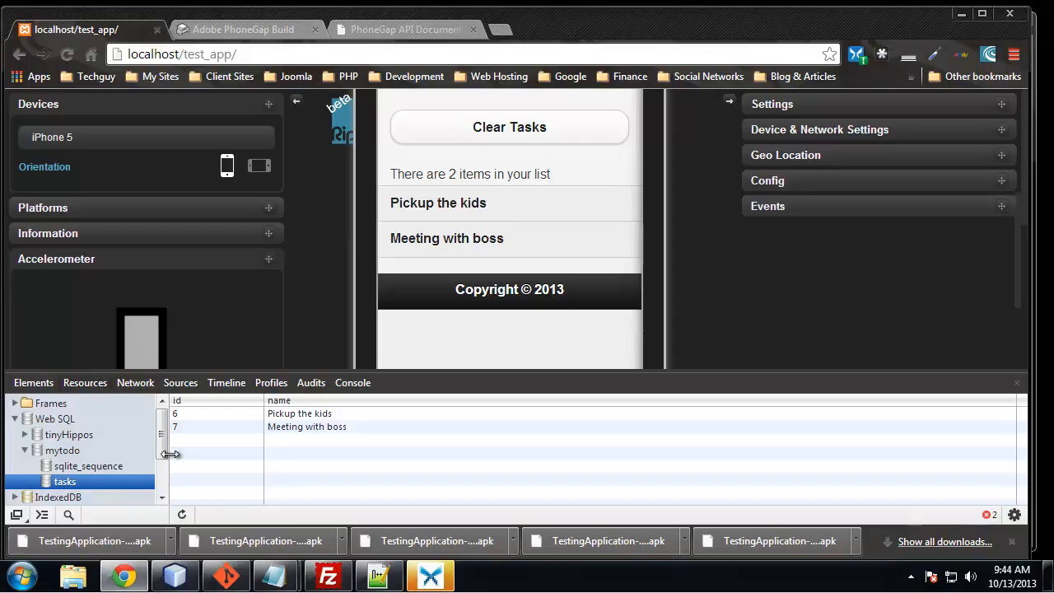
mouse_move(272, 346)
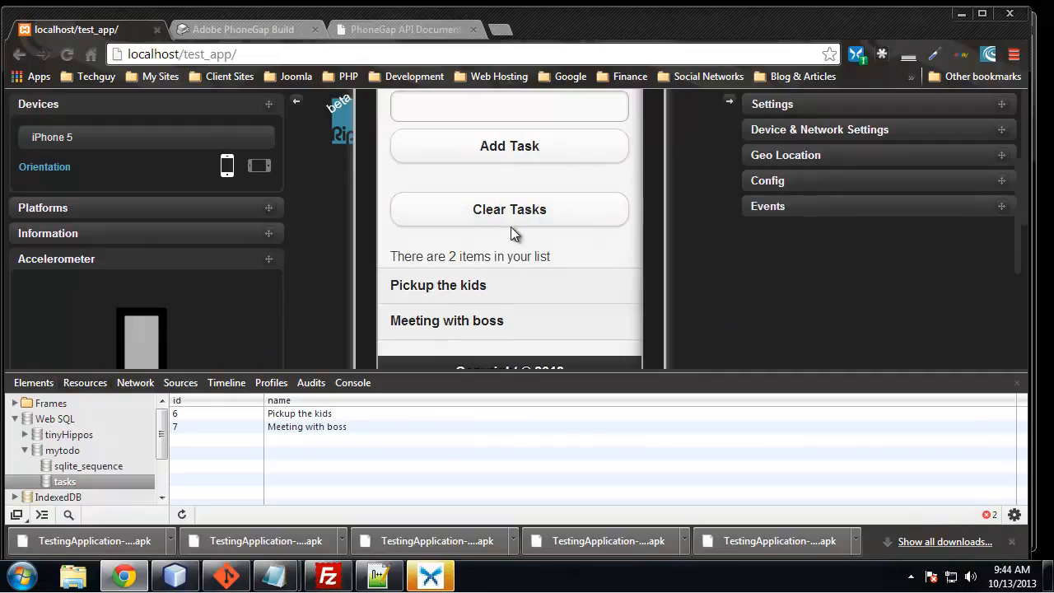
Step: Use the app's Clear Tasks button so the list reports 0 items
click(510, 210)
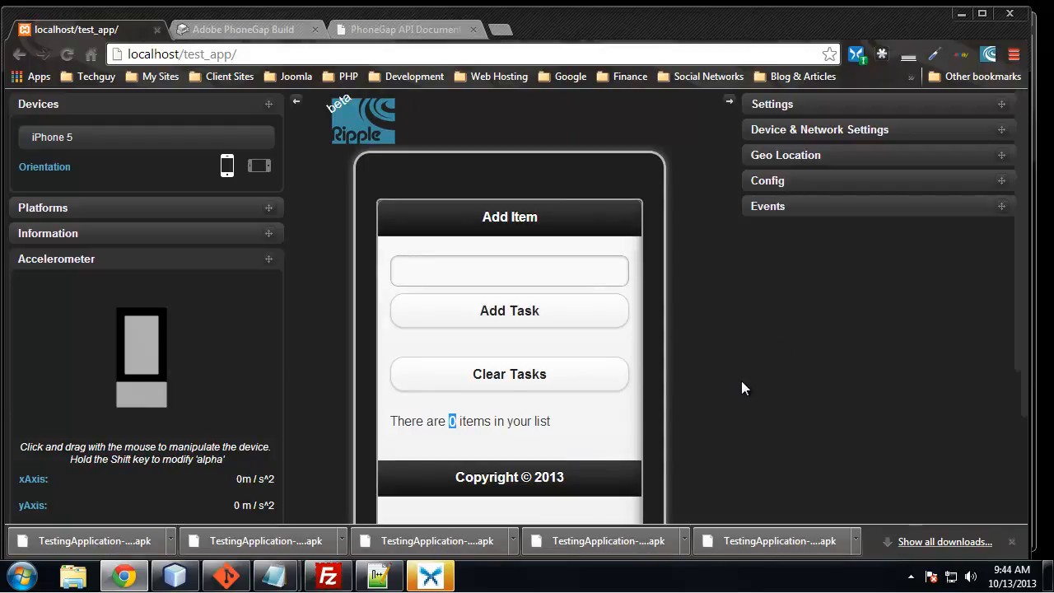
mouse_move(698, 374)
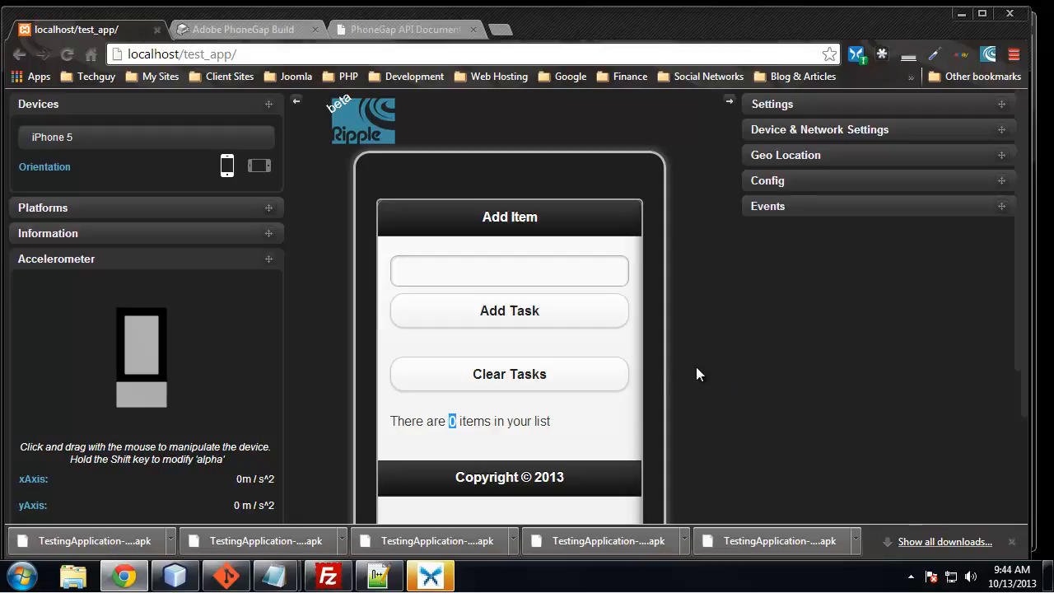
mouse_move(634, 410)
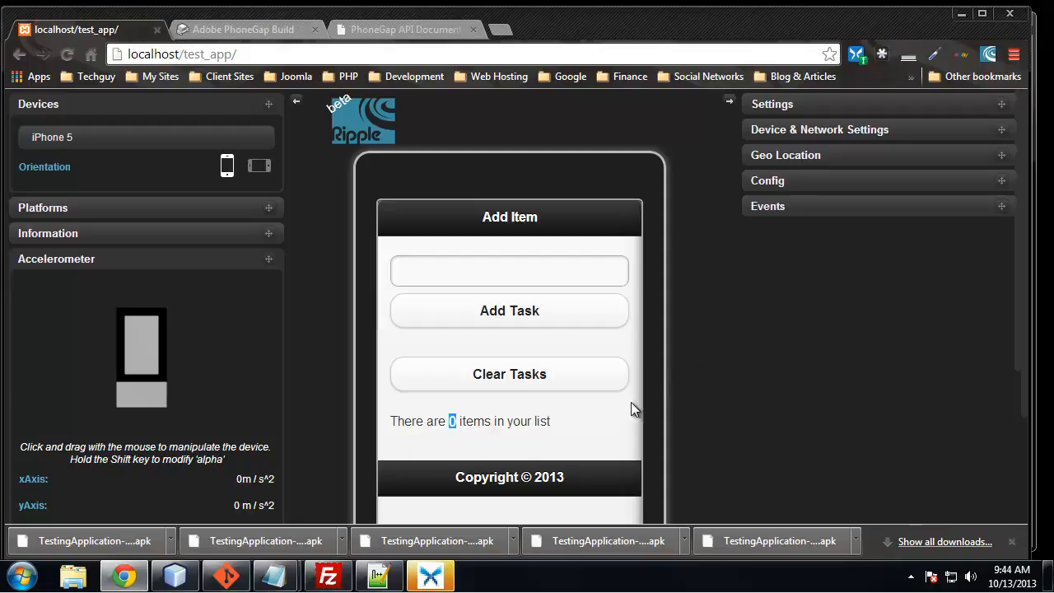